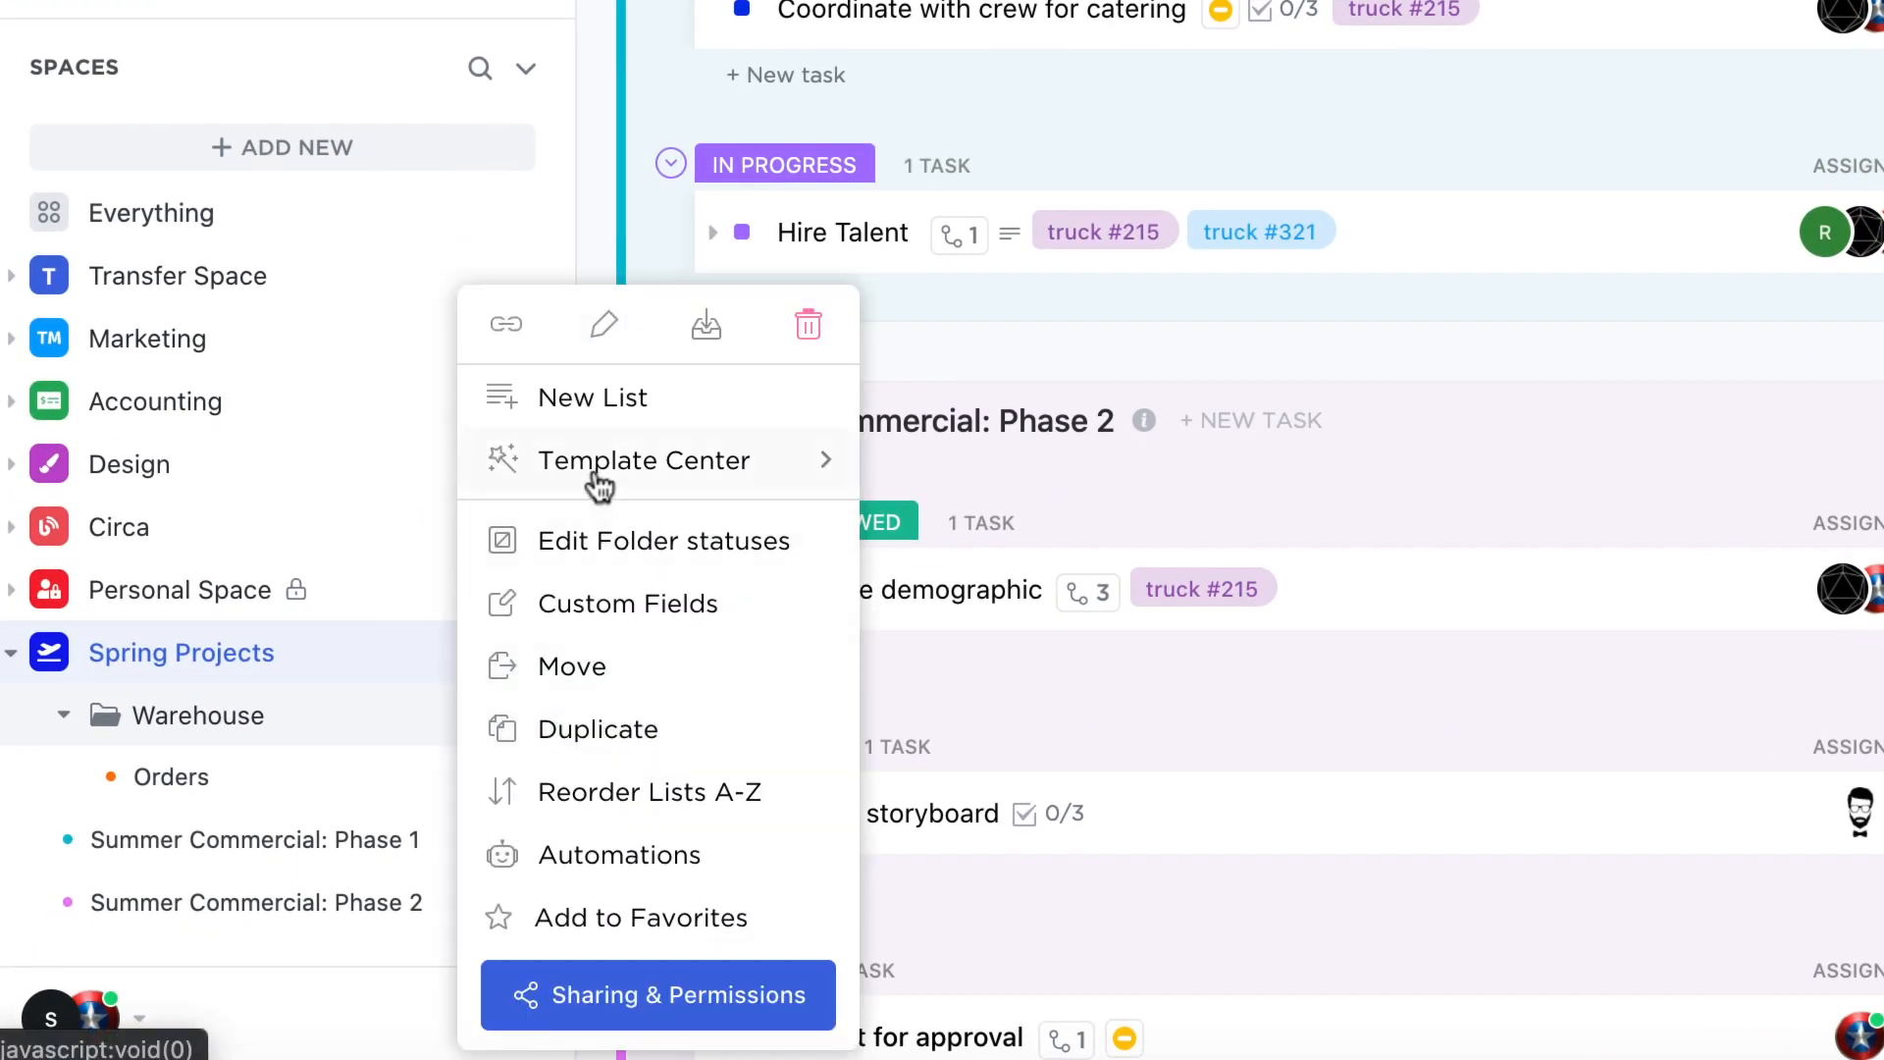
mouse_move(449, 530)
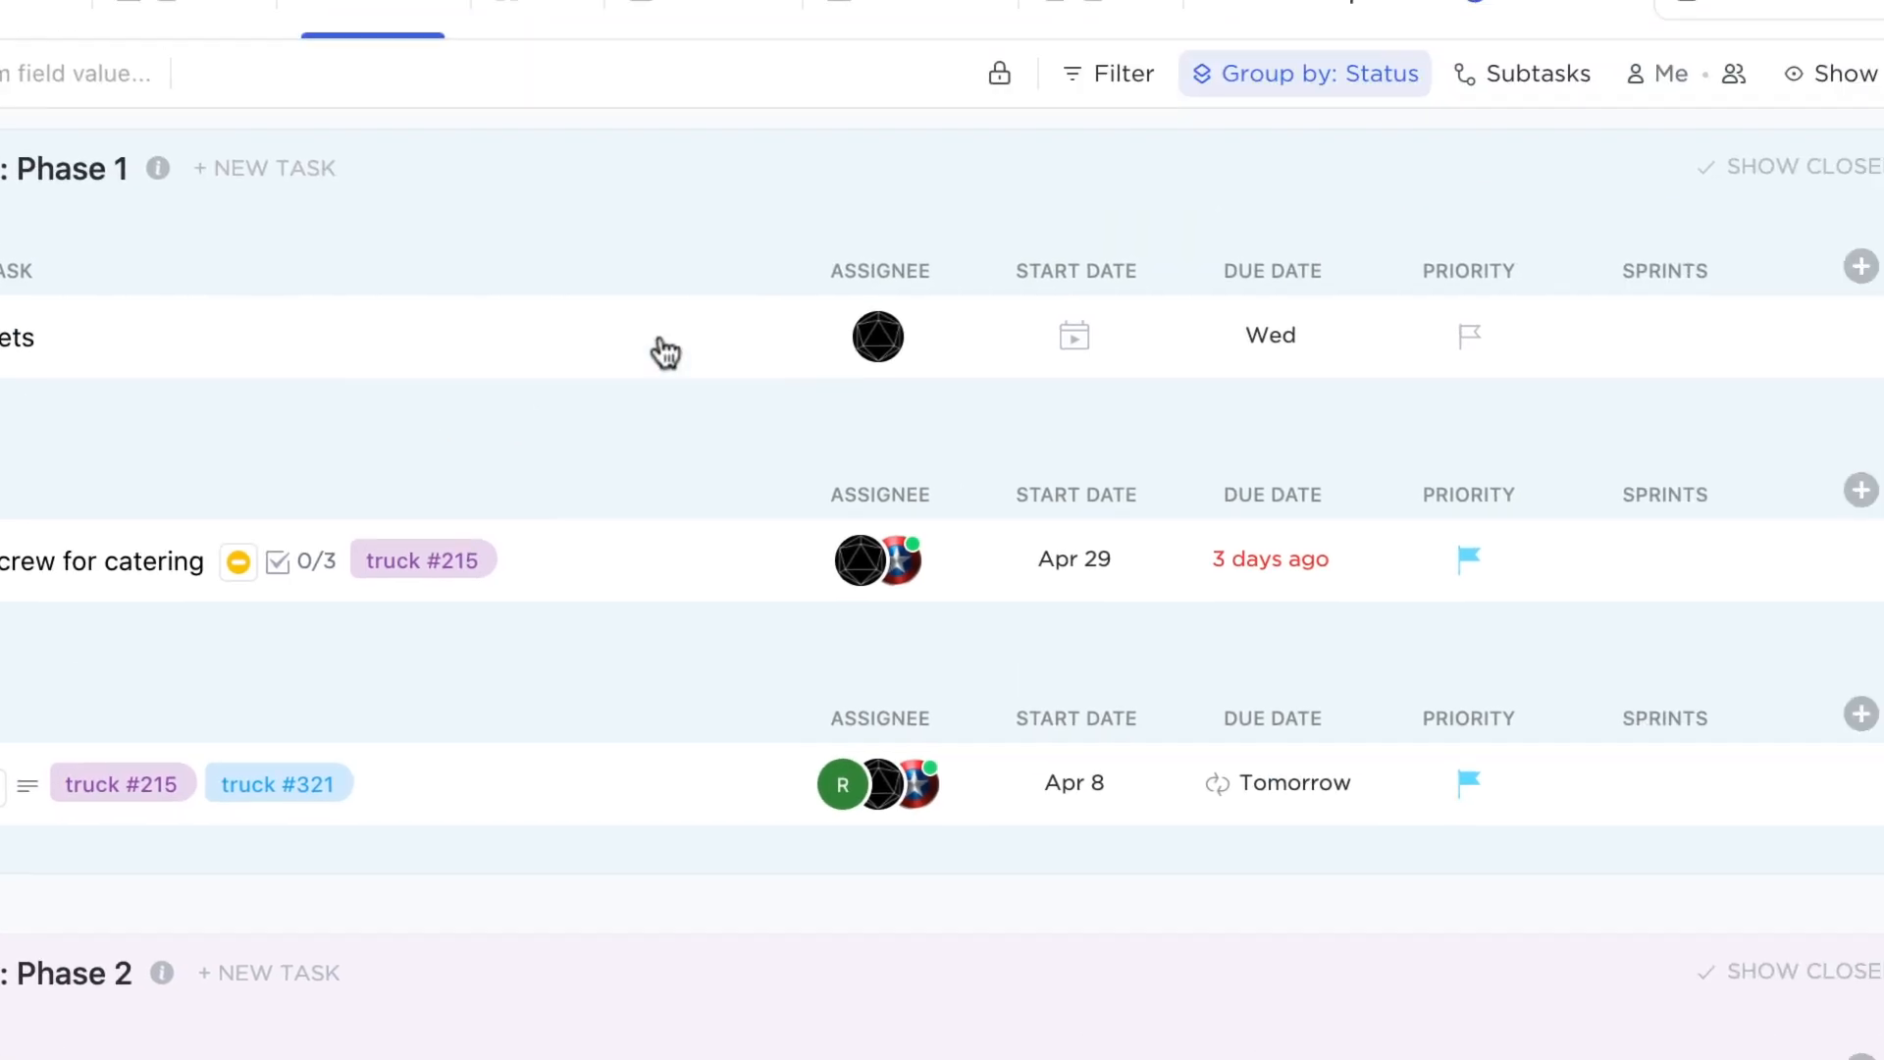
- Peek at the Add automation builder and its action options, then dismiss it
left_click(1694, 37)
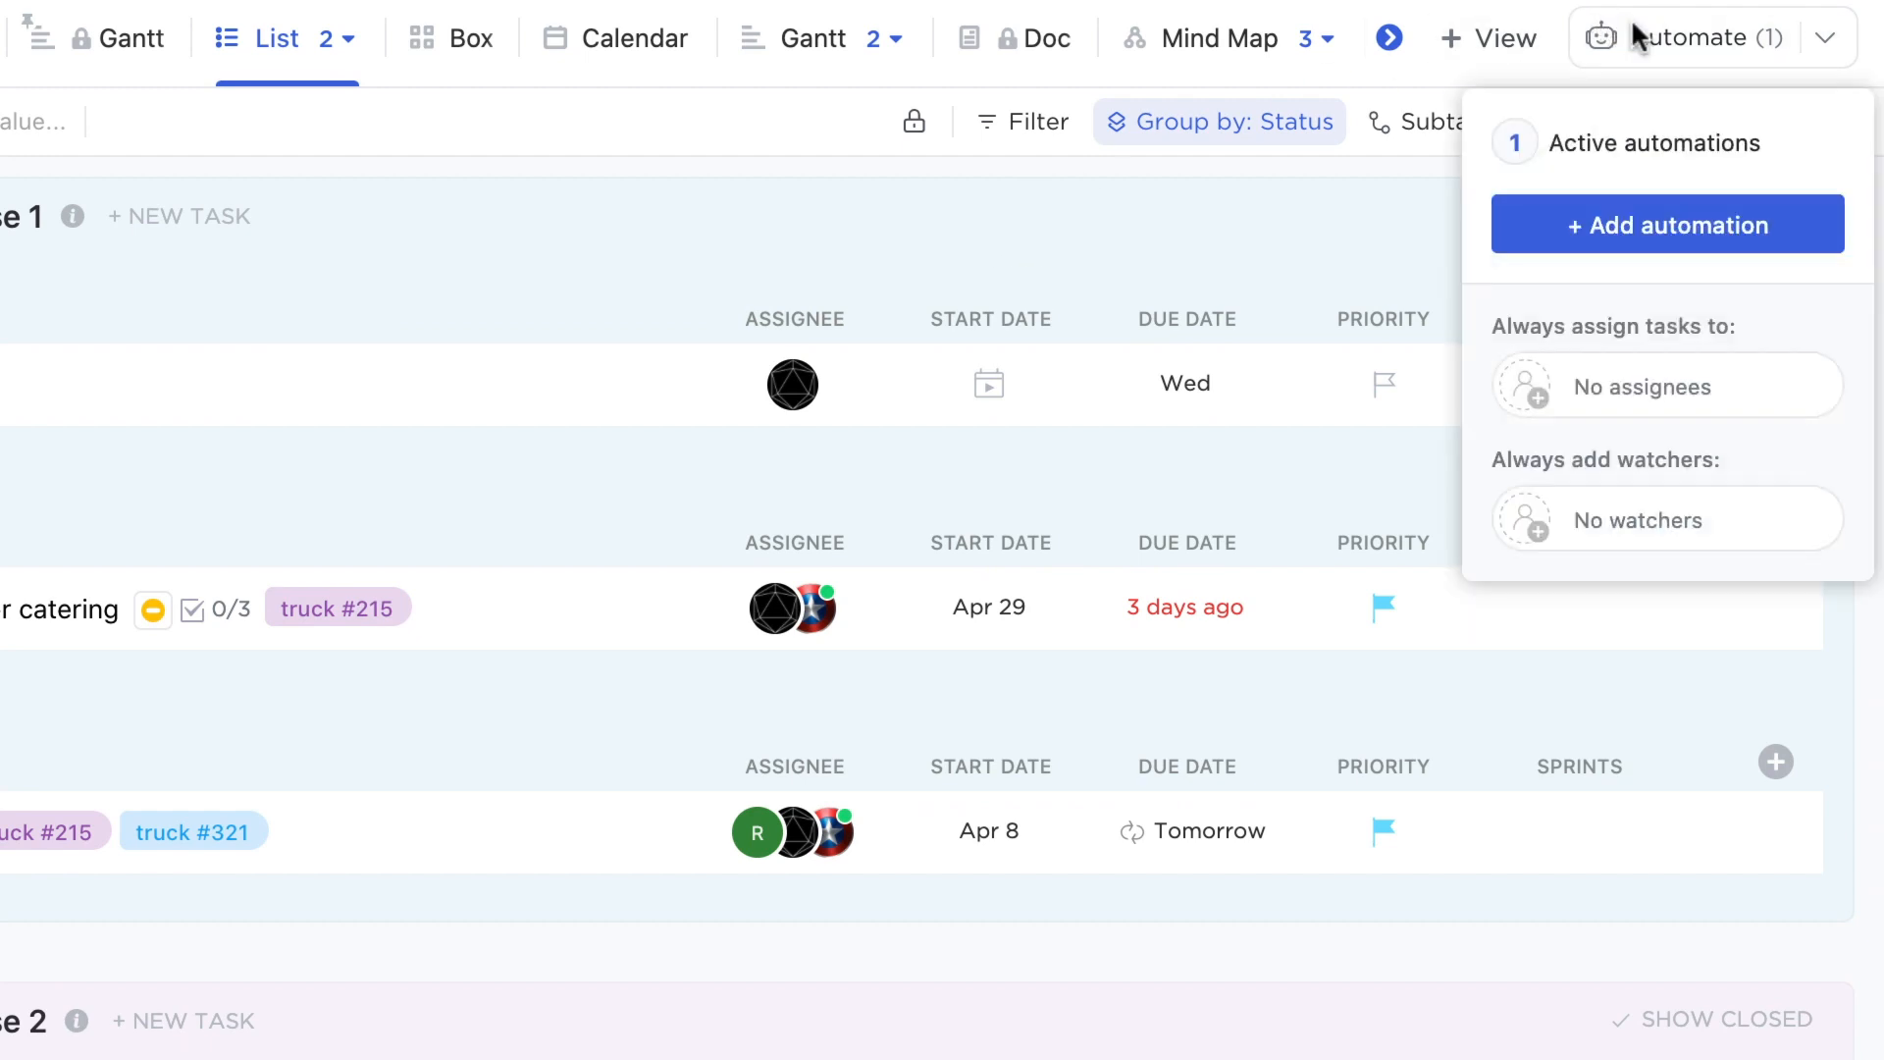
left_click(1668, 224)
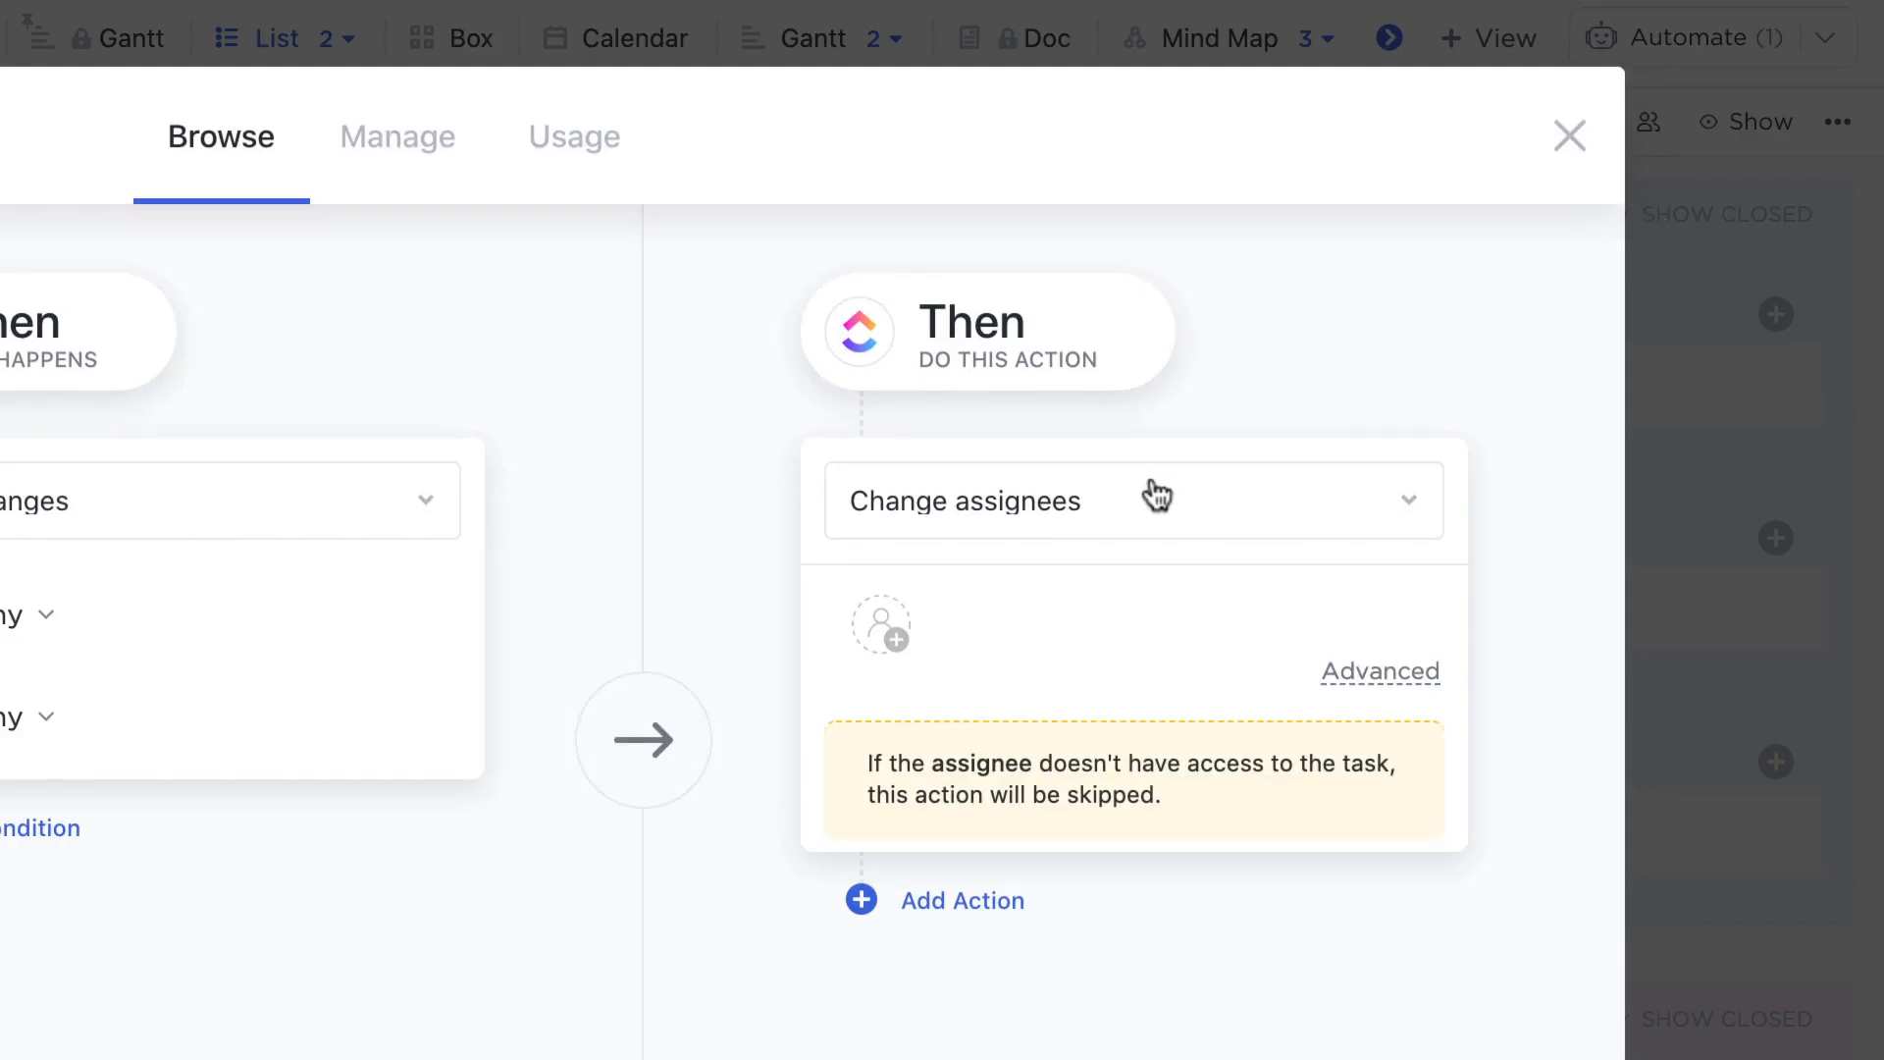
left_click(1134, 500)
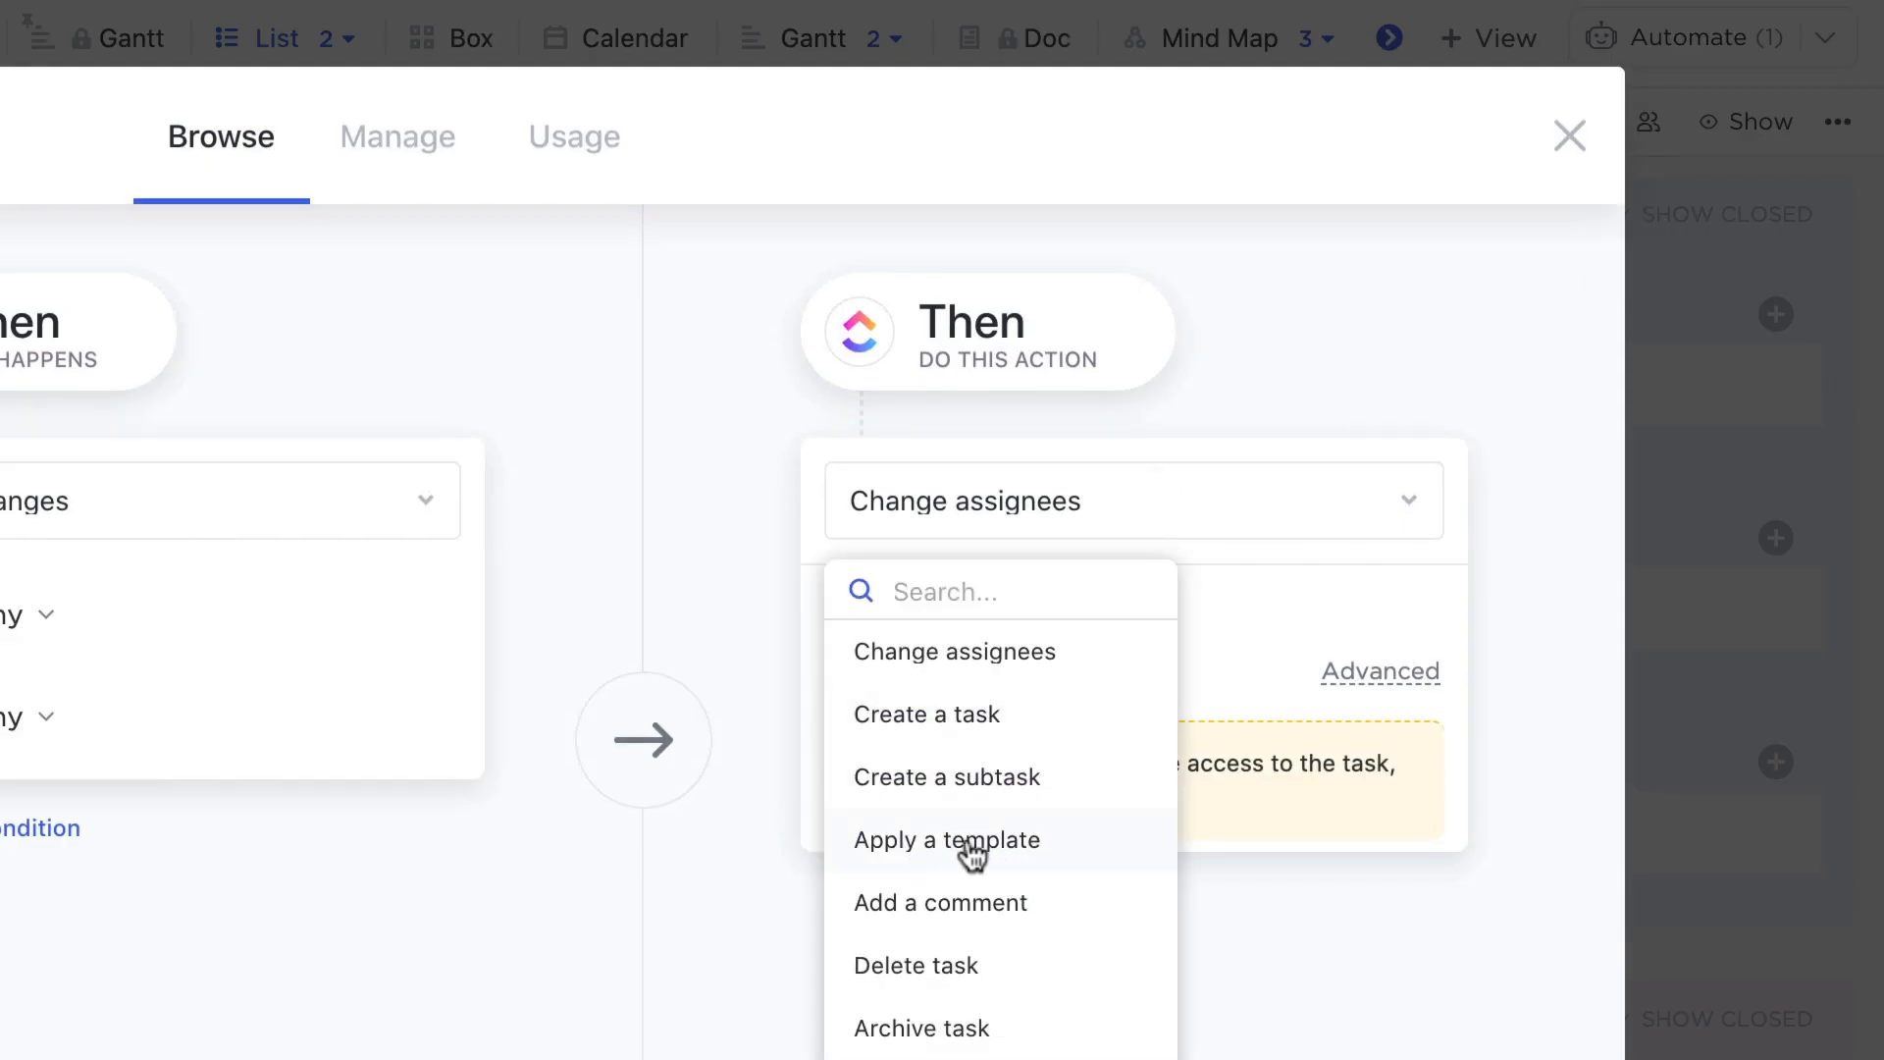
left_click(1570, 134)
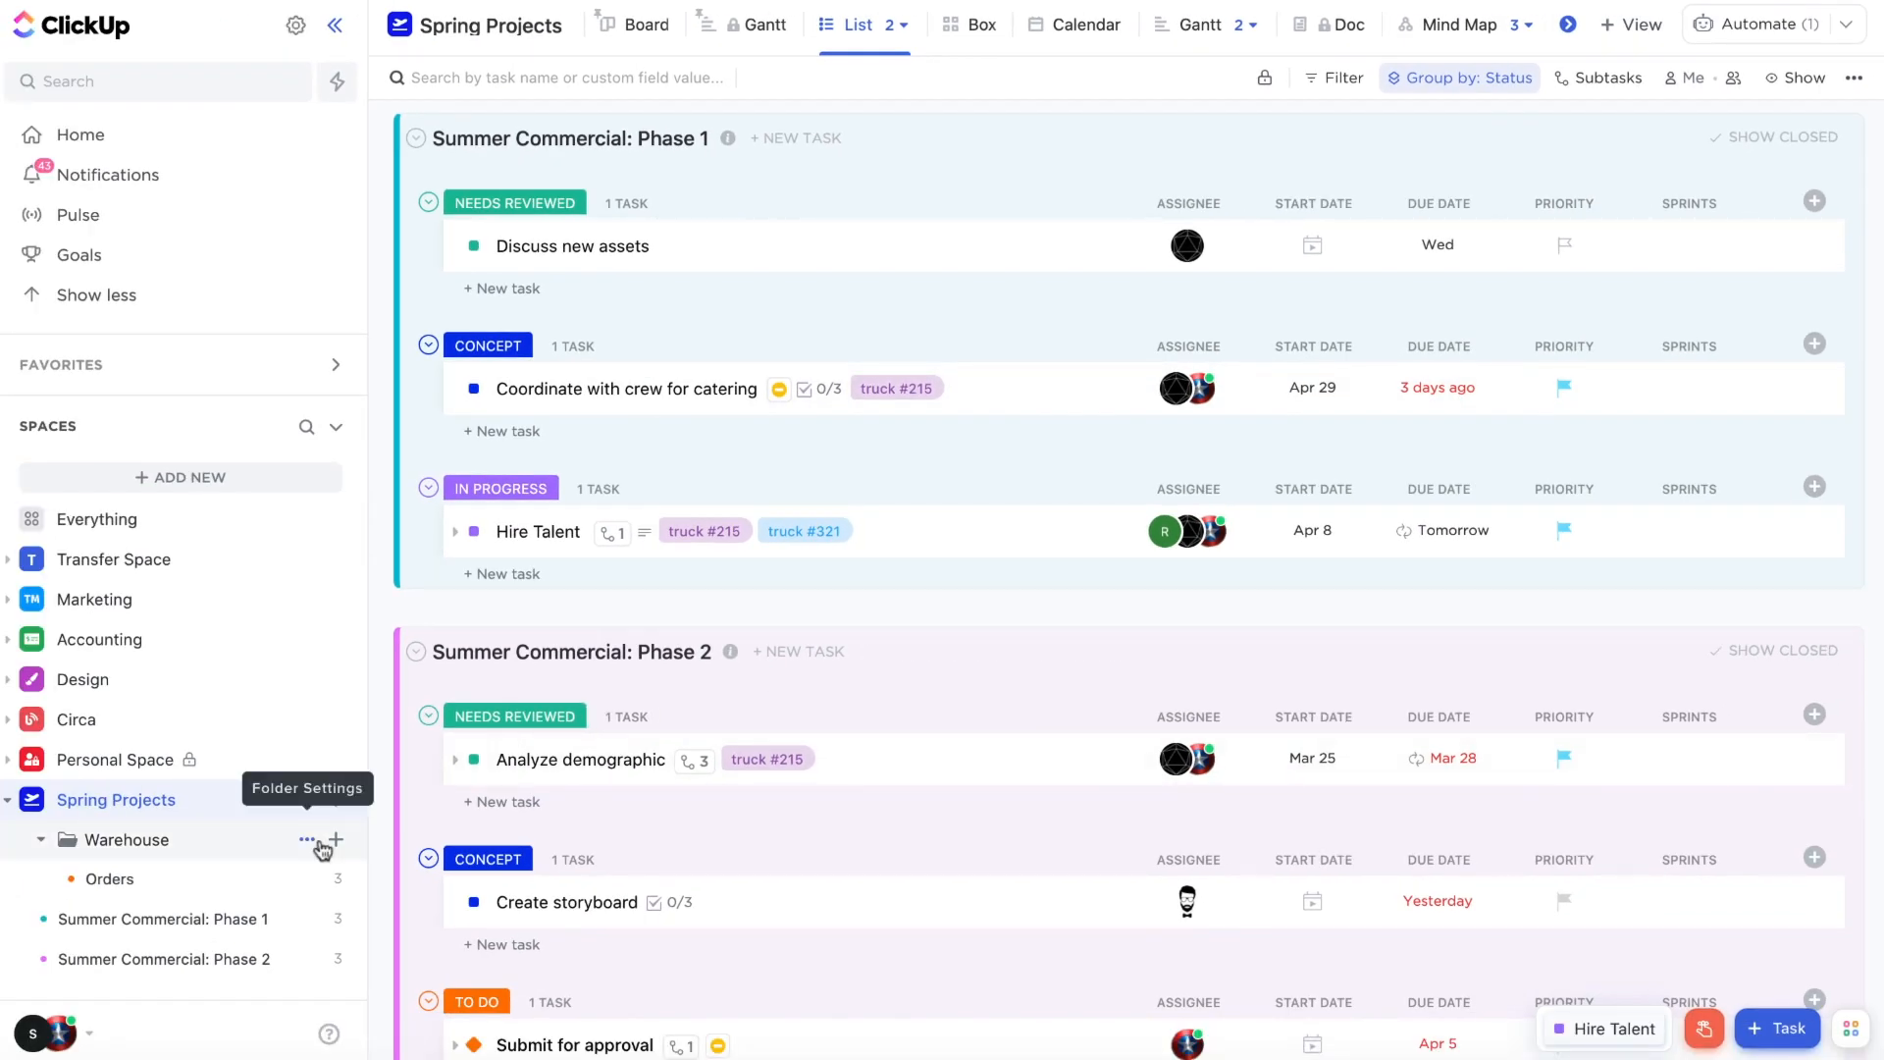
left_click(310, 840)
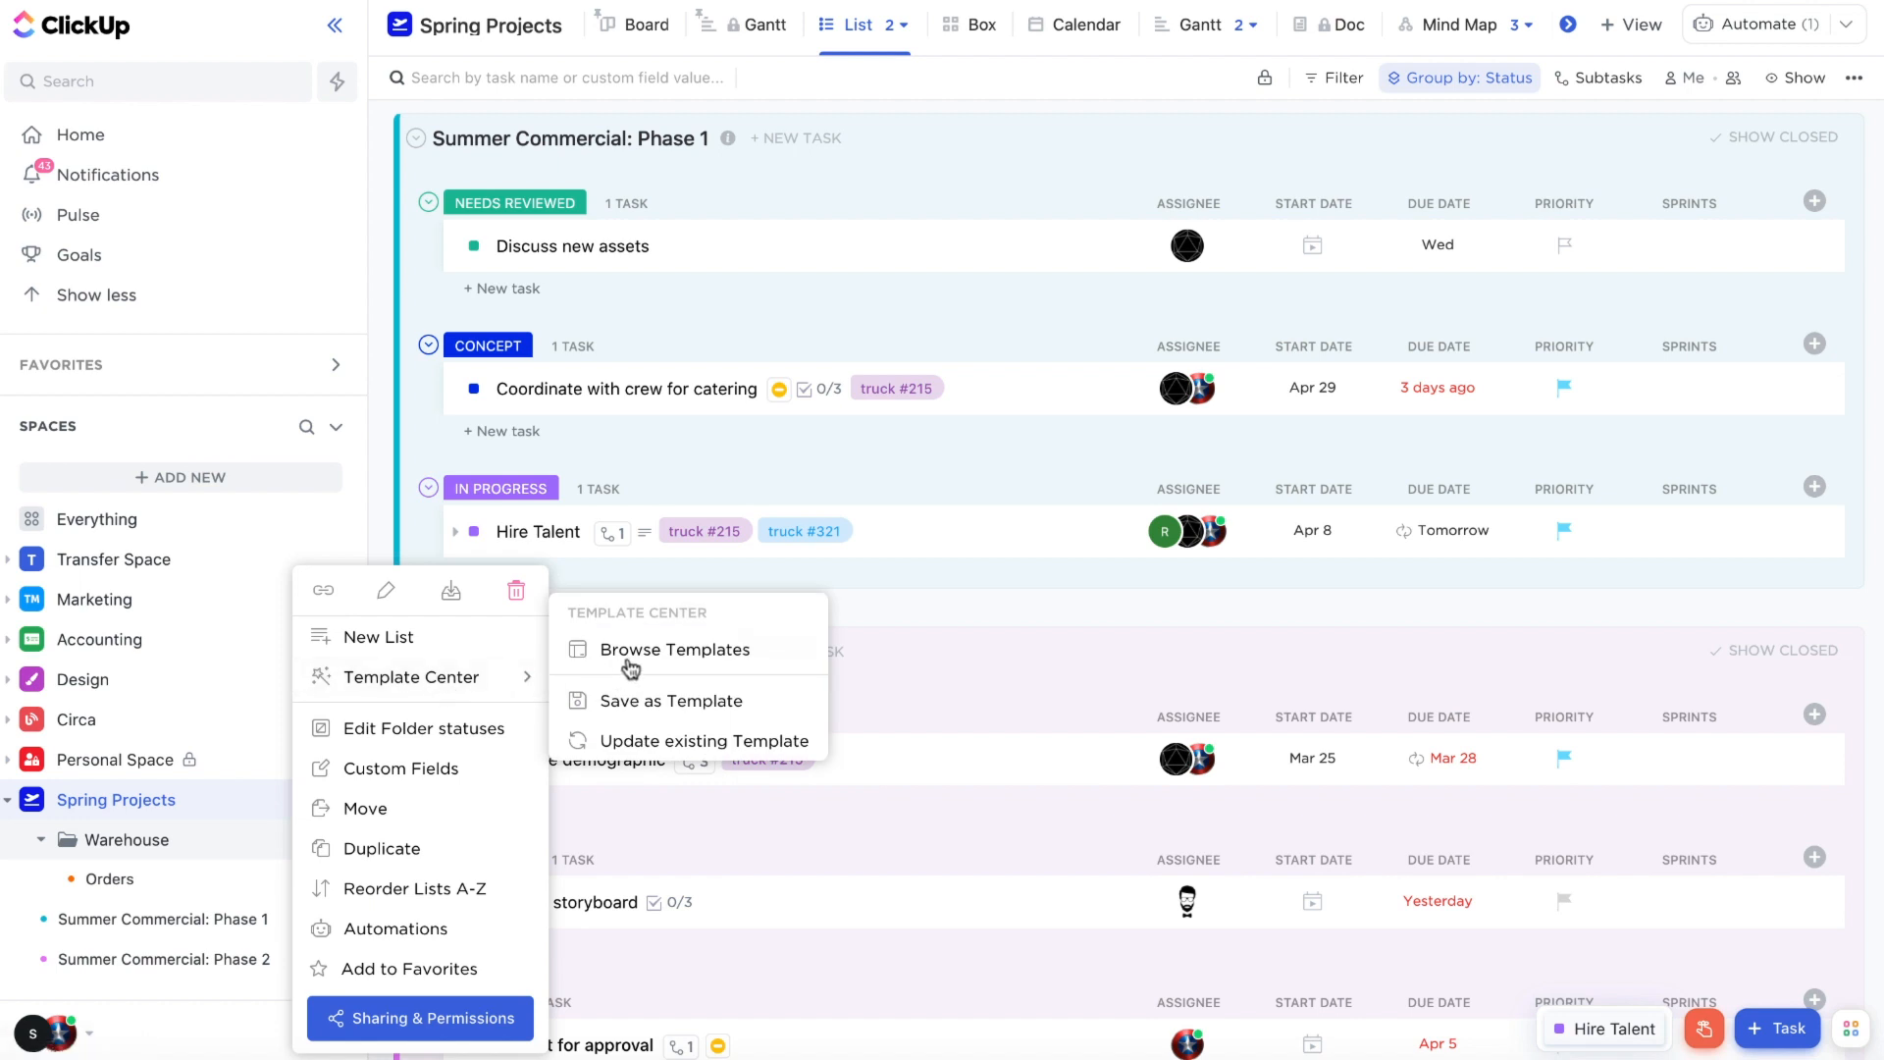
left_click(676, 650)
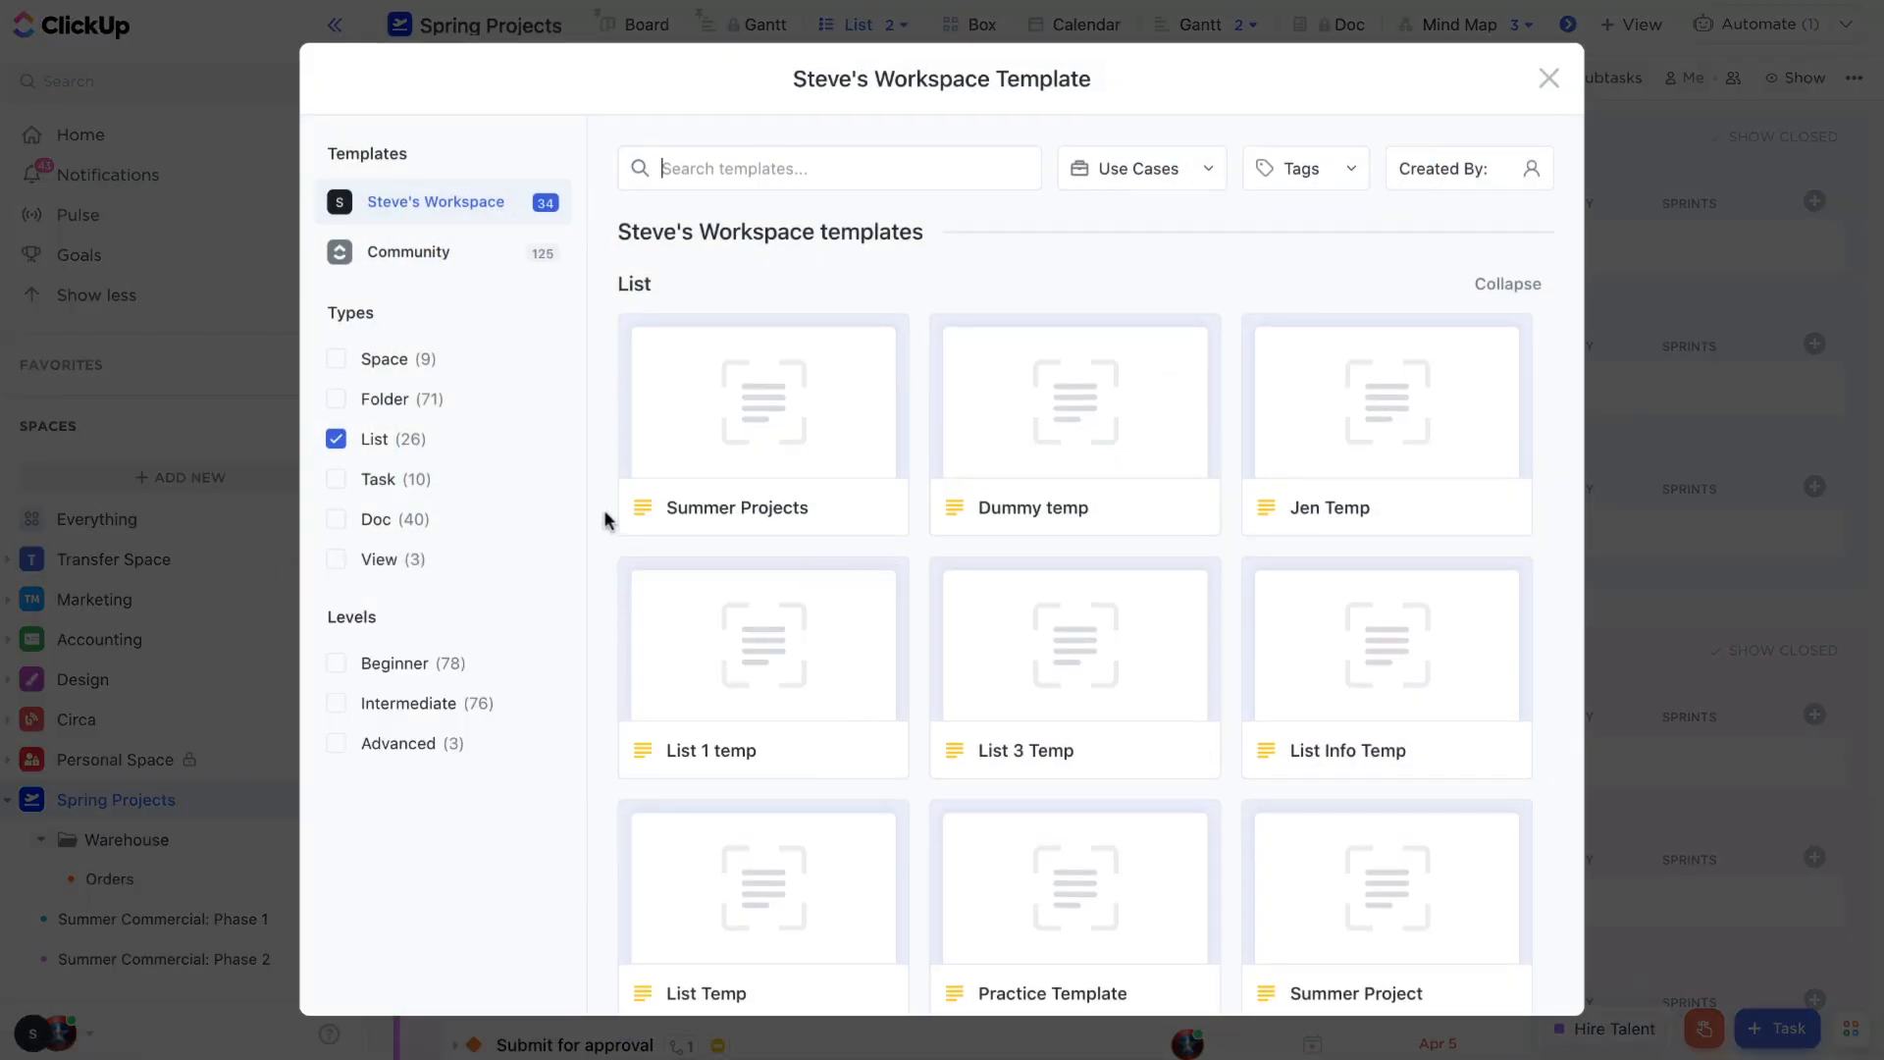
mouse_move(1012, 613)
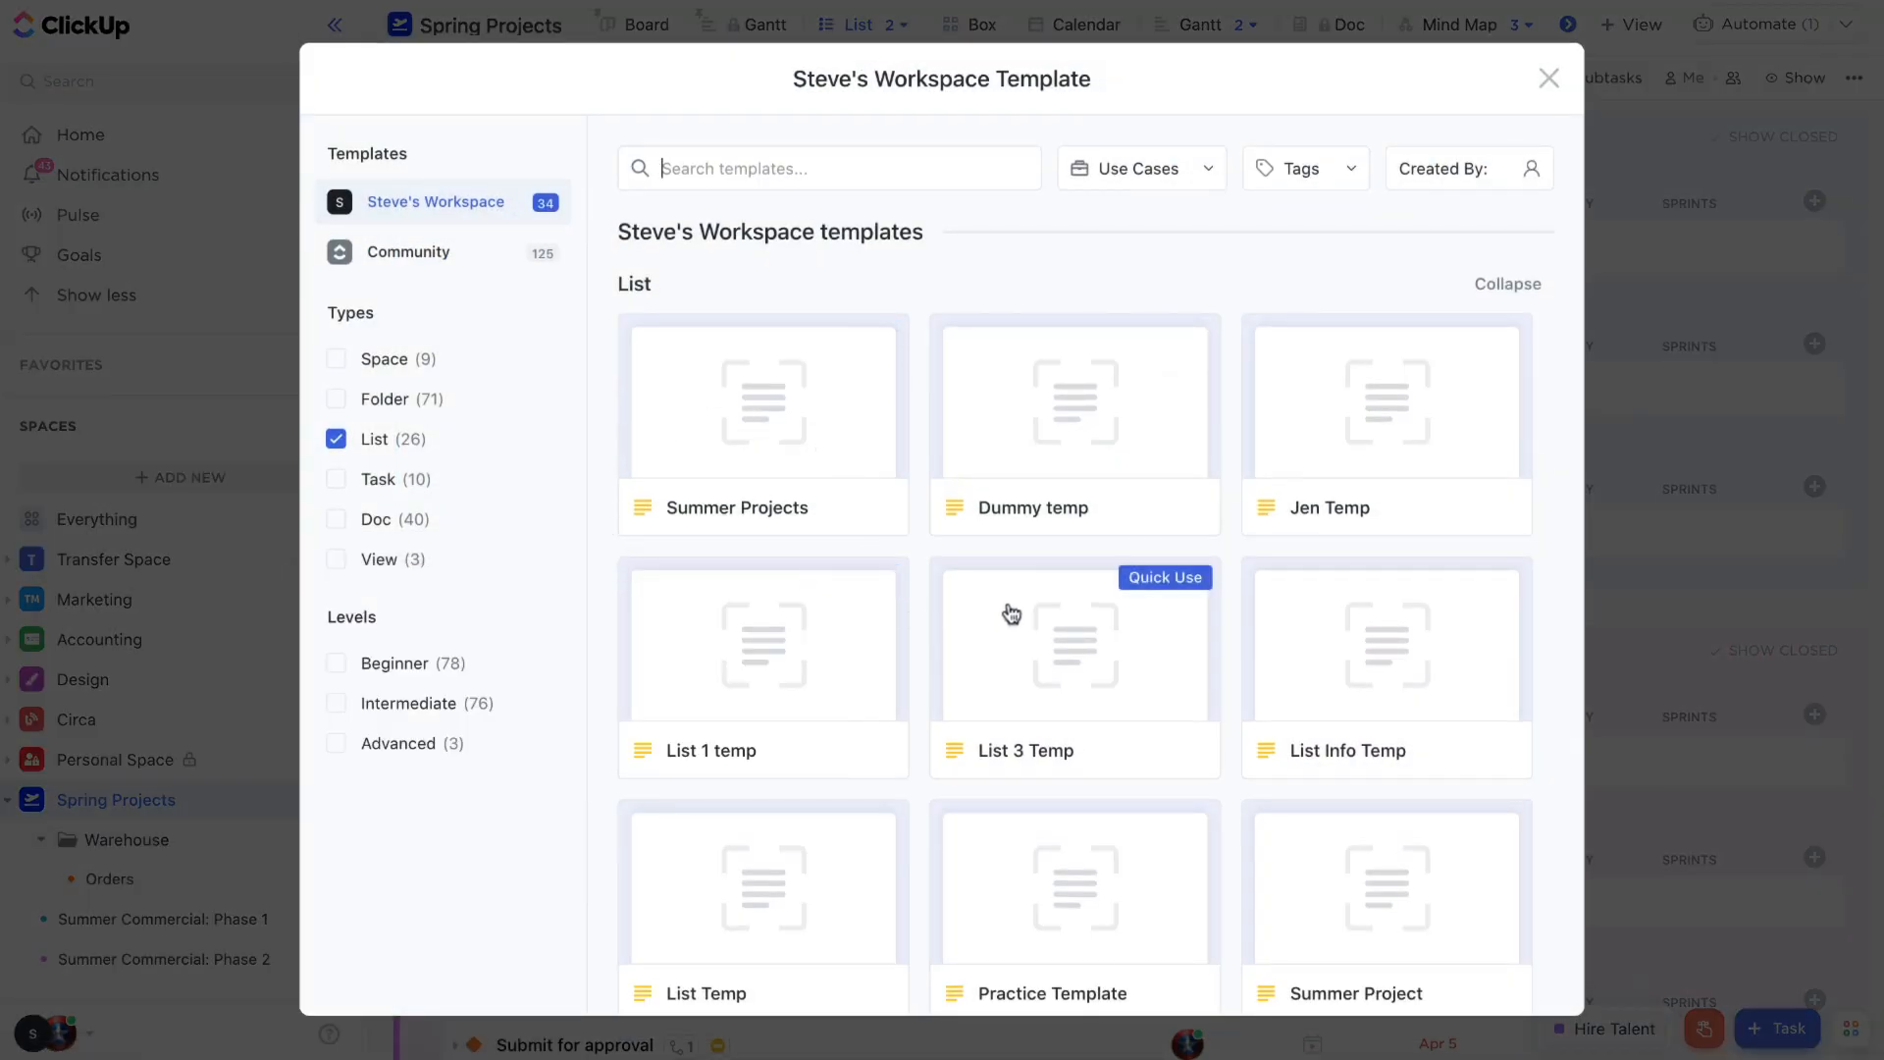
left_click(1140, 169)
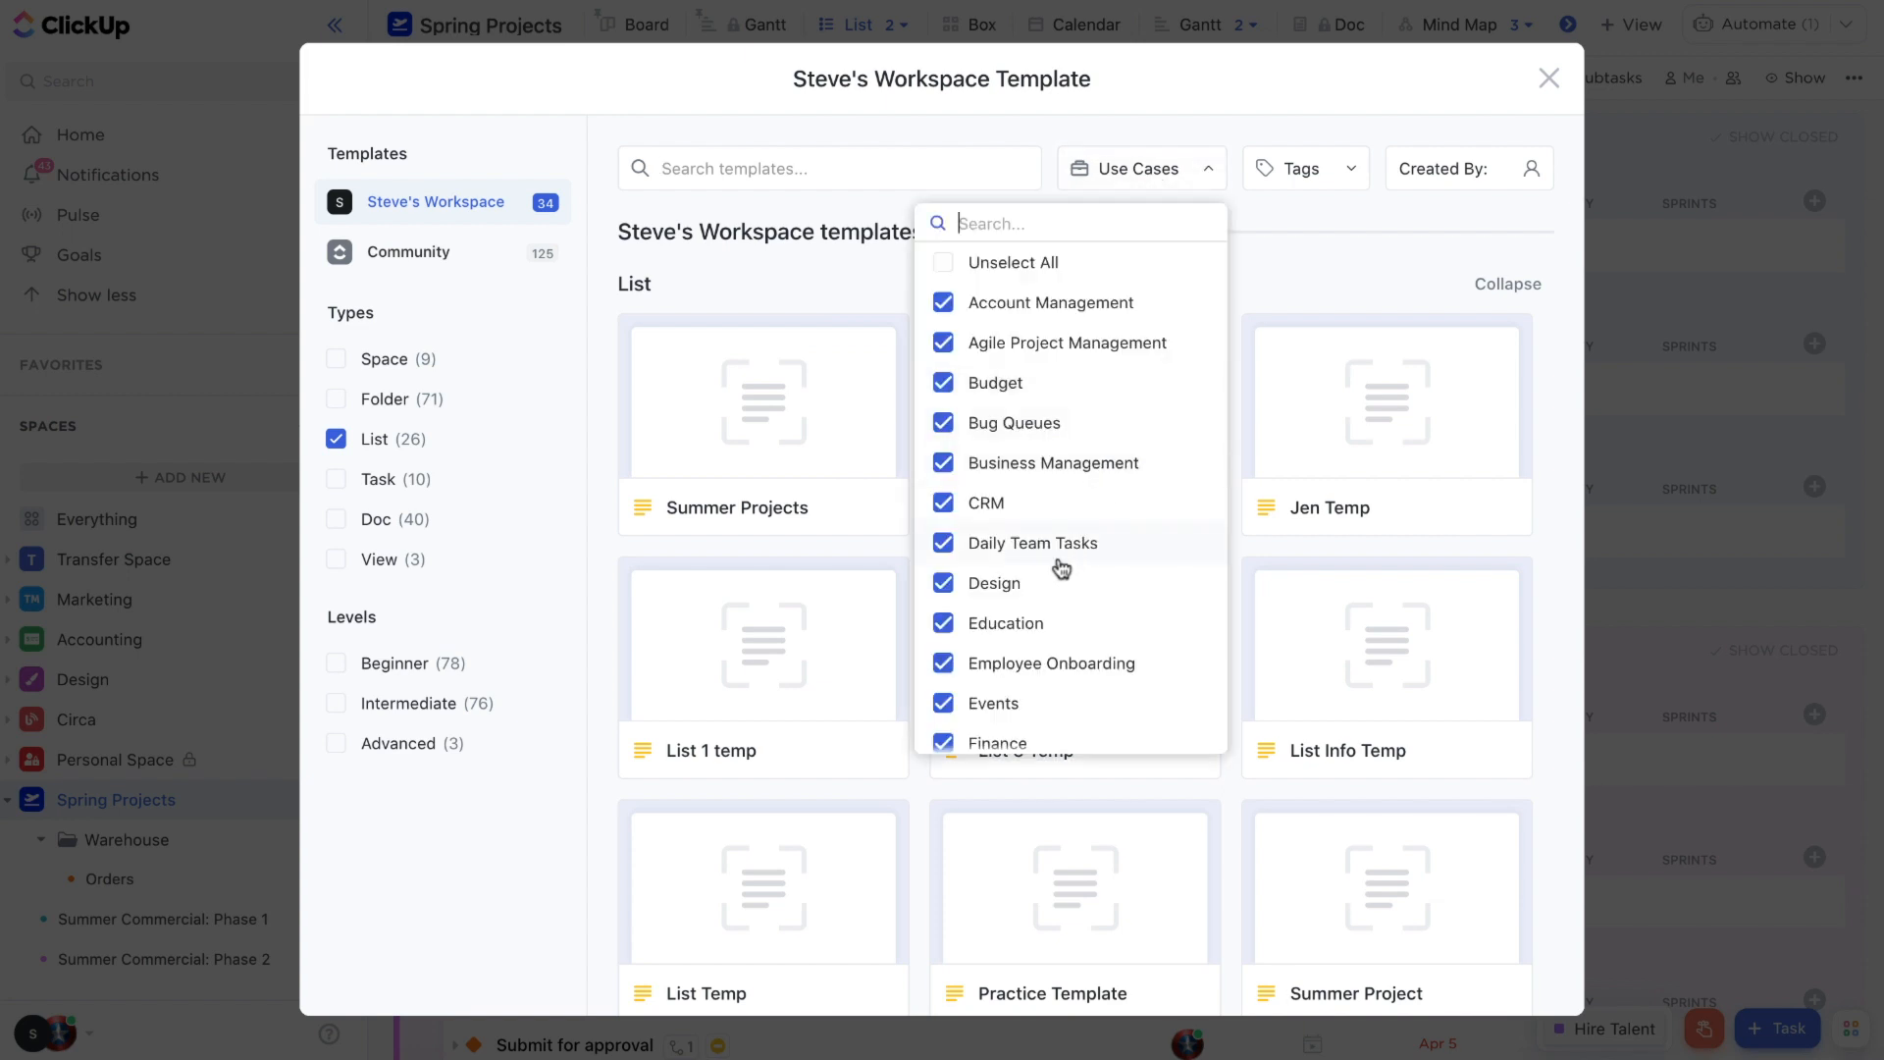
scroll("down", 3)
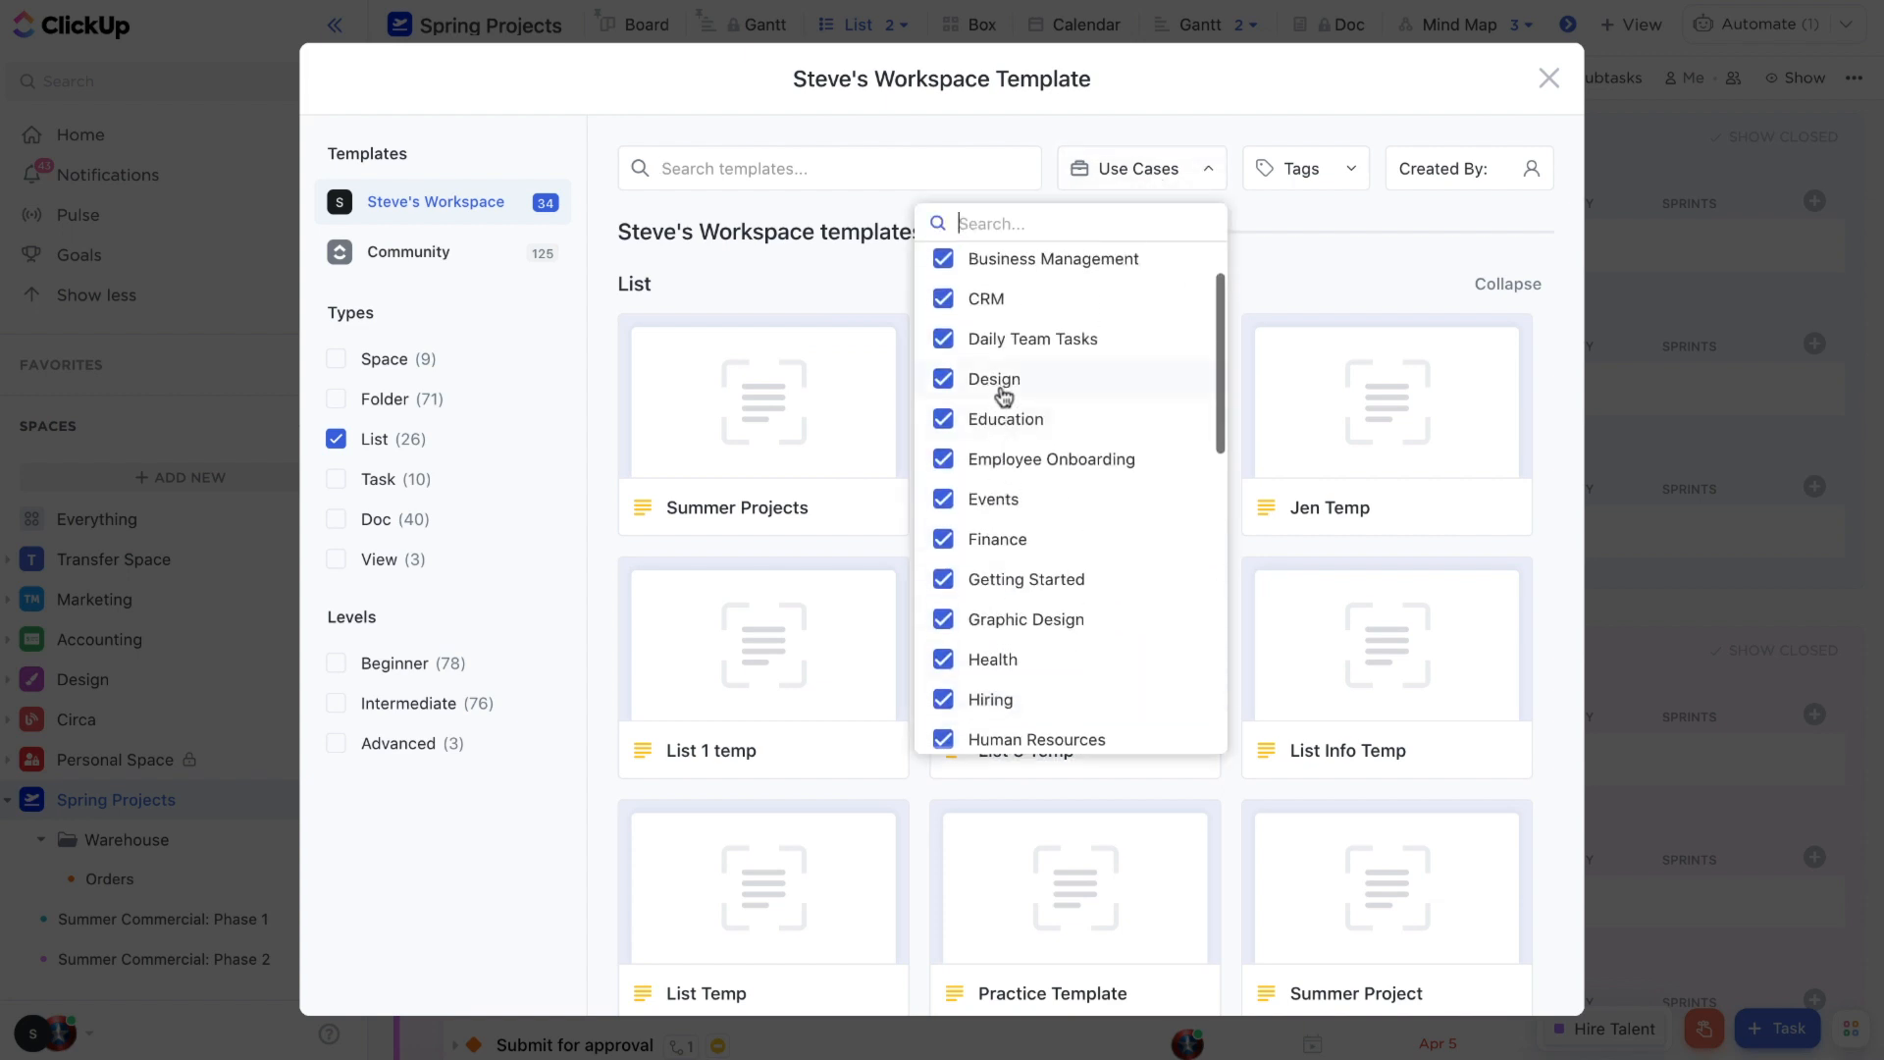
scroll("down", 3)
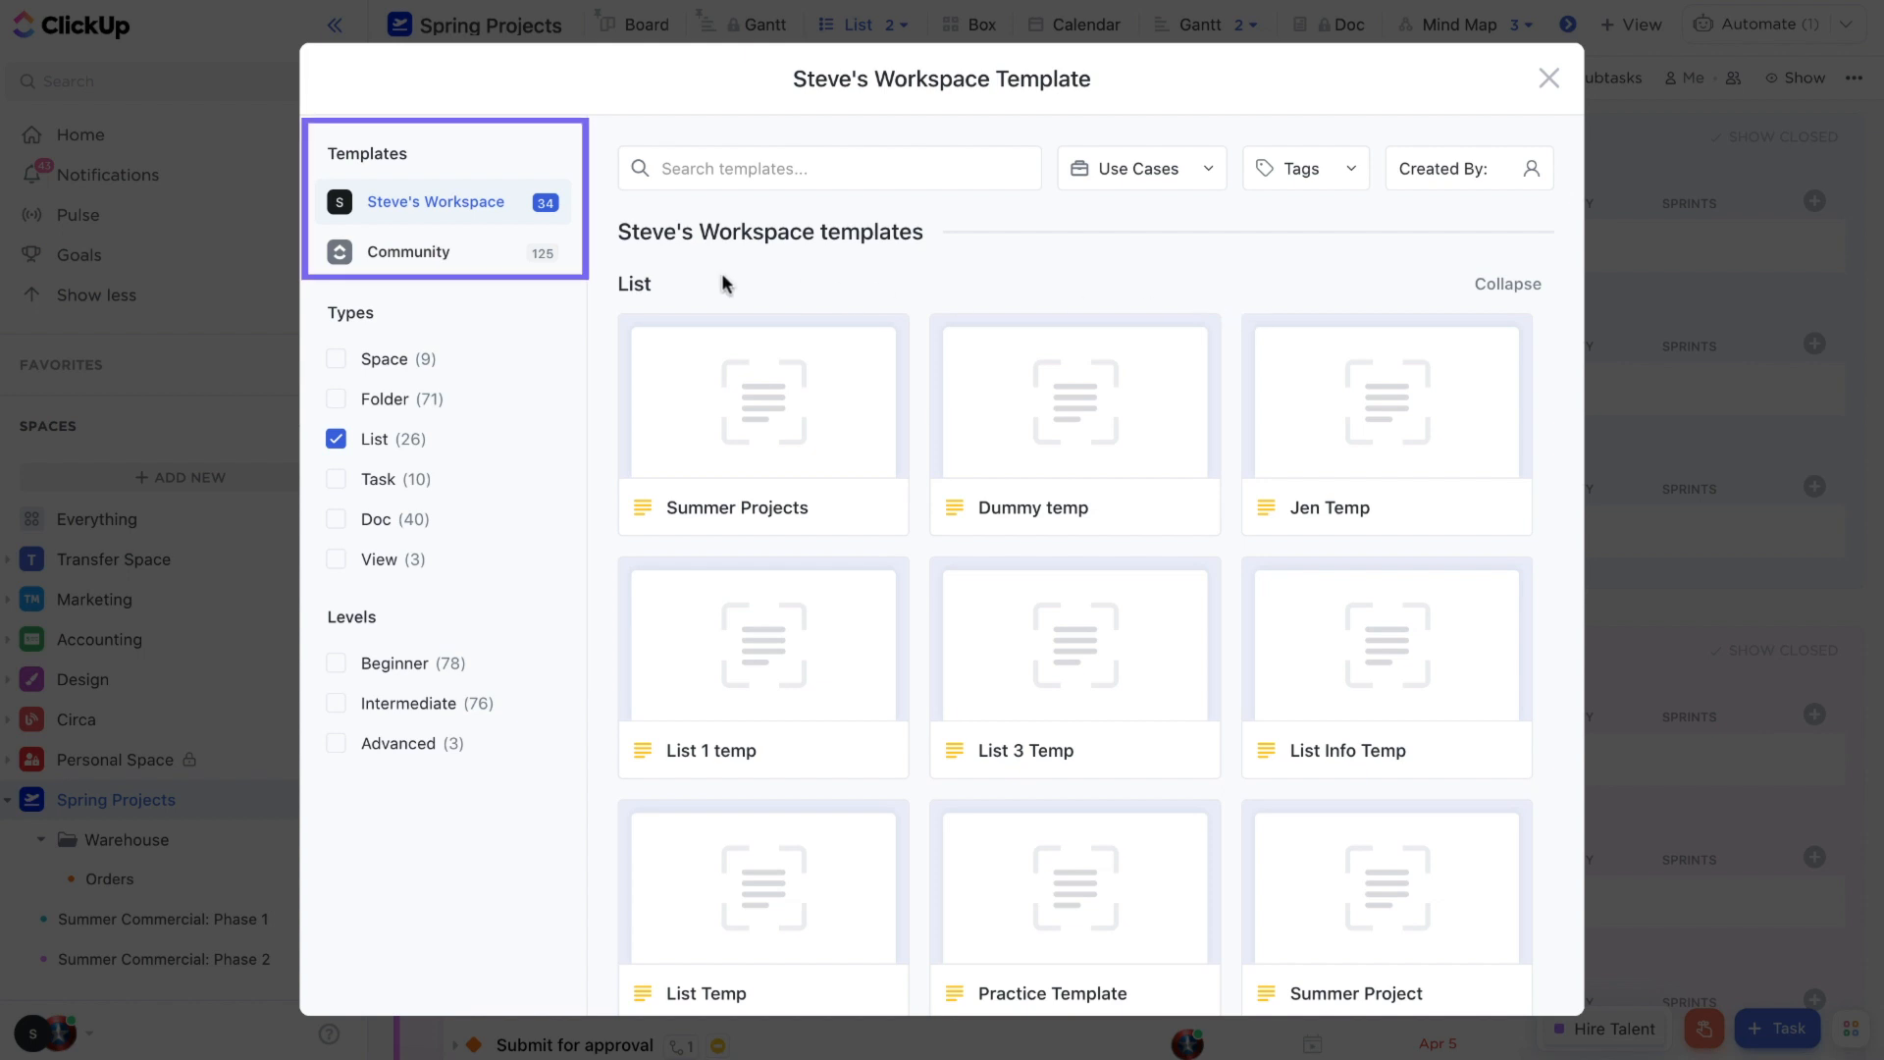
mouse_move(473, 217)
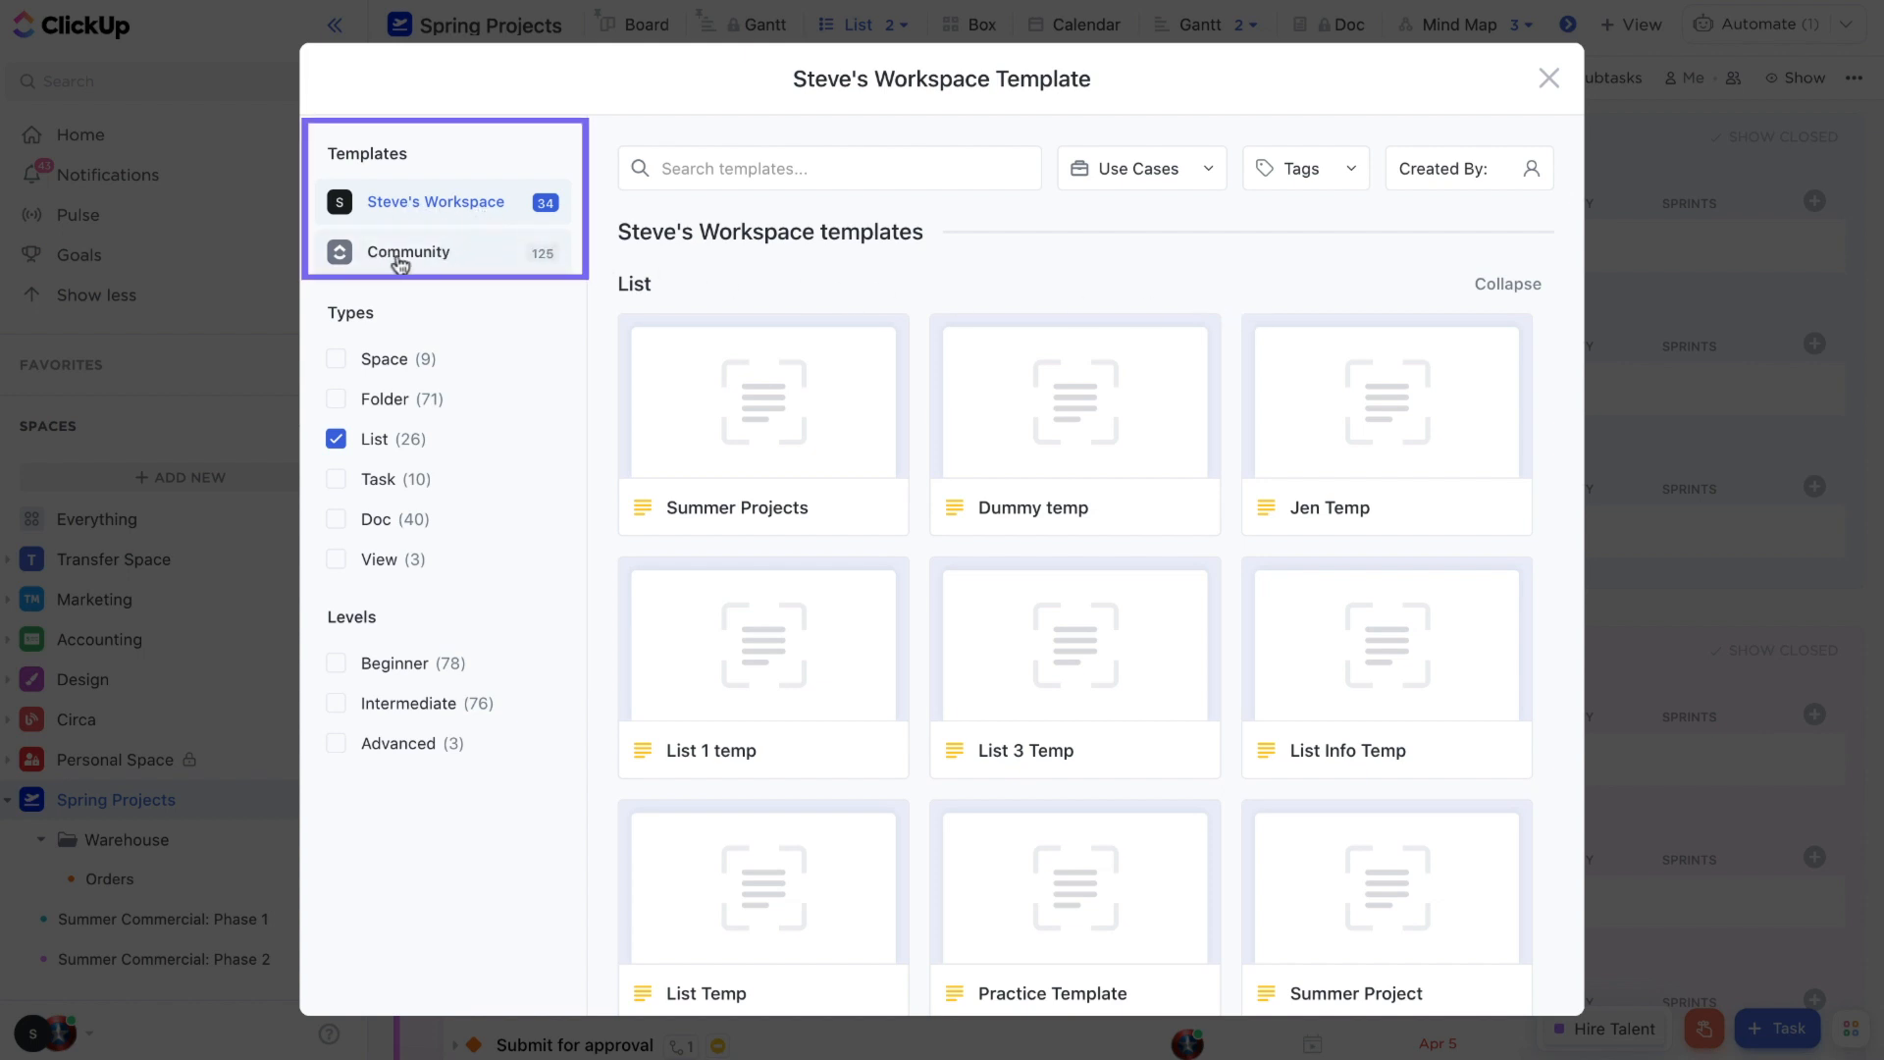
mouse_move(475, 267)
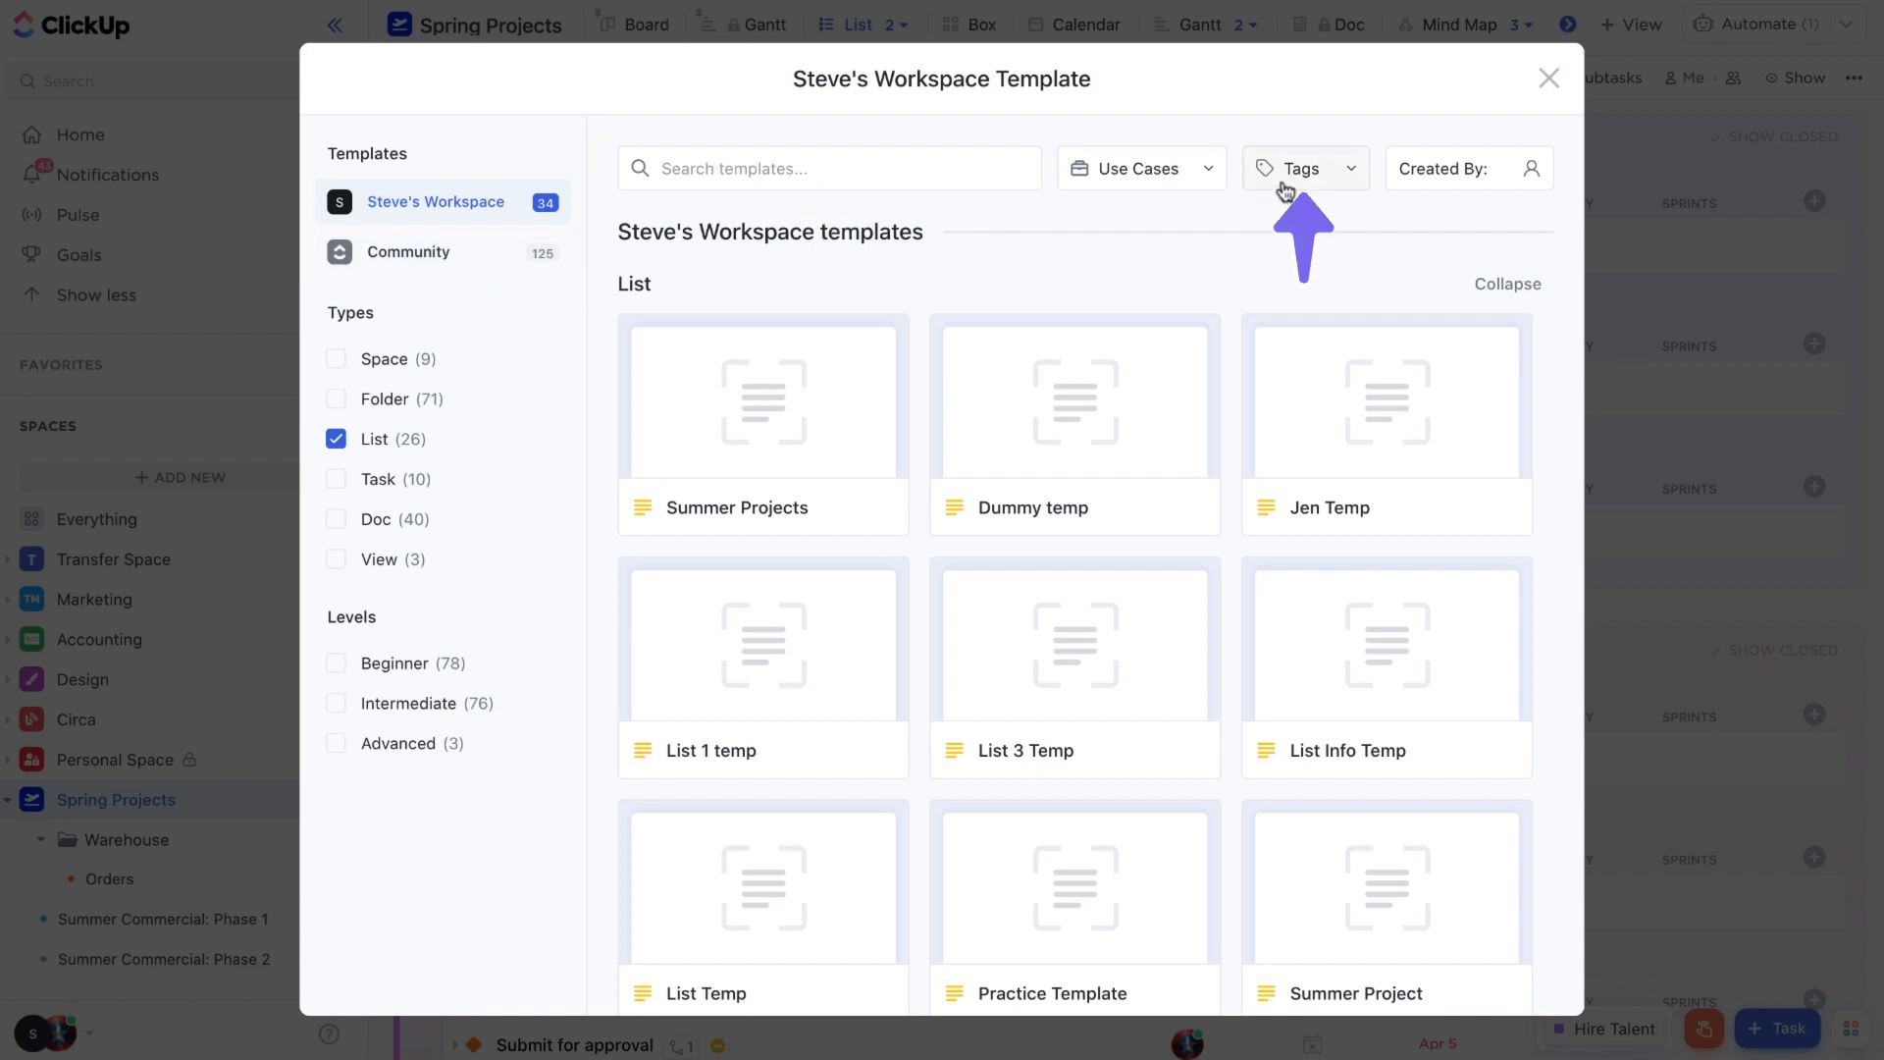
left_click(1142, 169)
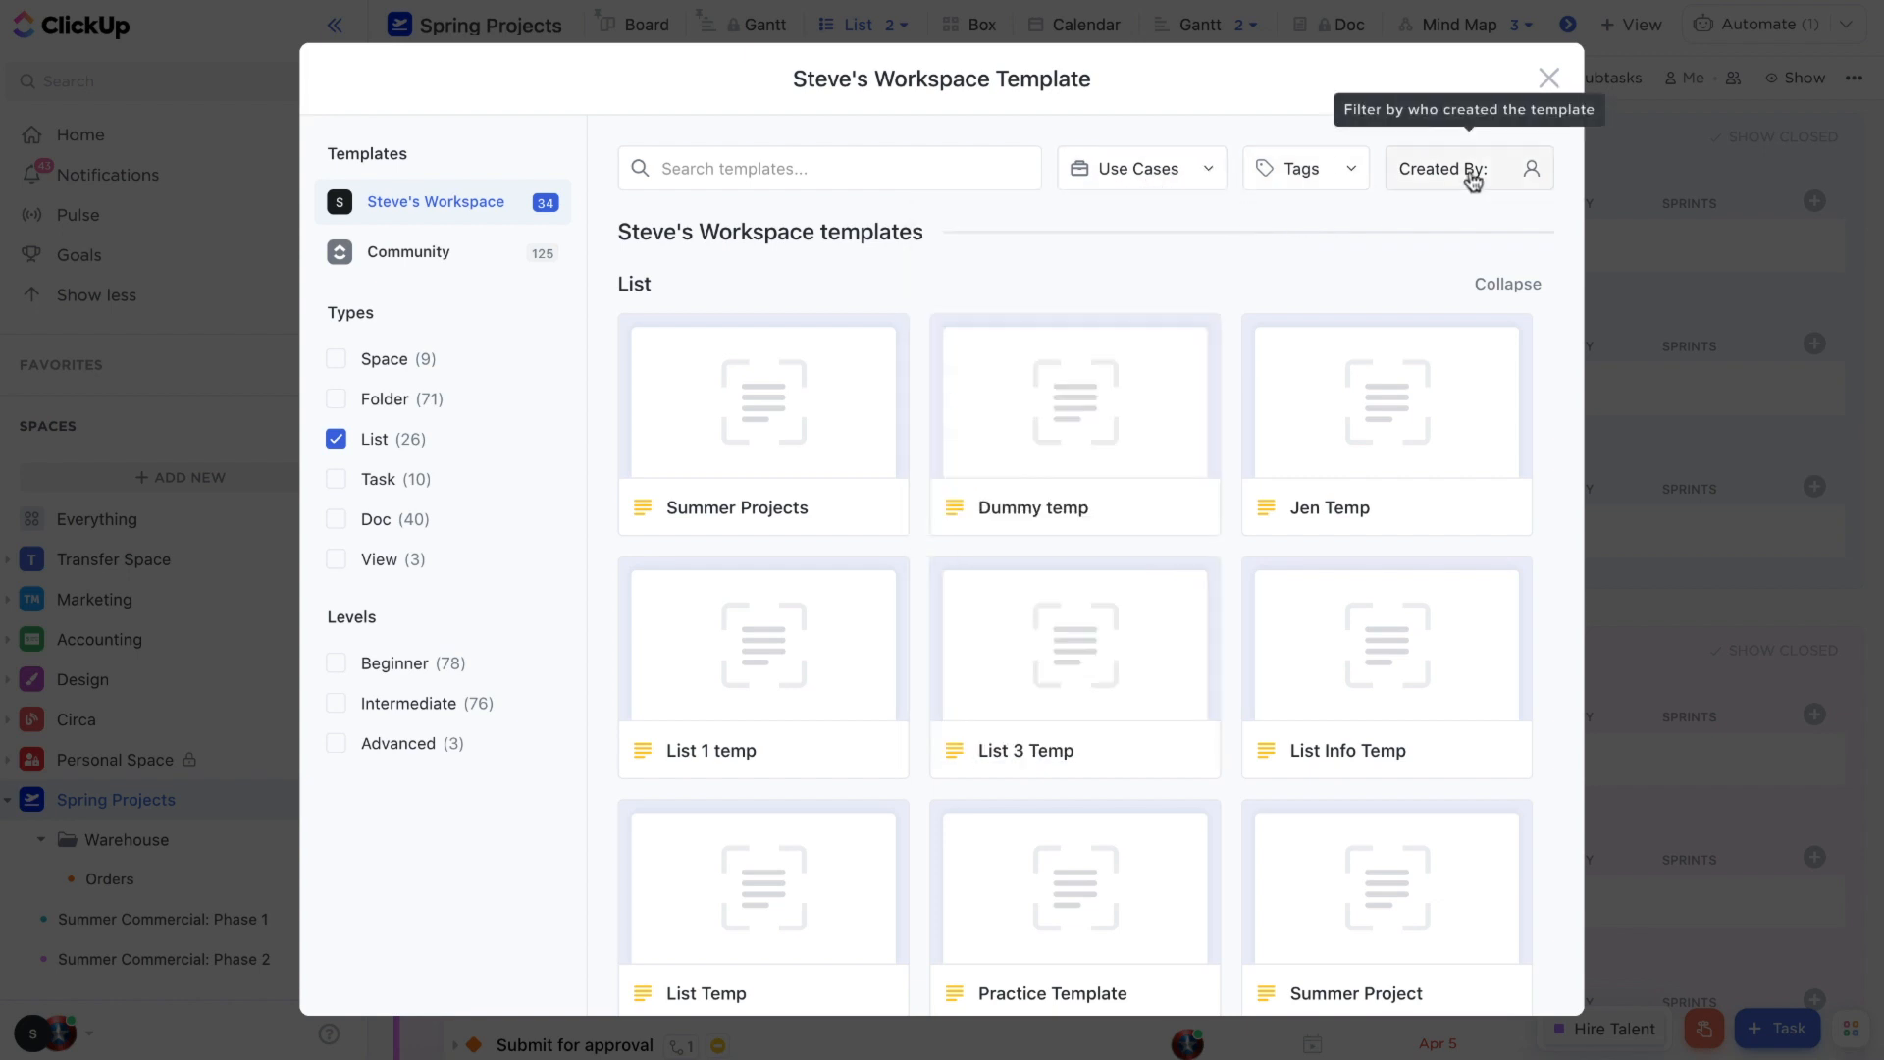
left_click(1468, 169)
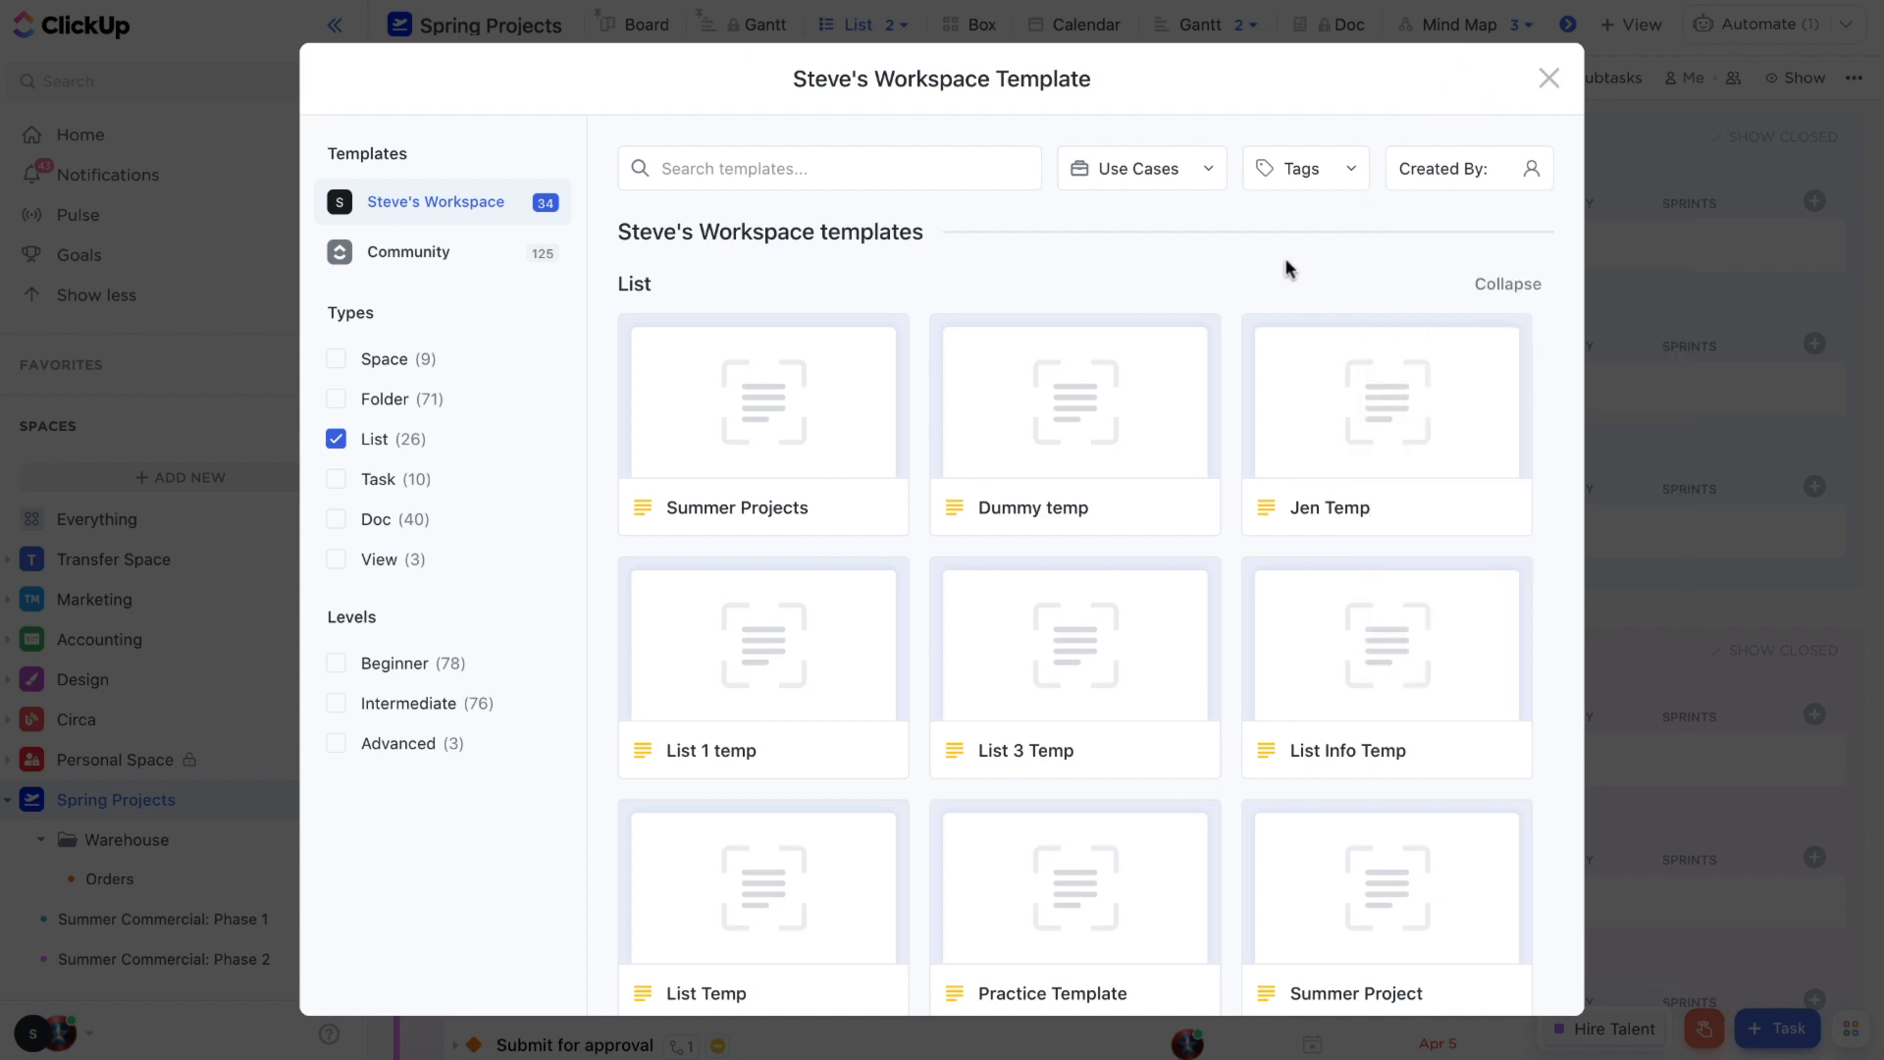
mouse_move(761, 403)
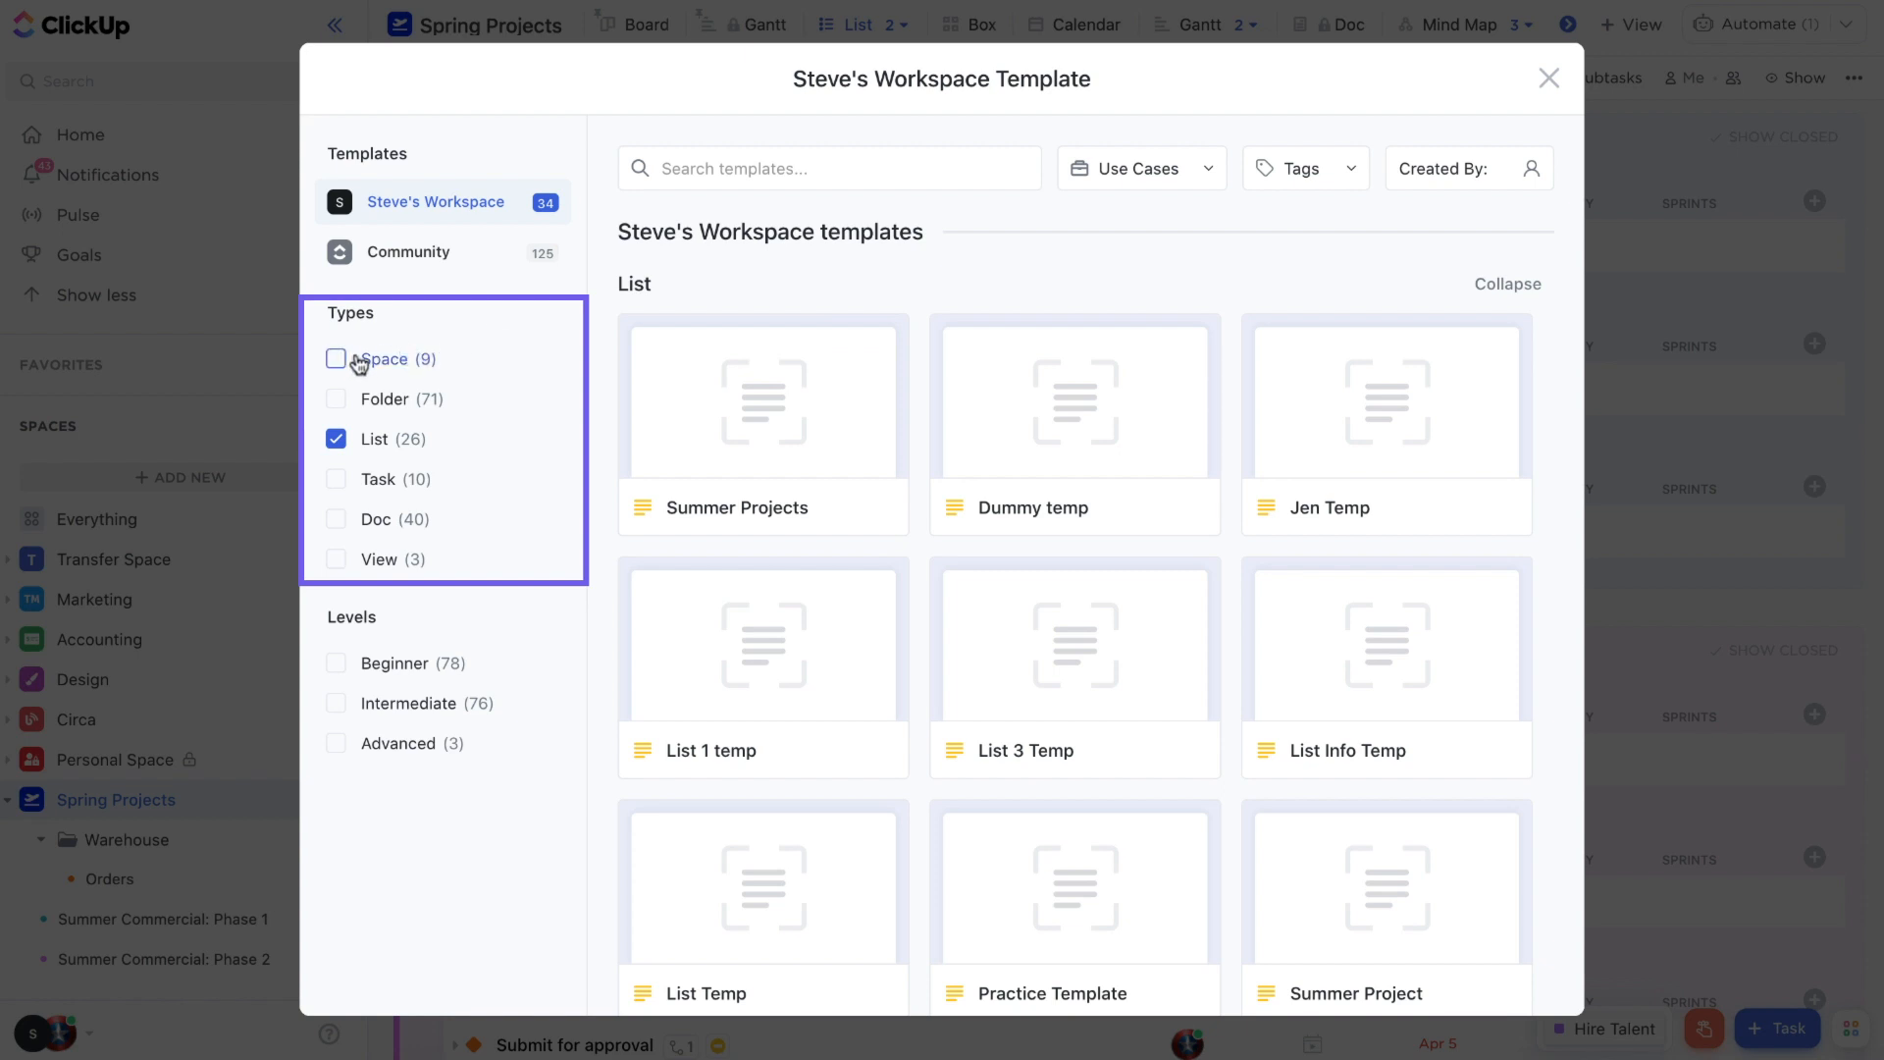
- Enable Space, Folder, Task, Doc and View template types alongside List in the Types filter
left_click(338, 357)
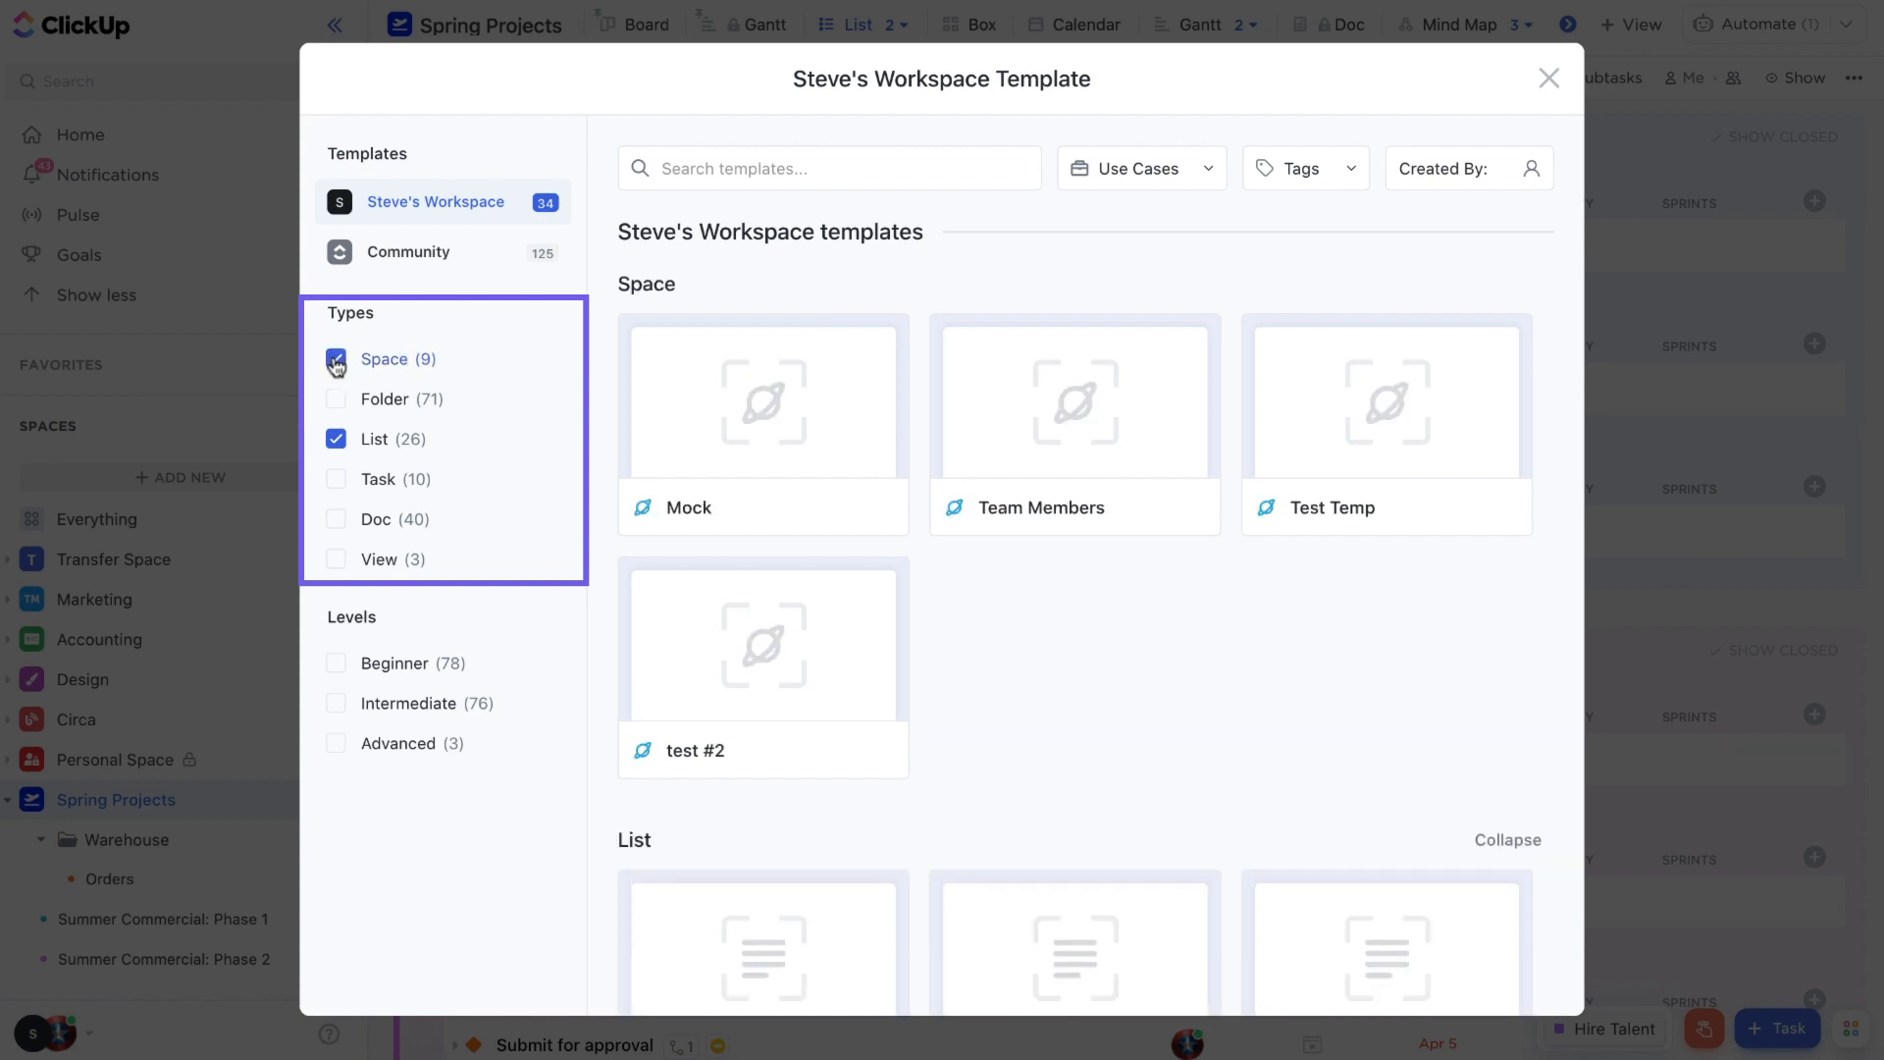
left_click(336, 399)
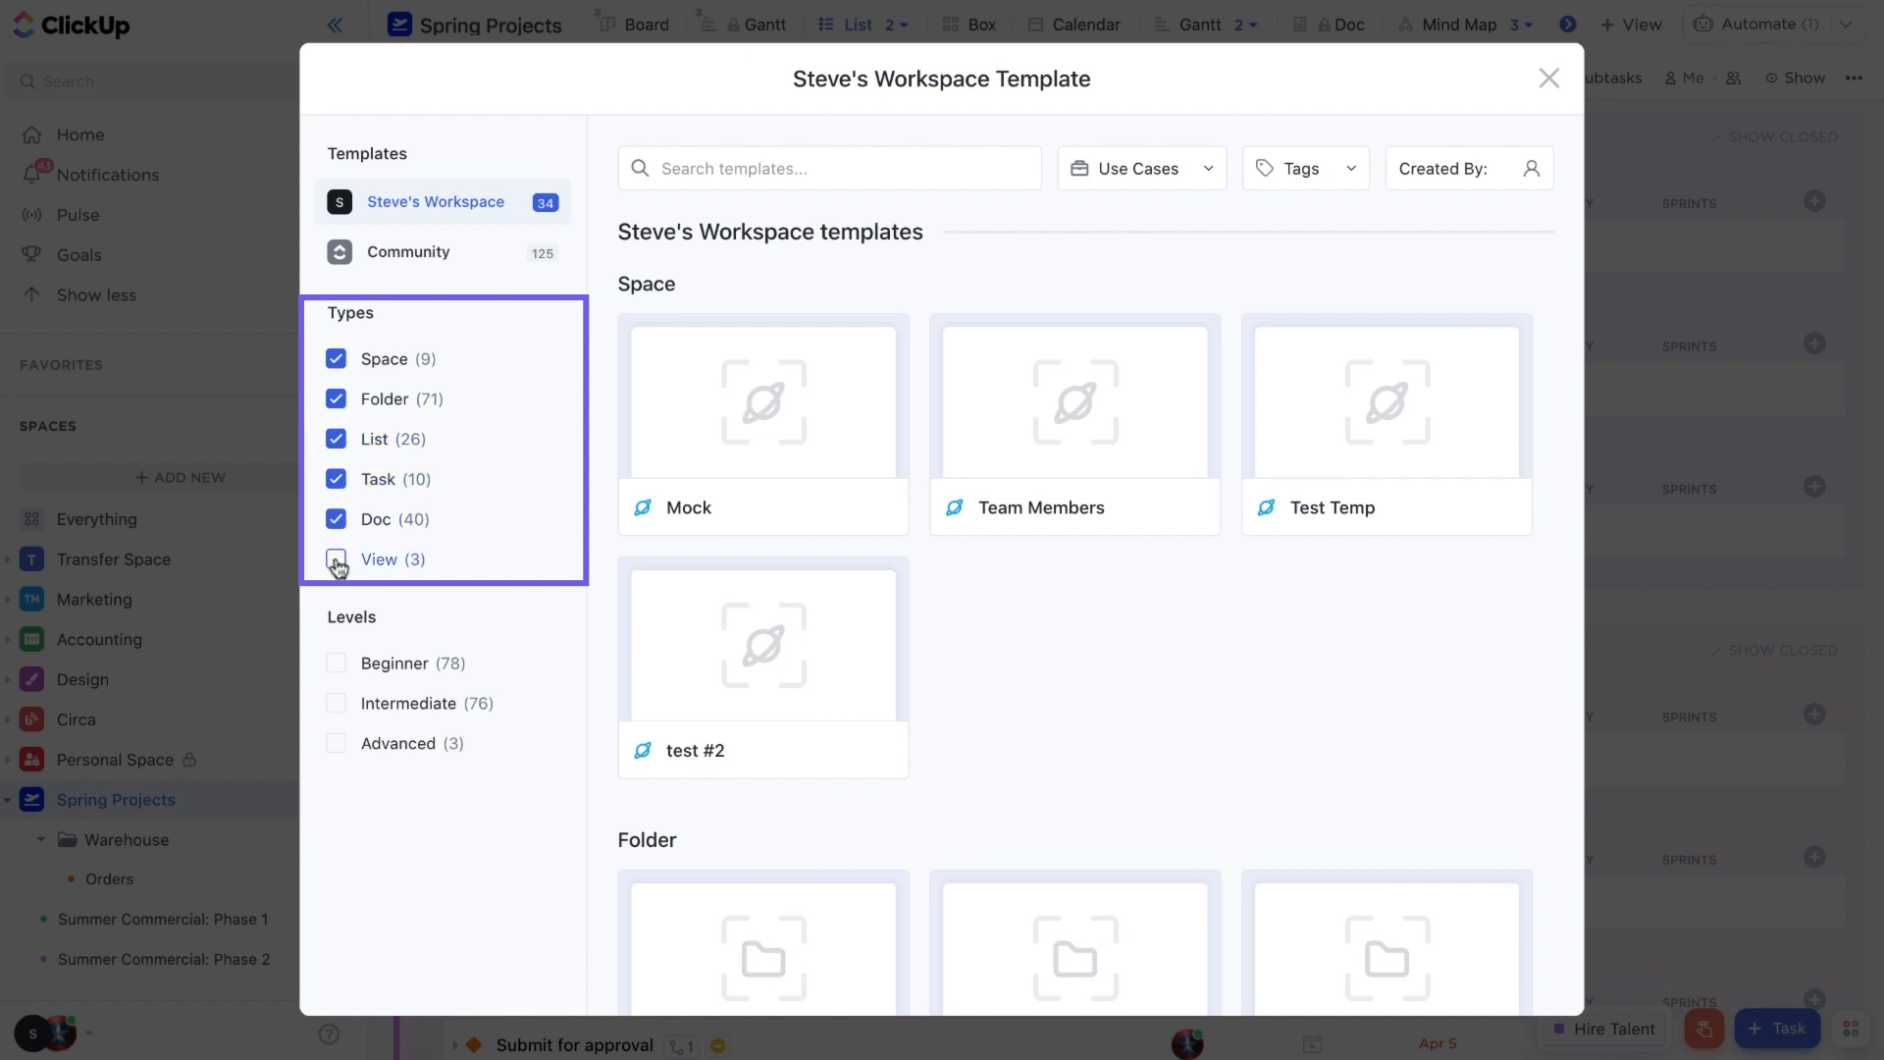
left_click(336, 560)
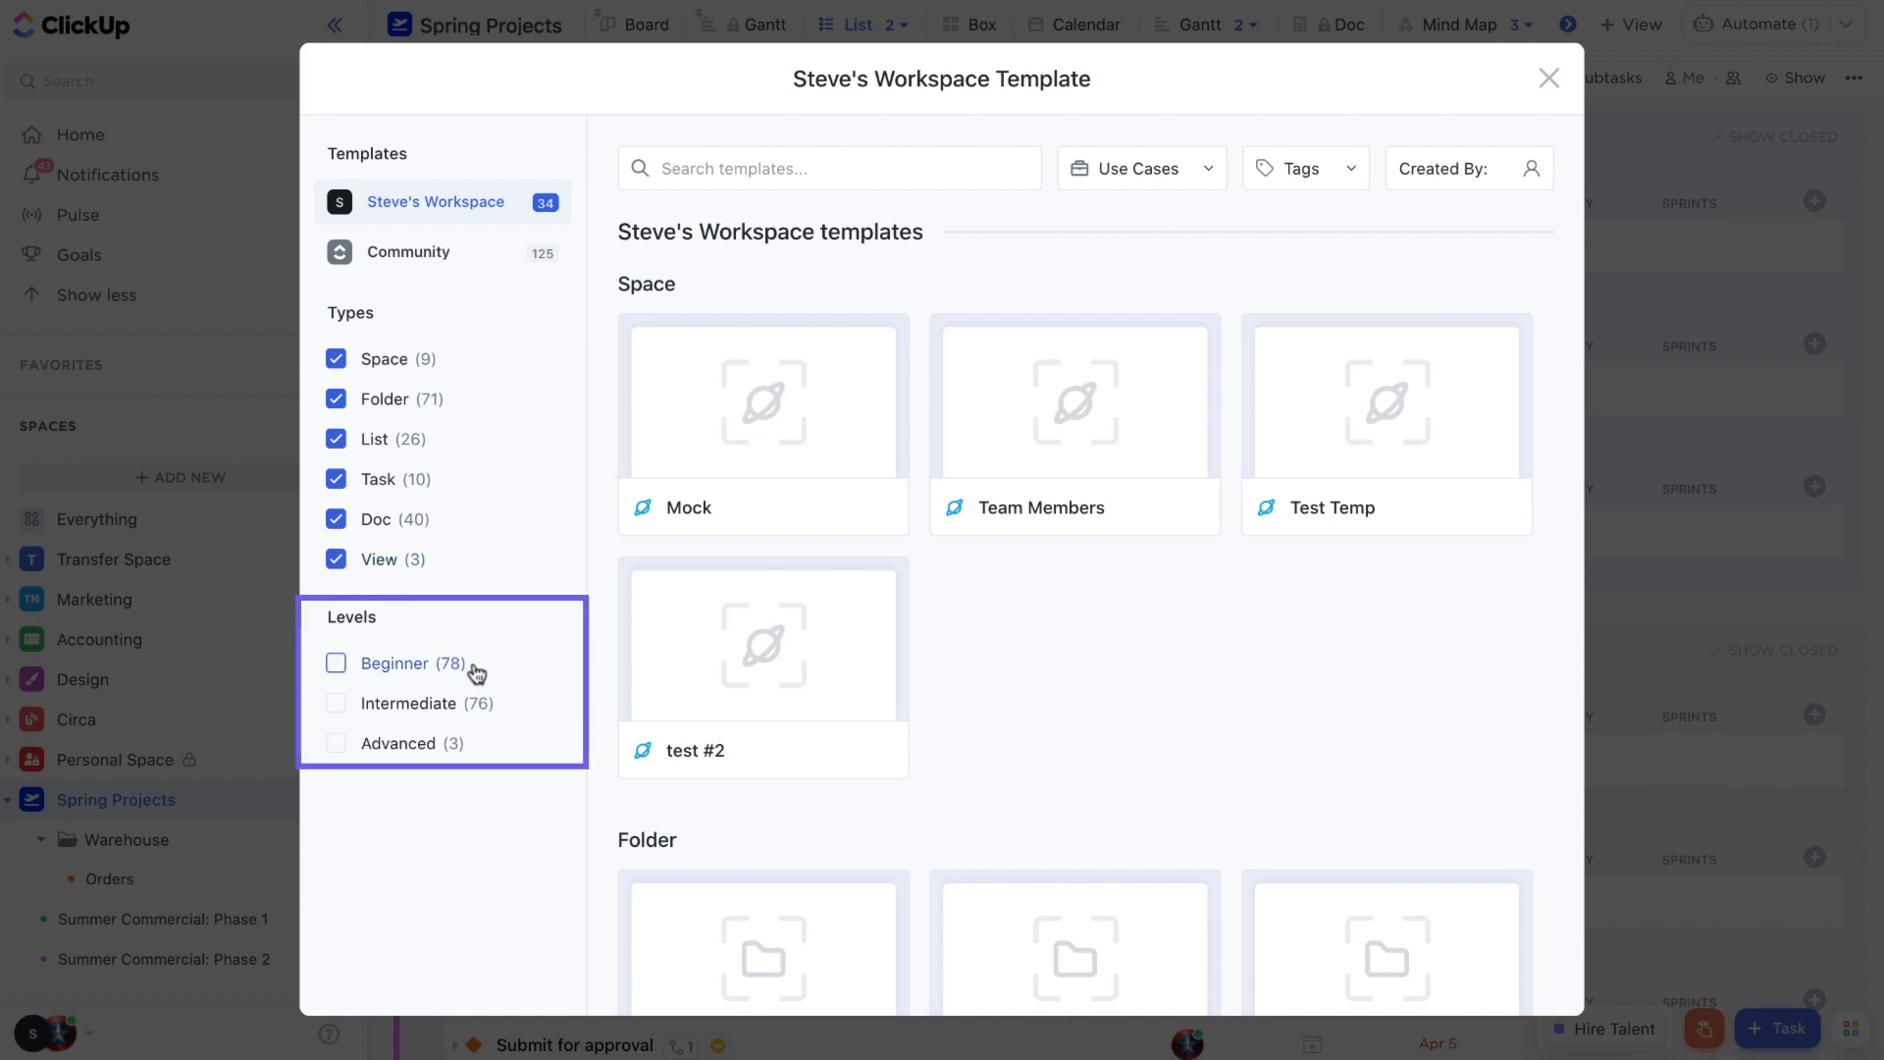
mouse_move(495, 712)
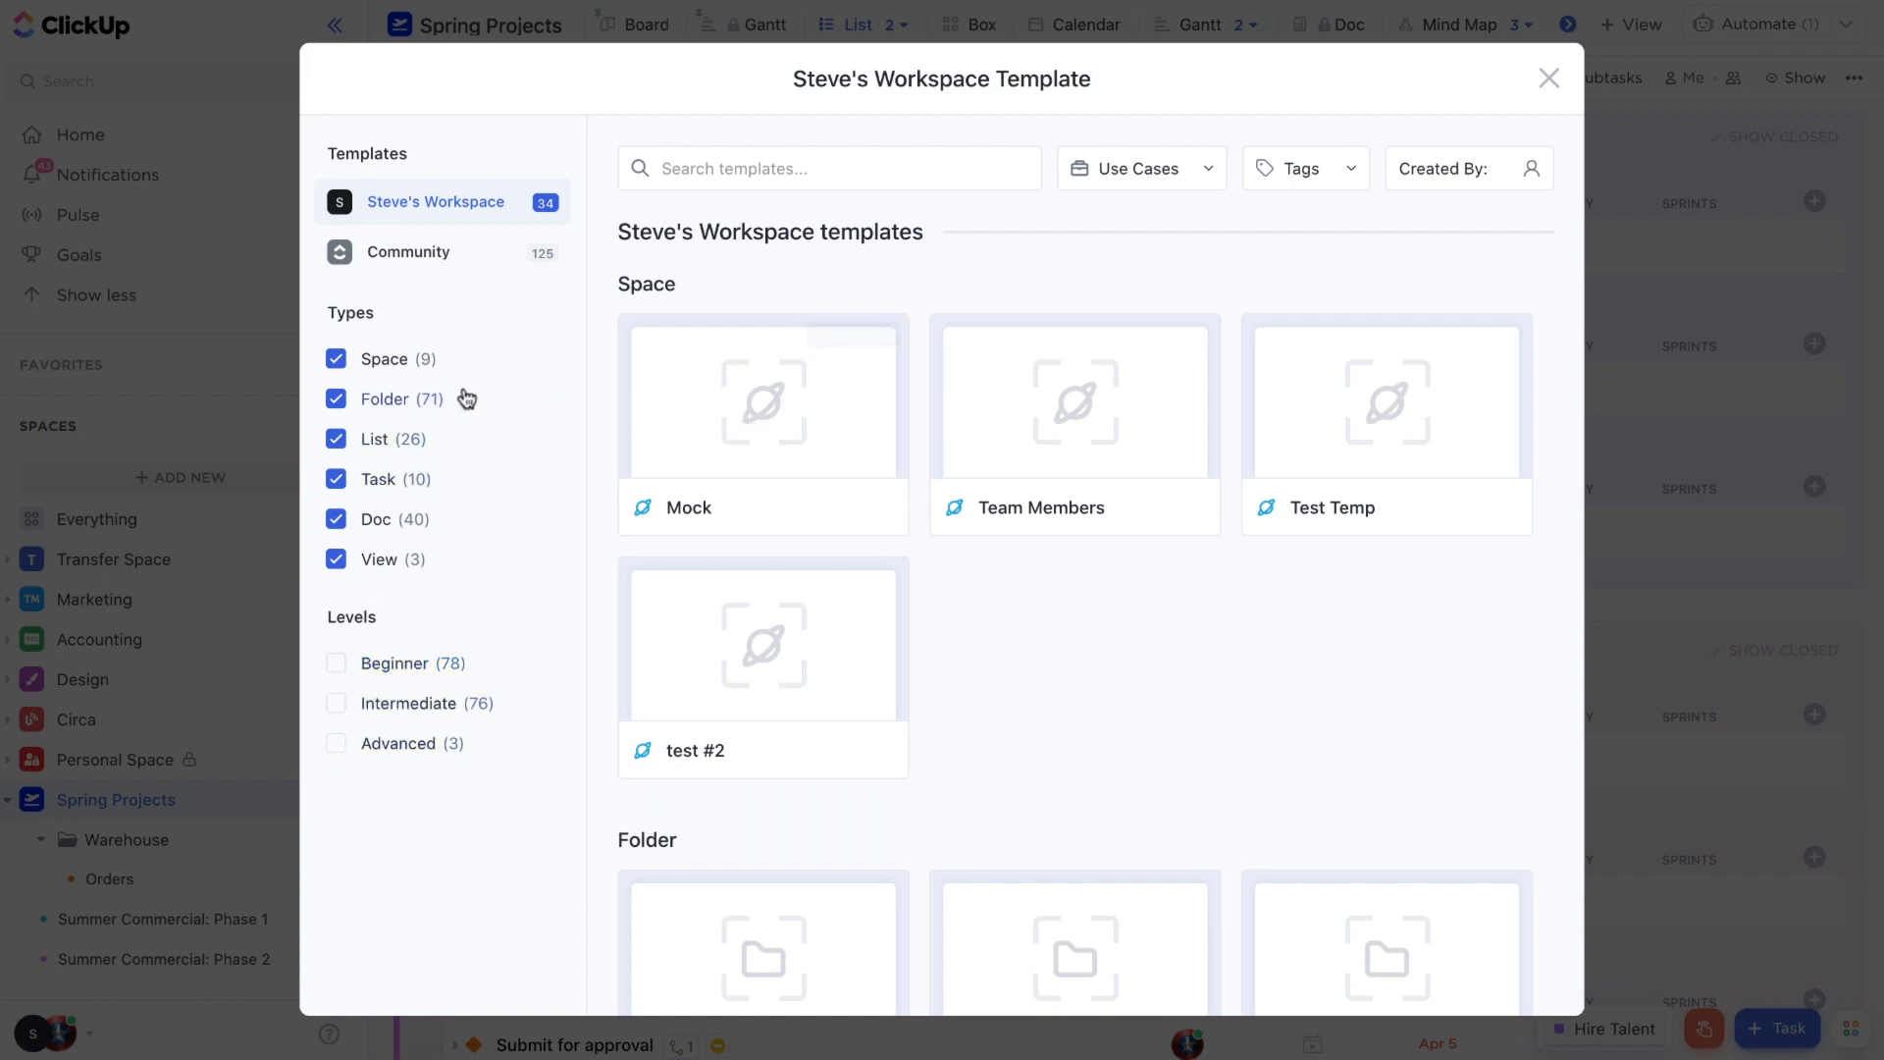
mouse_move(672, 408)
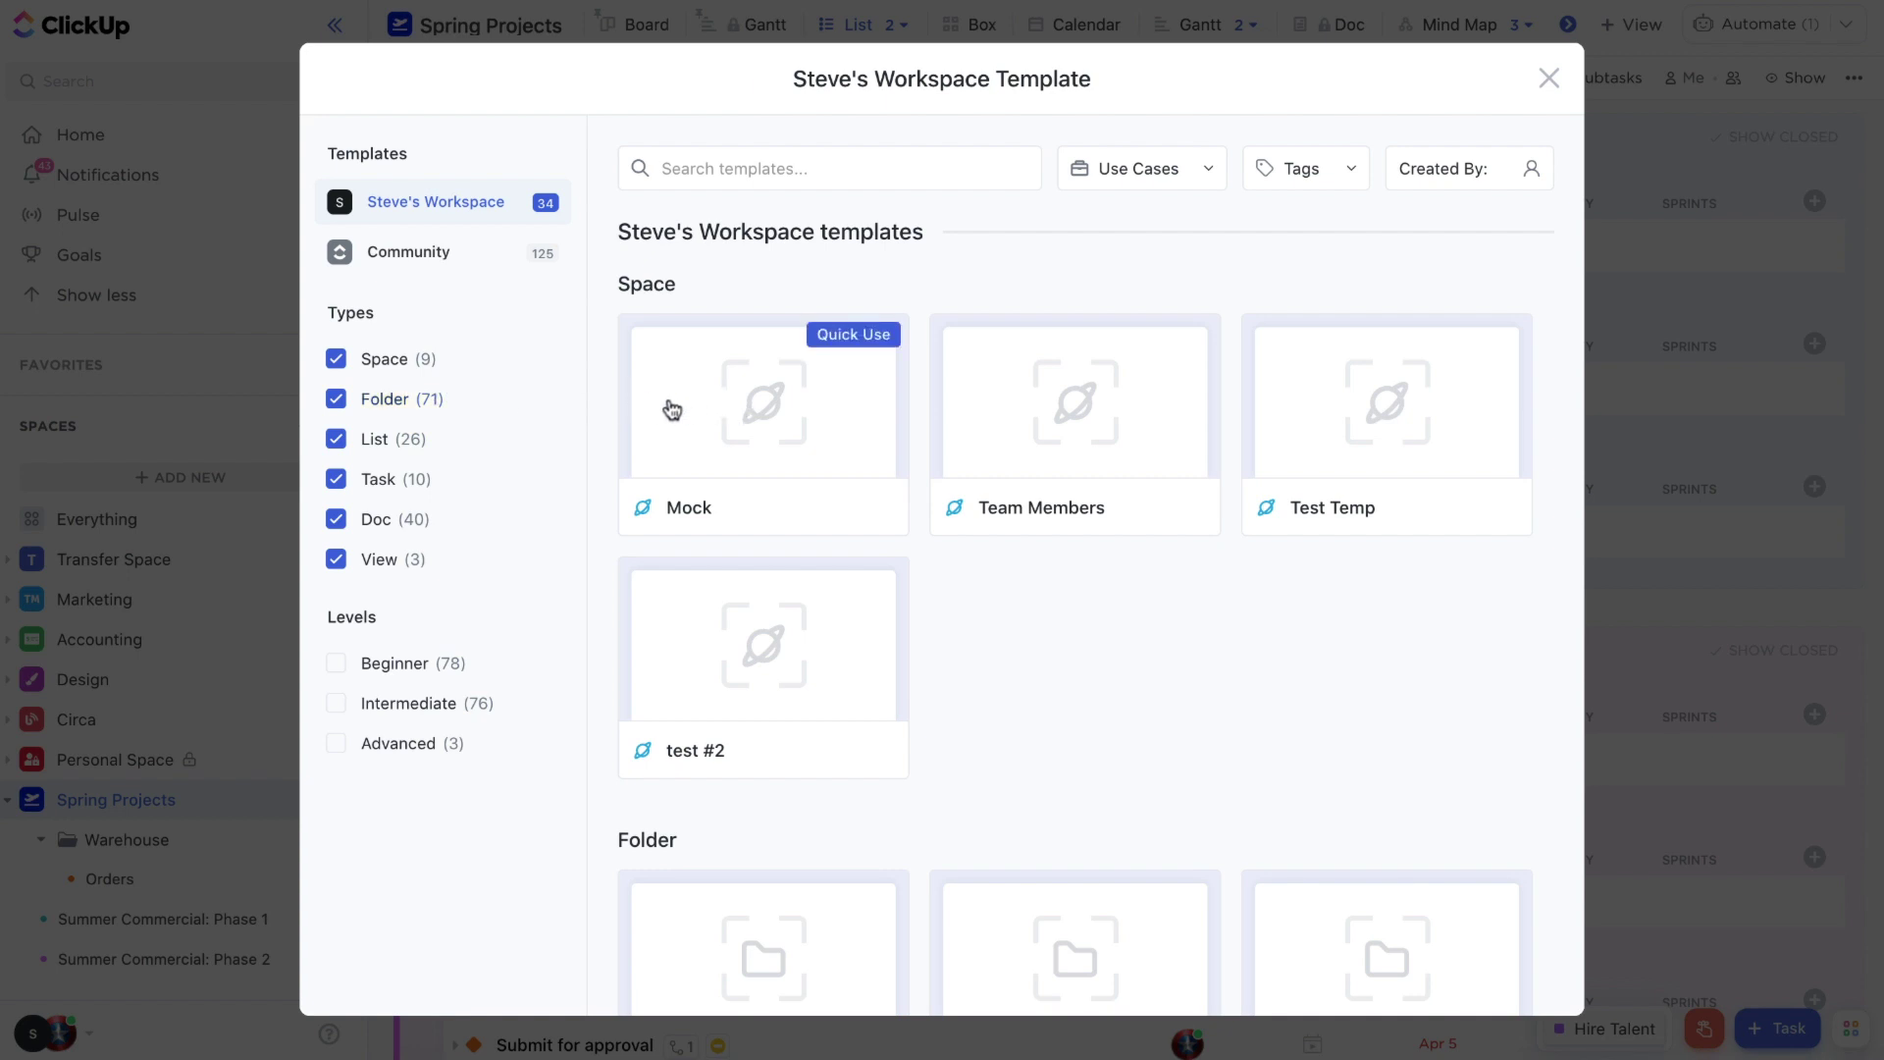
- Locate the Folder section and view the Clients folder template's detail page
scroll("down", 3)
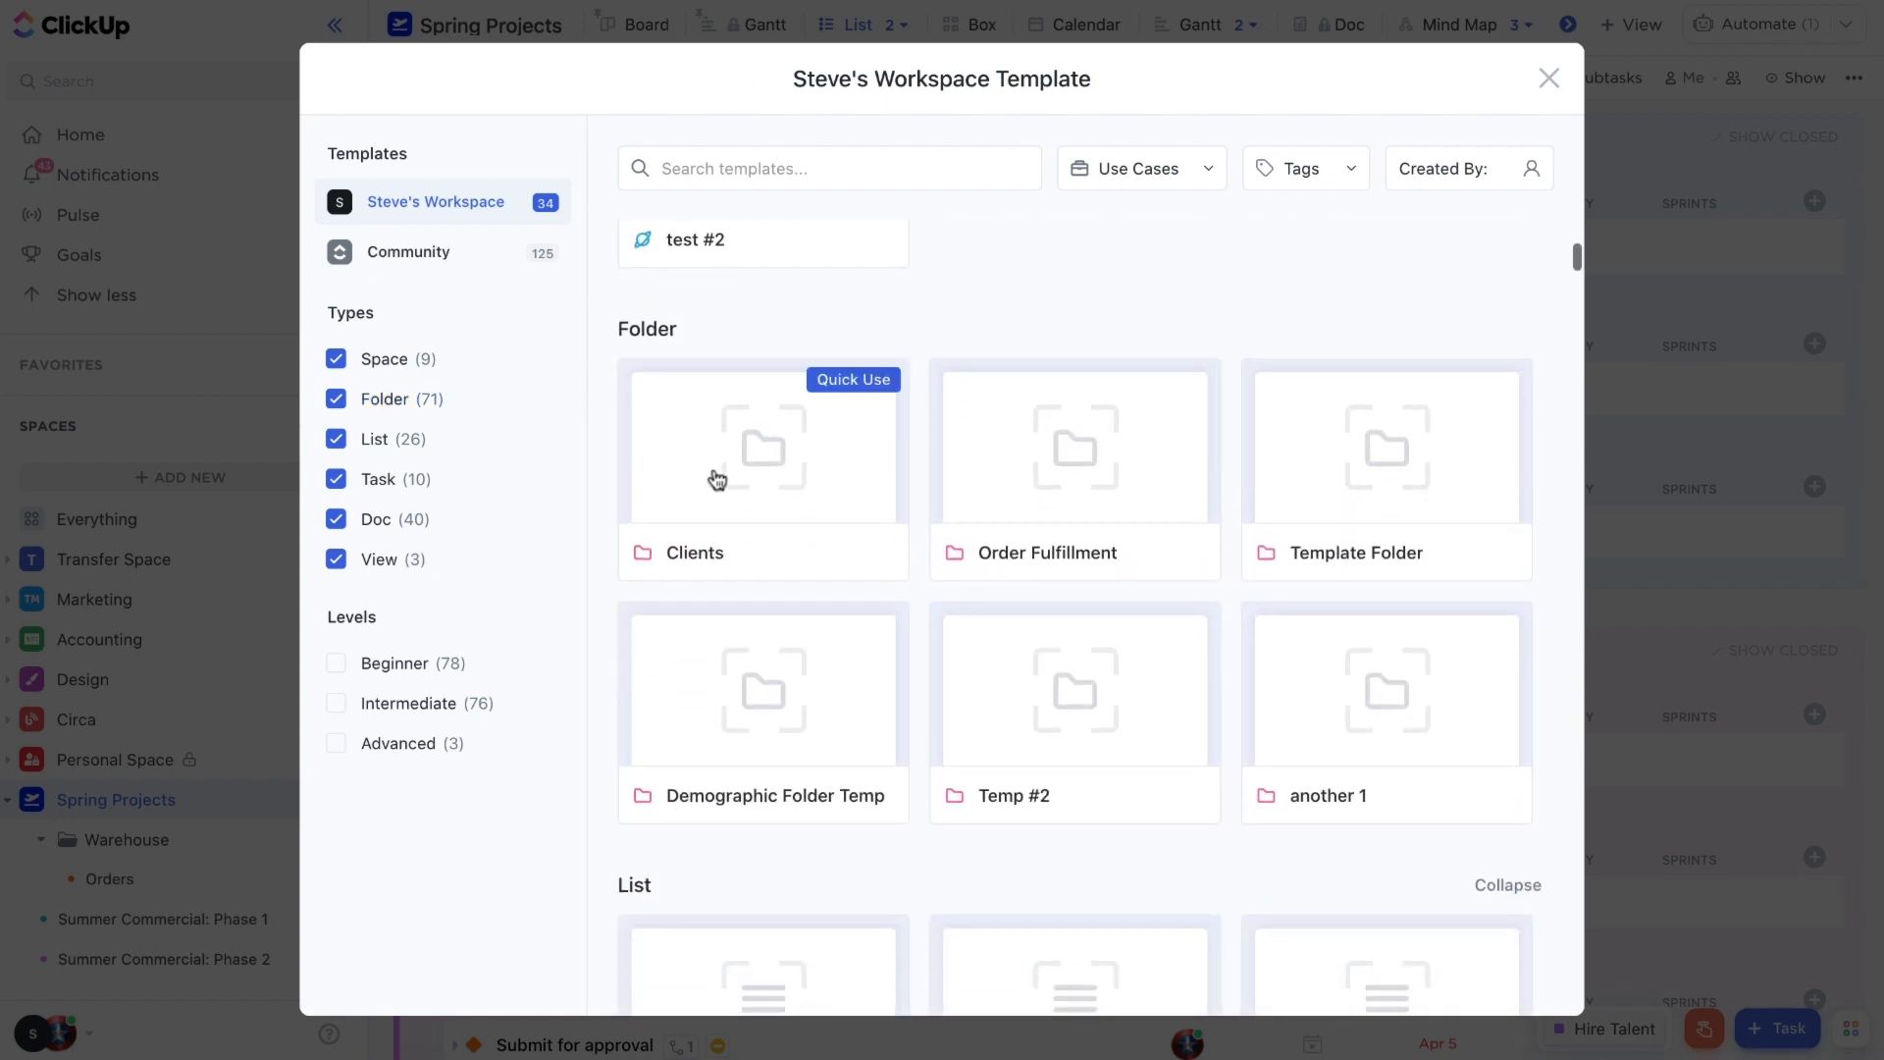
left_click(716, 479)
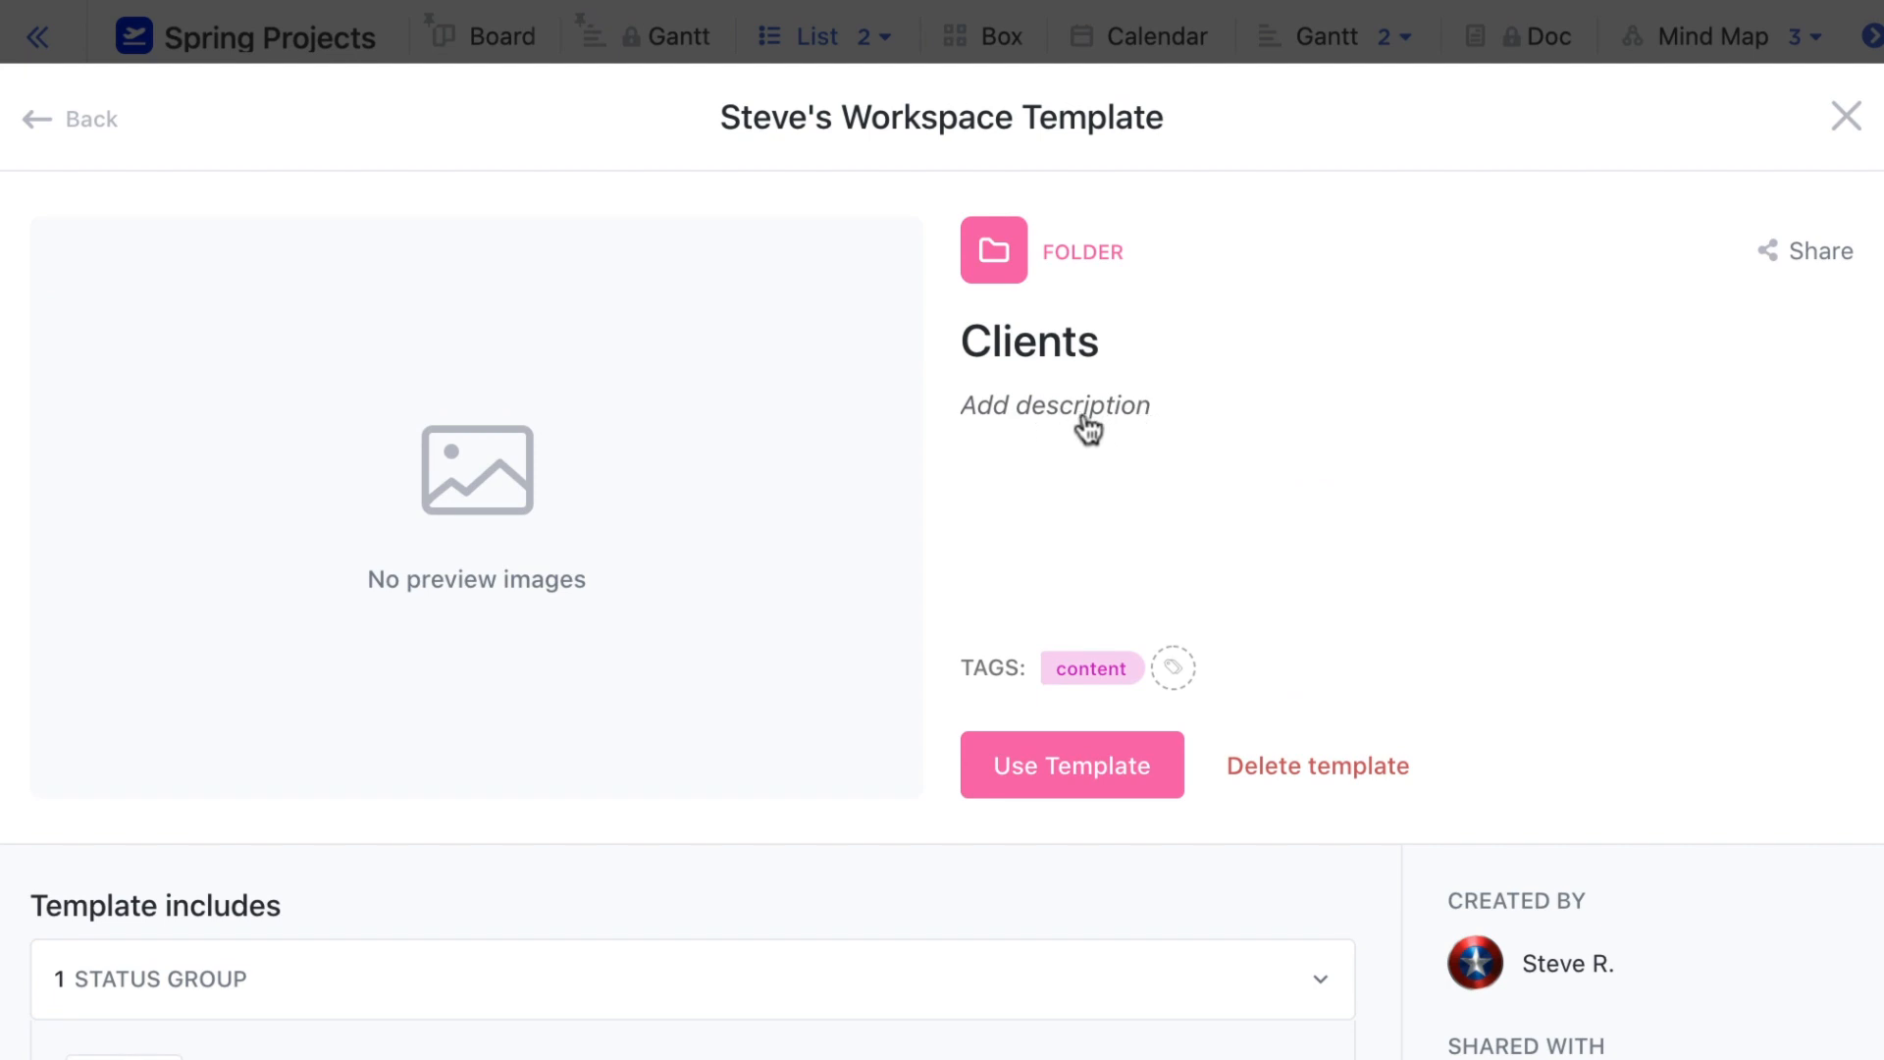
mouse_move(1095, 771)
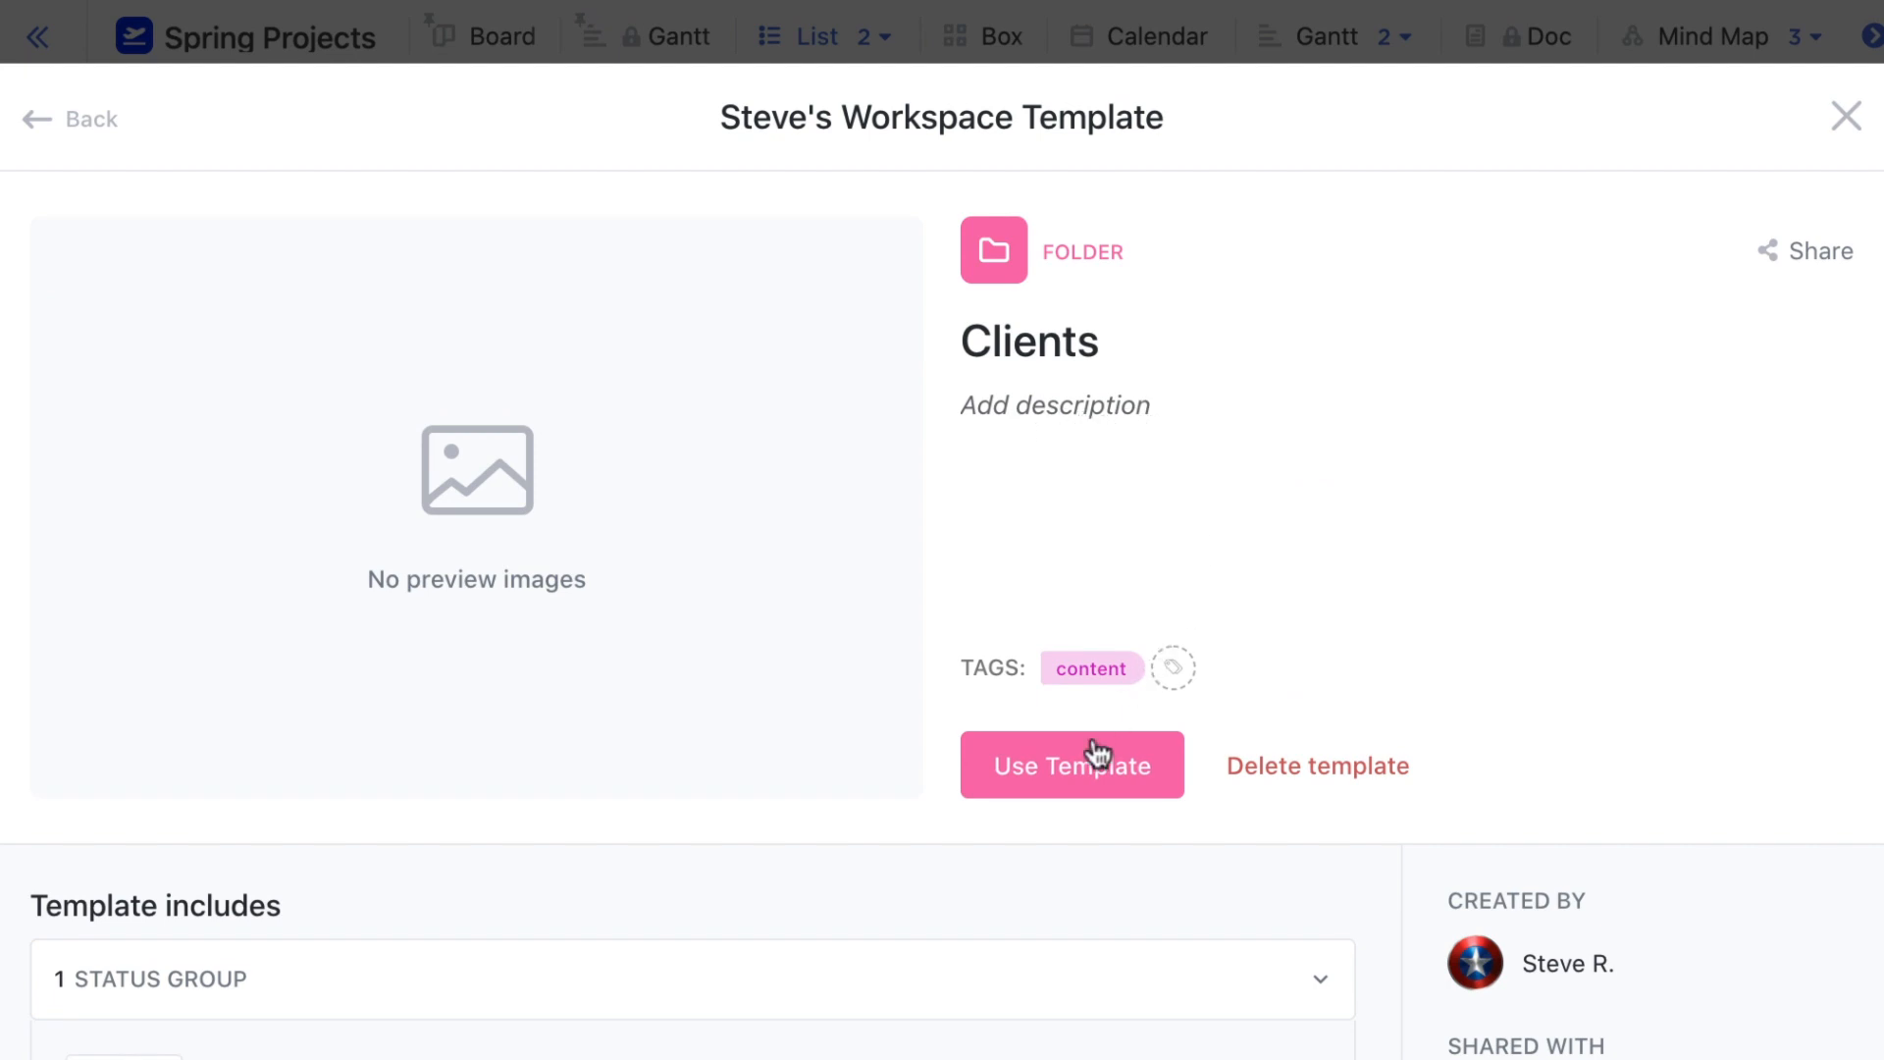
left_click(1072, 763)
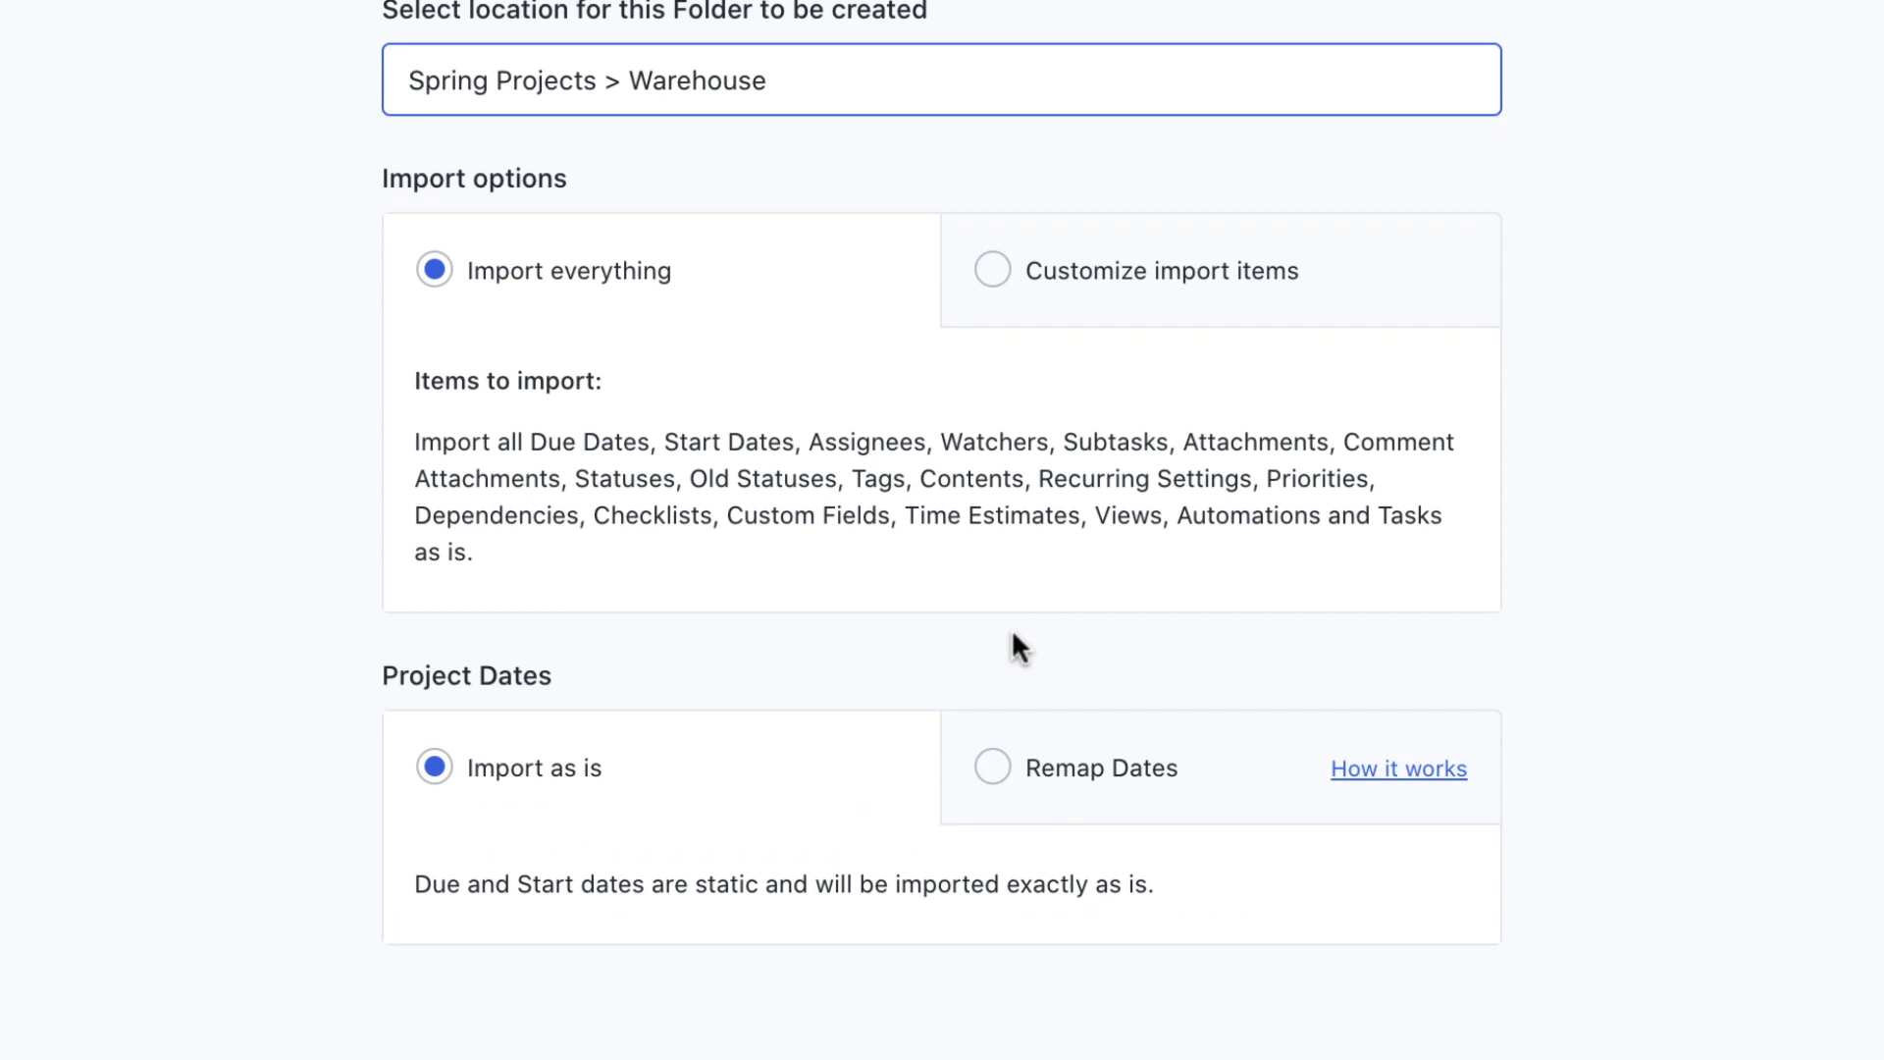
mouse_move(460, 883)
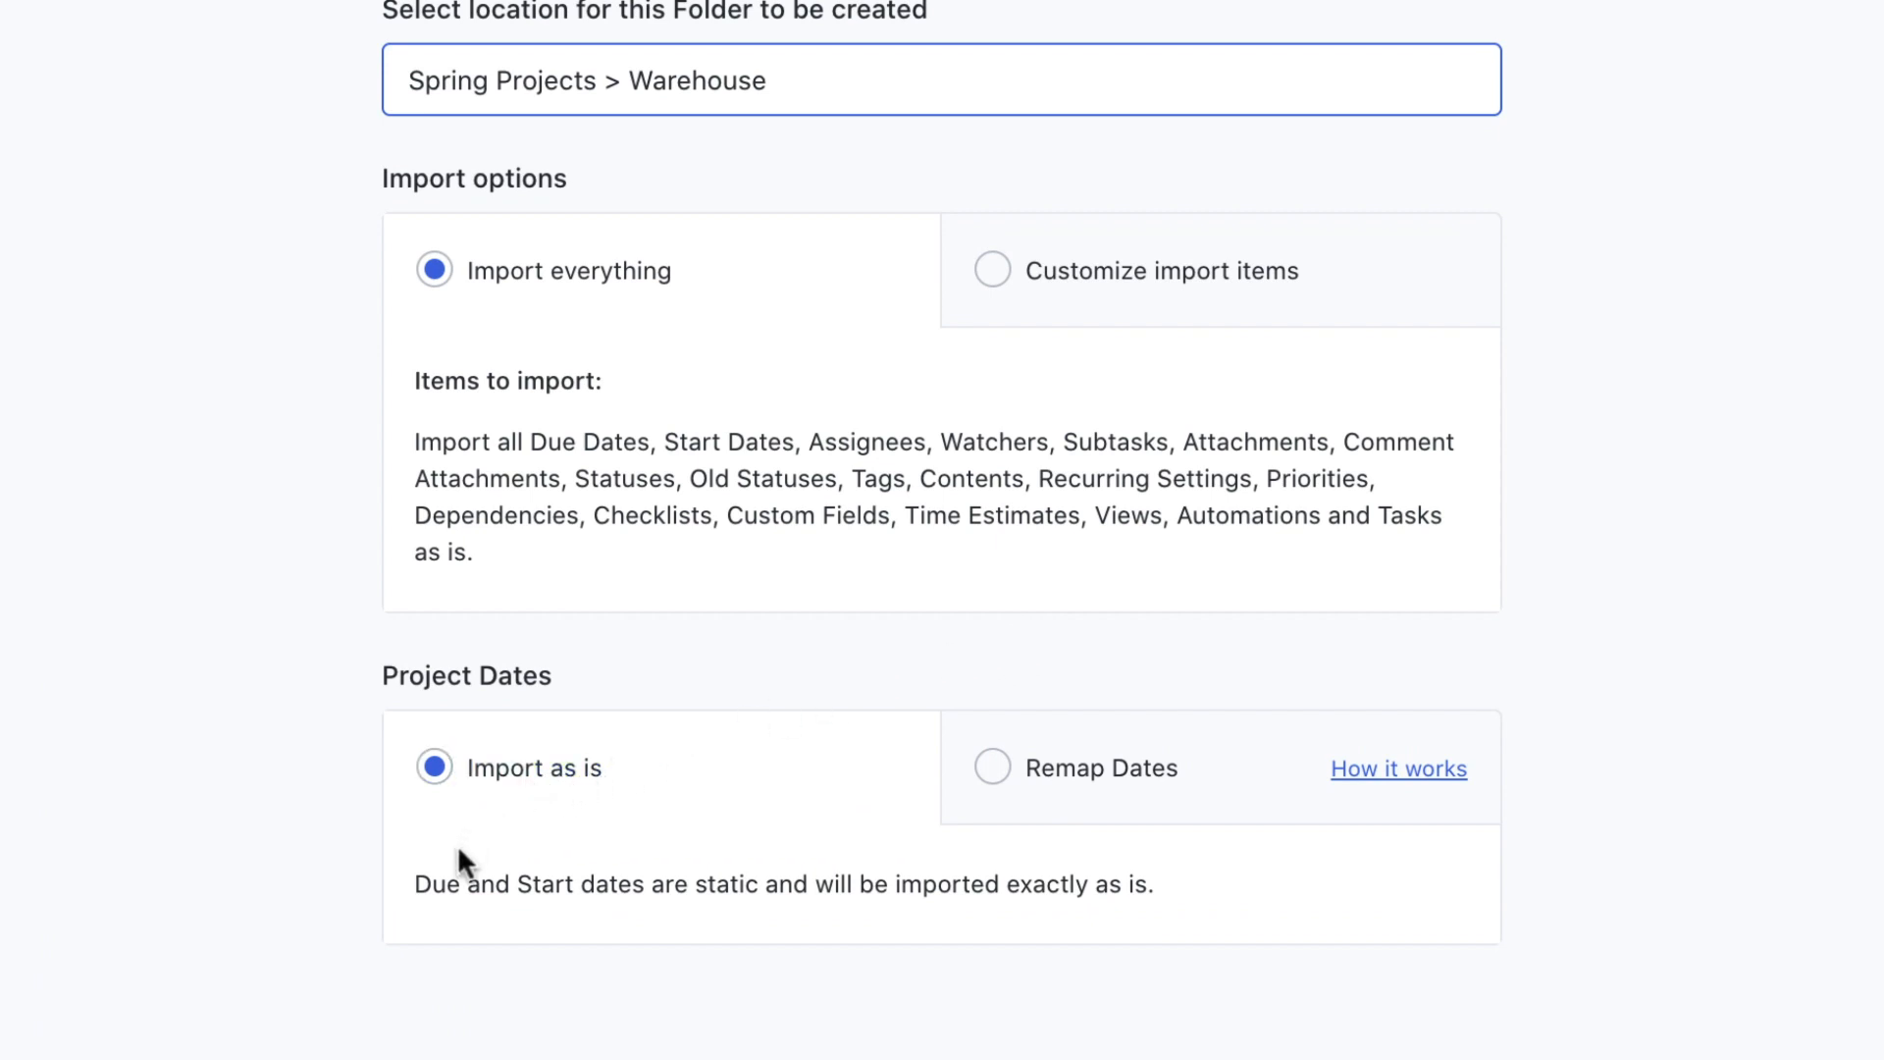
mouse_move(1068, 929)
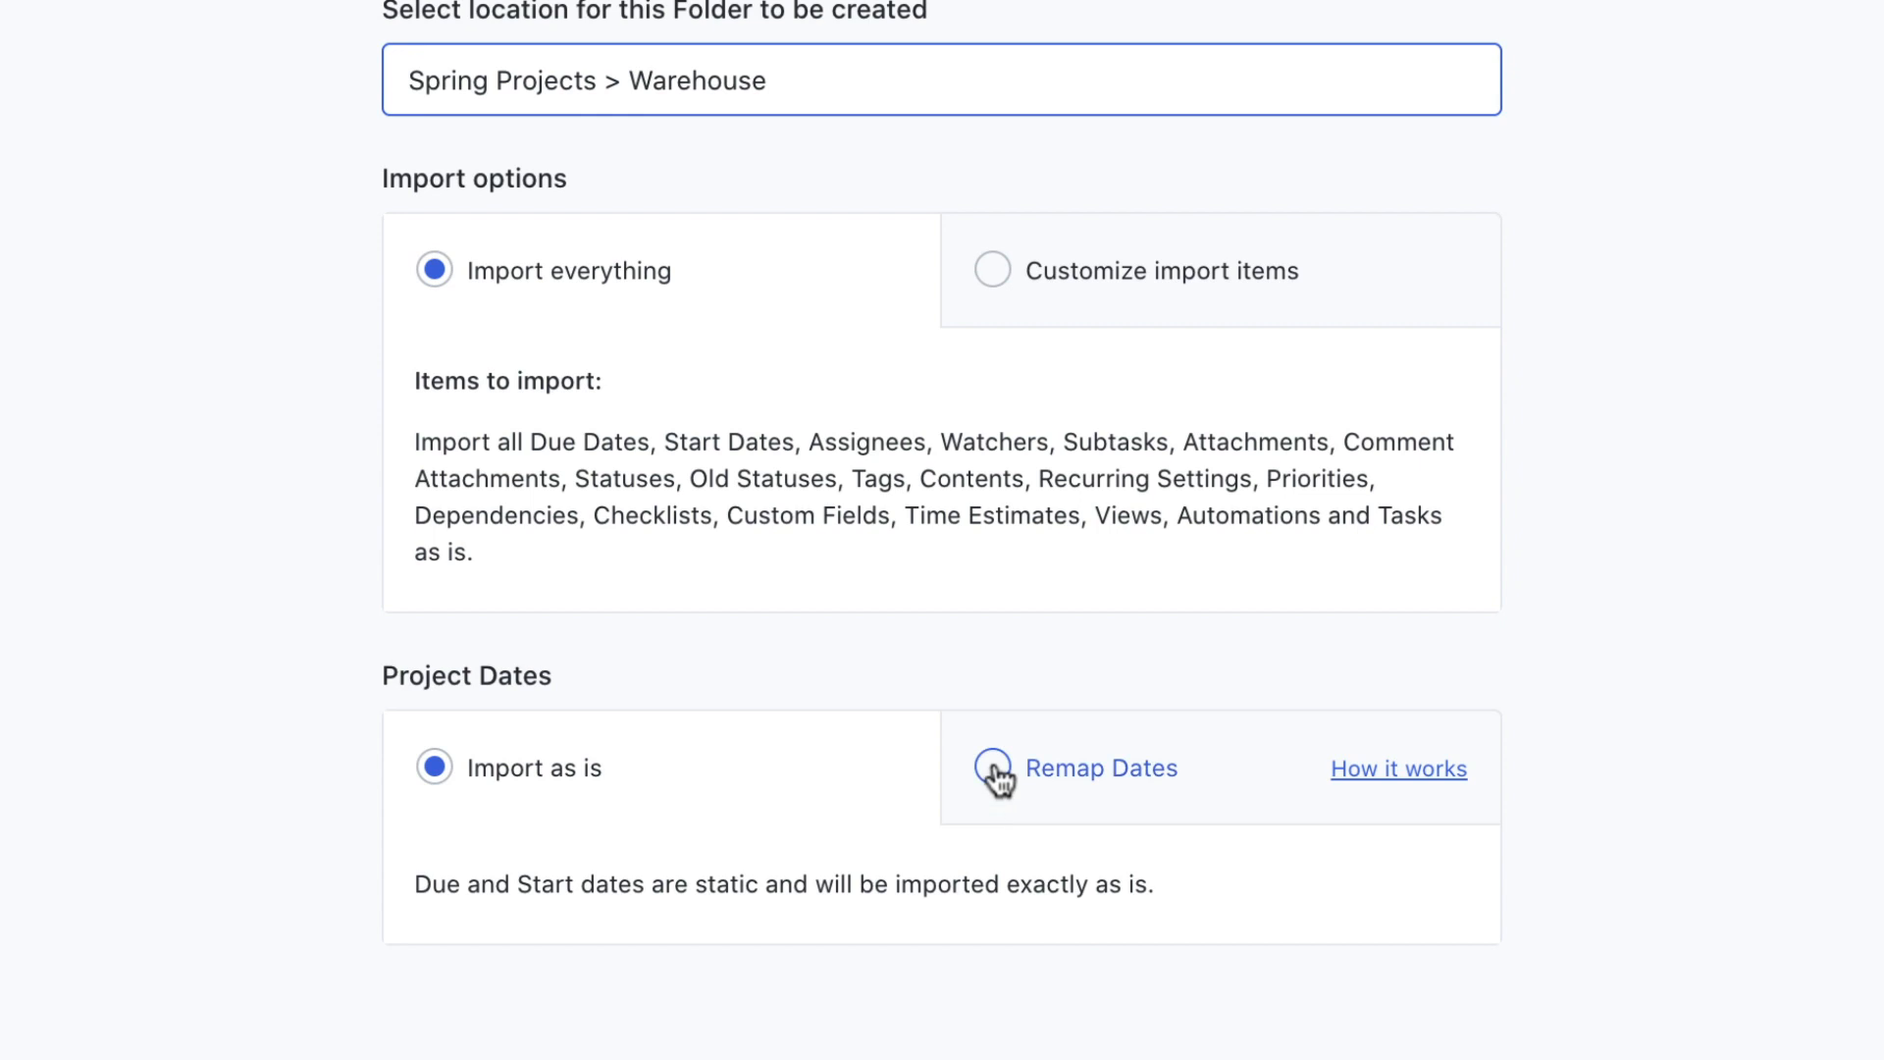
left_click(993, 768)
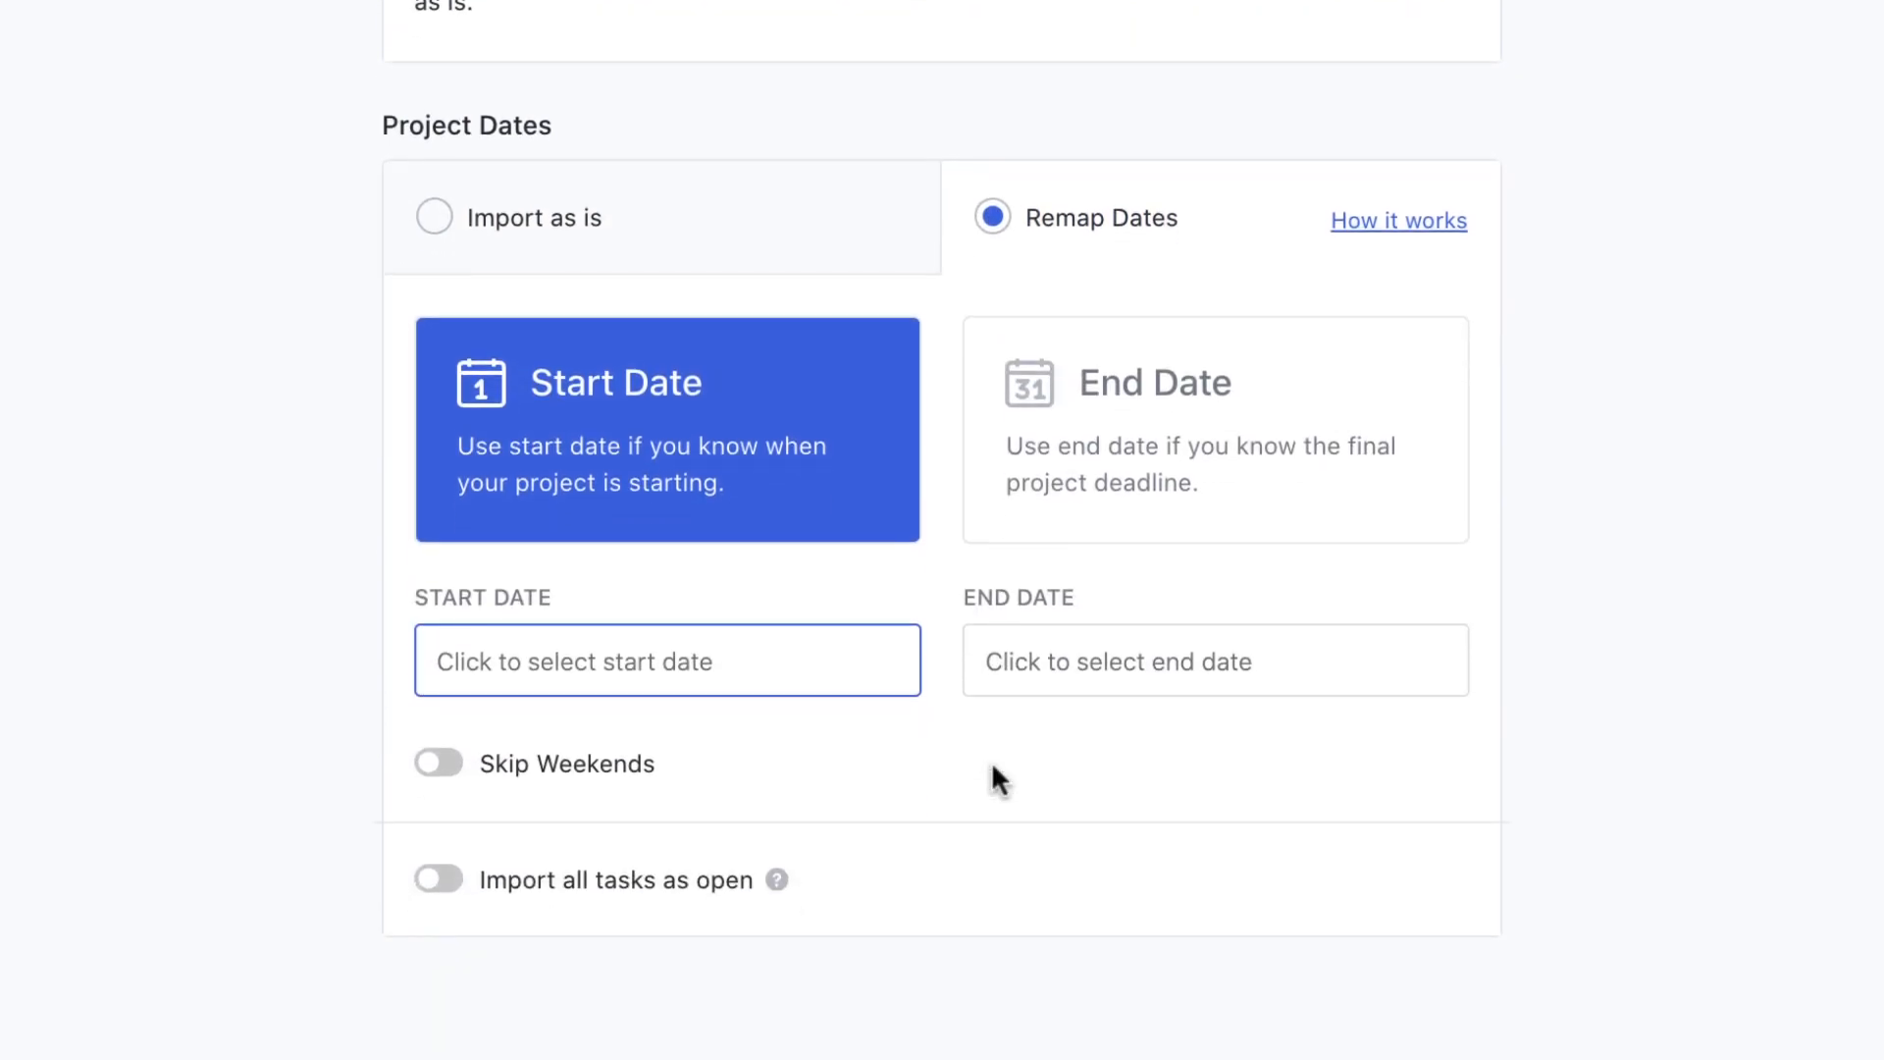
mouse_move(989, 808)
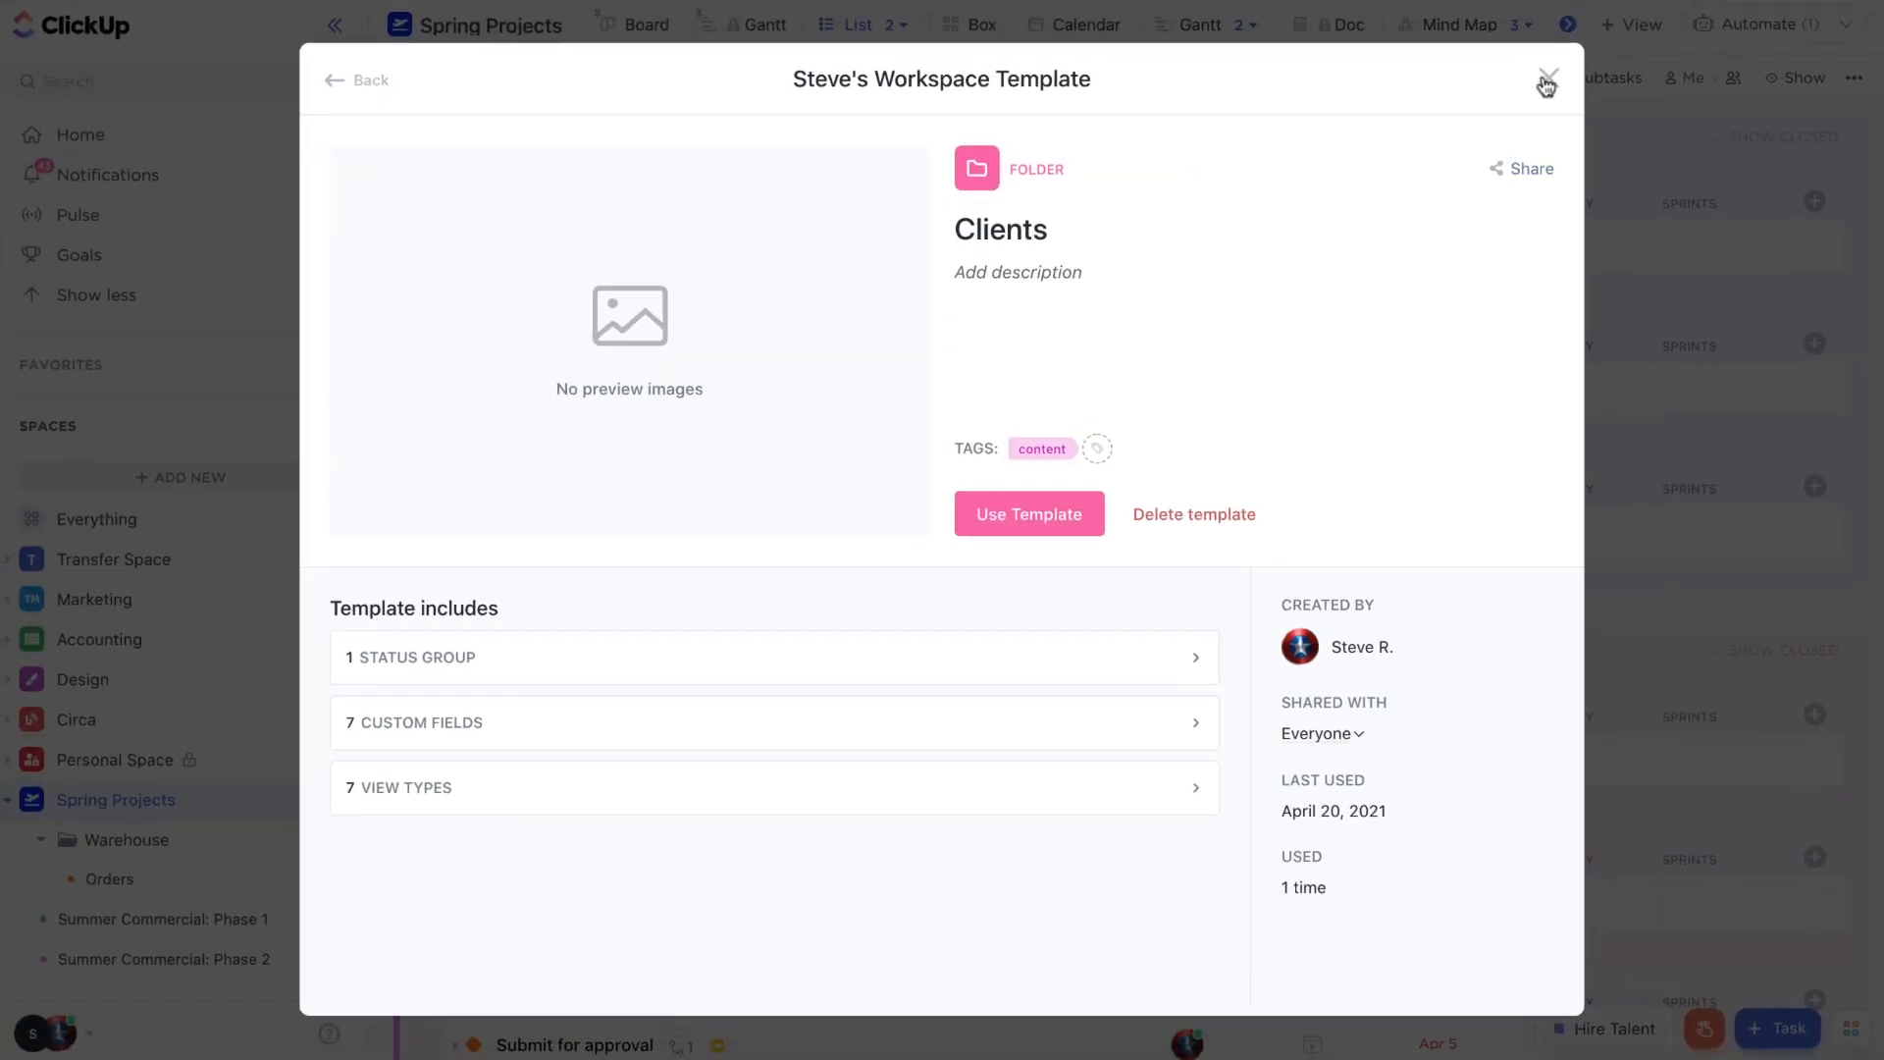
- Dismiss the Clients template details and scroll through the Spring Projects tasks
left_click(1547, 76)
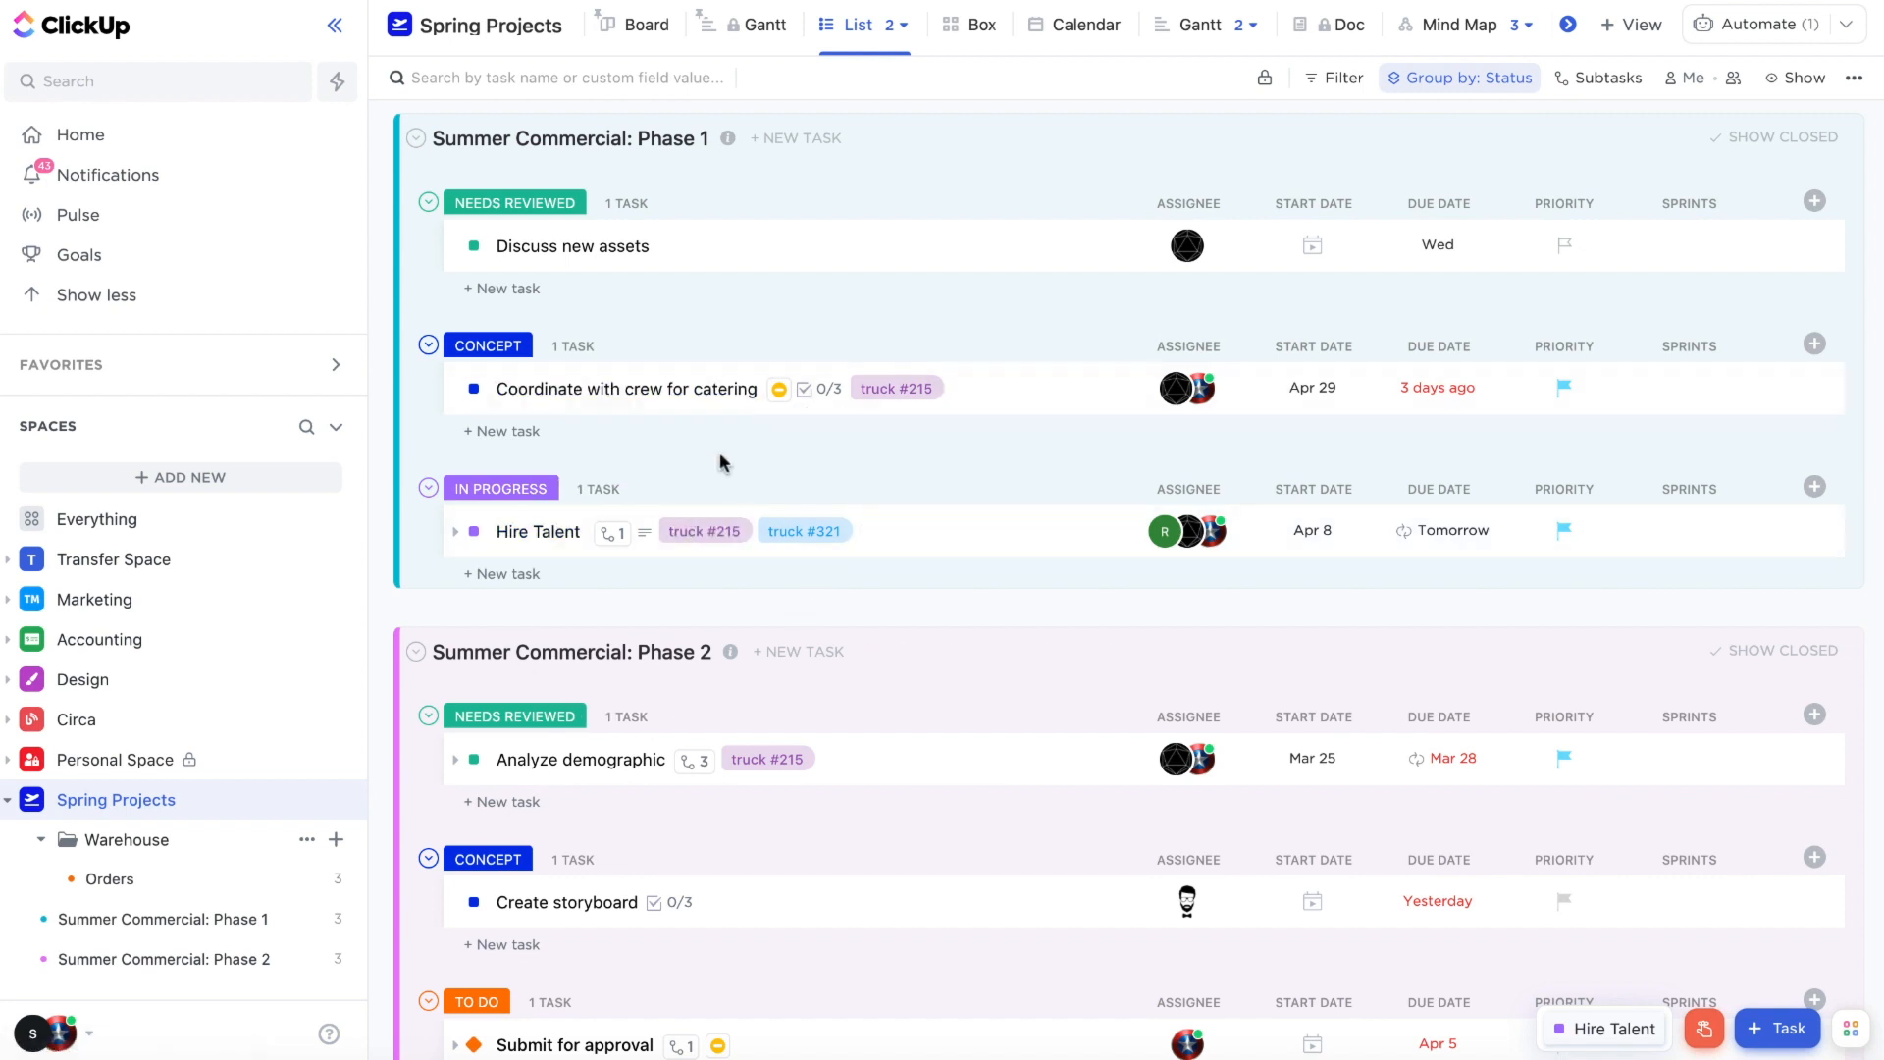
scroll("down", 3)
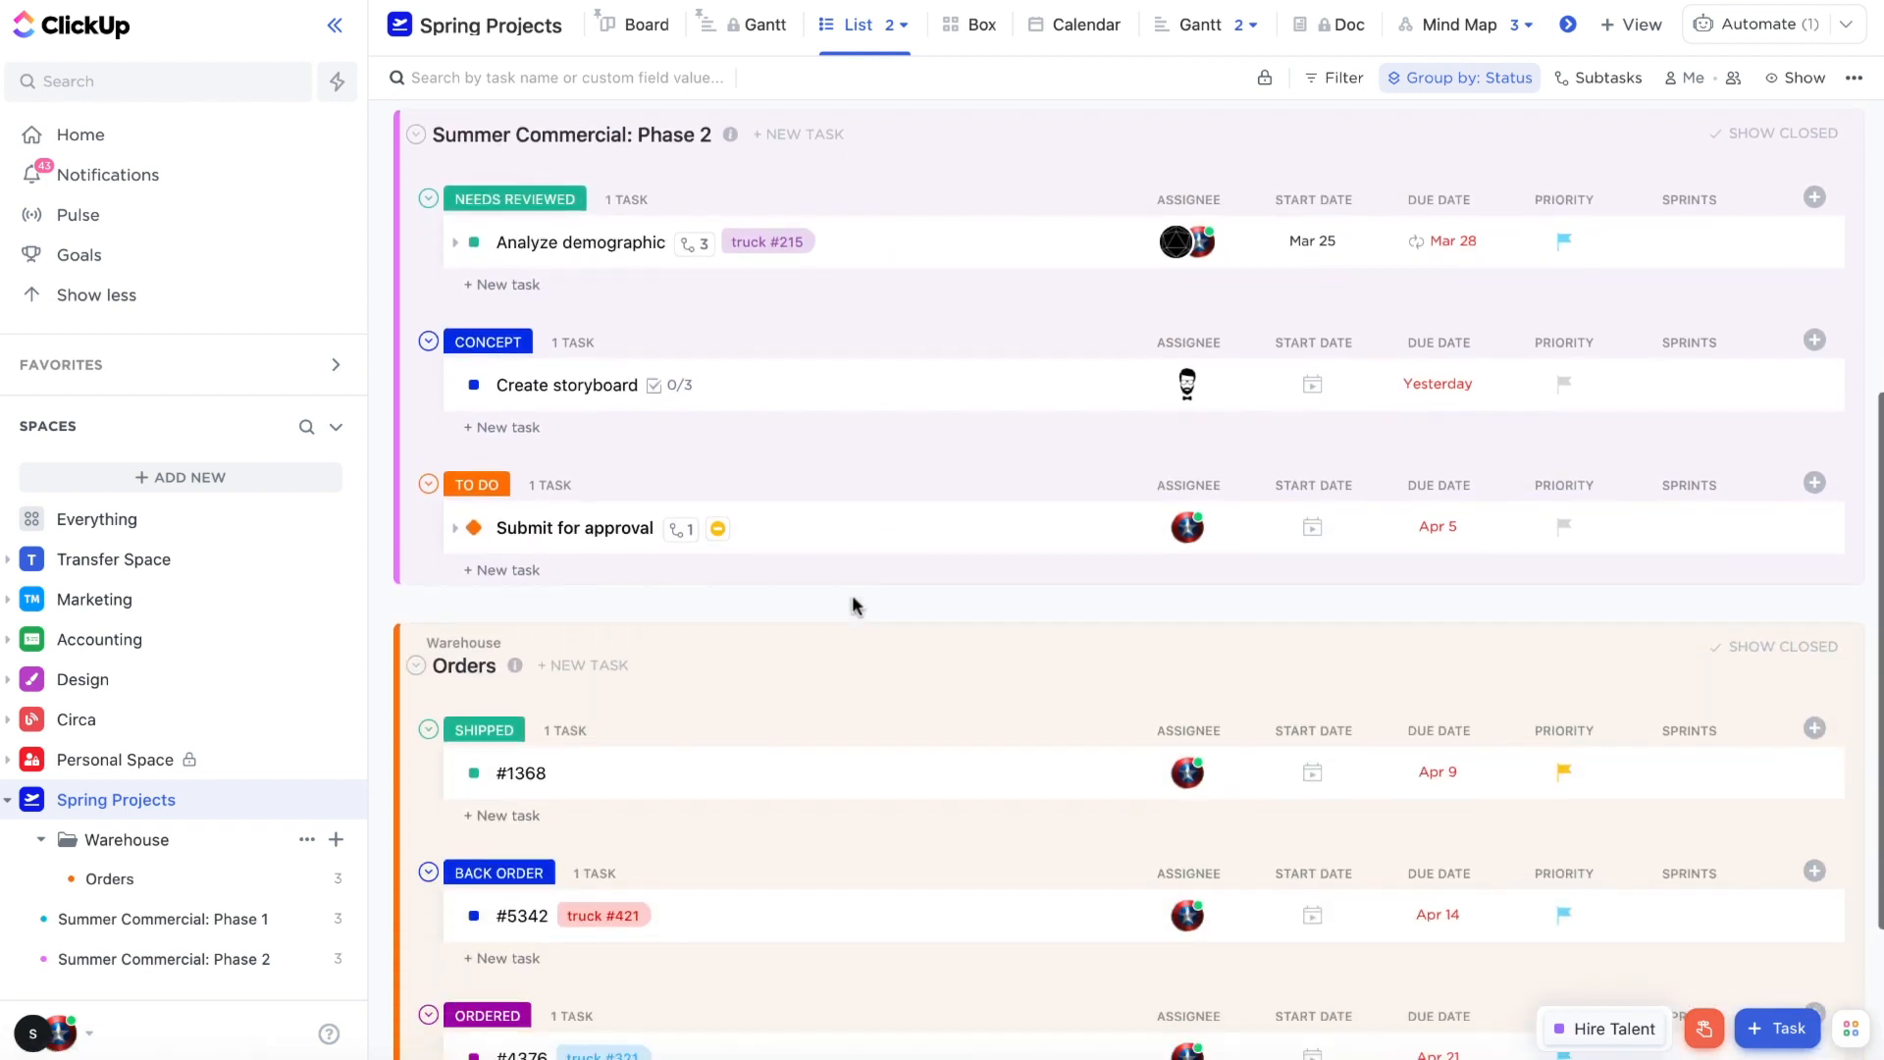
scroll("down", 3)
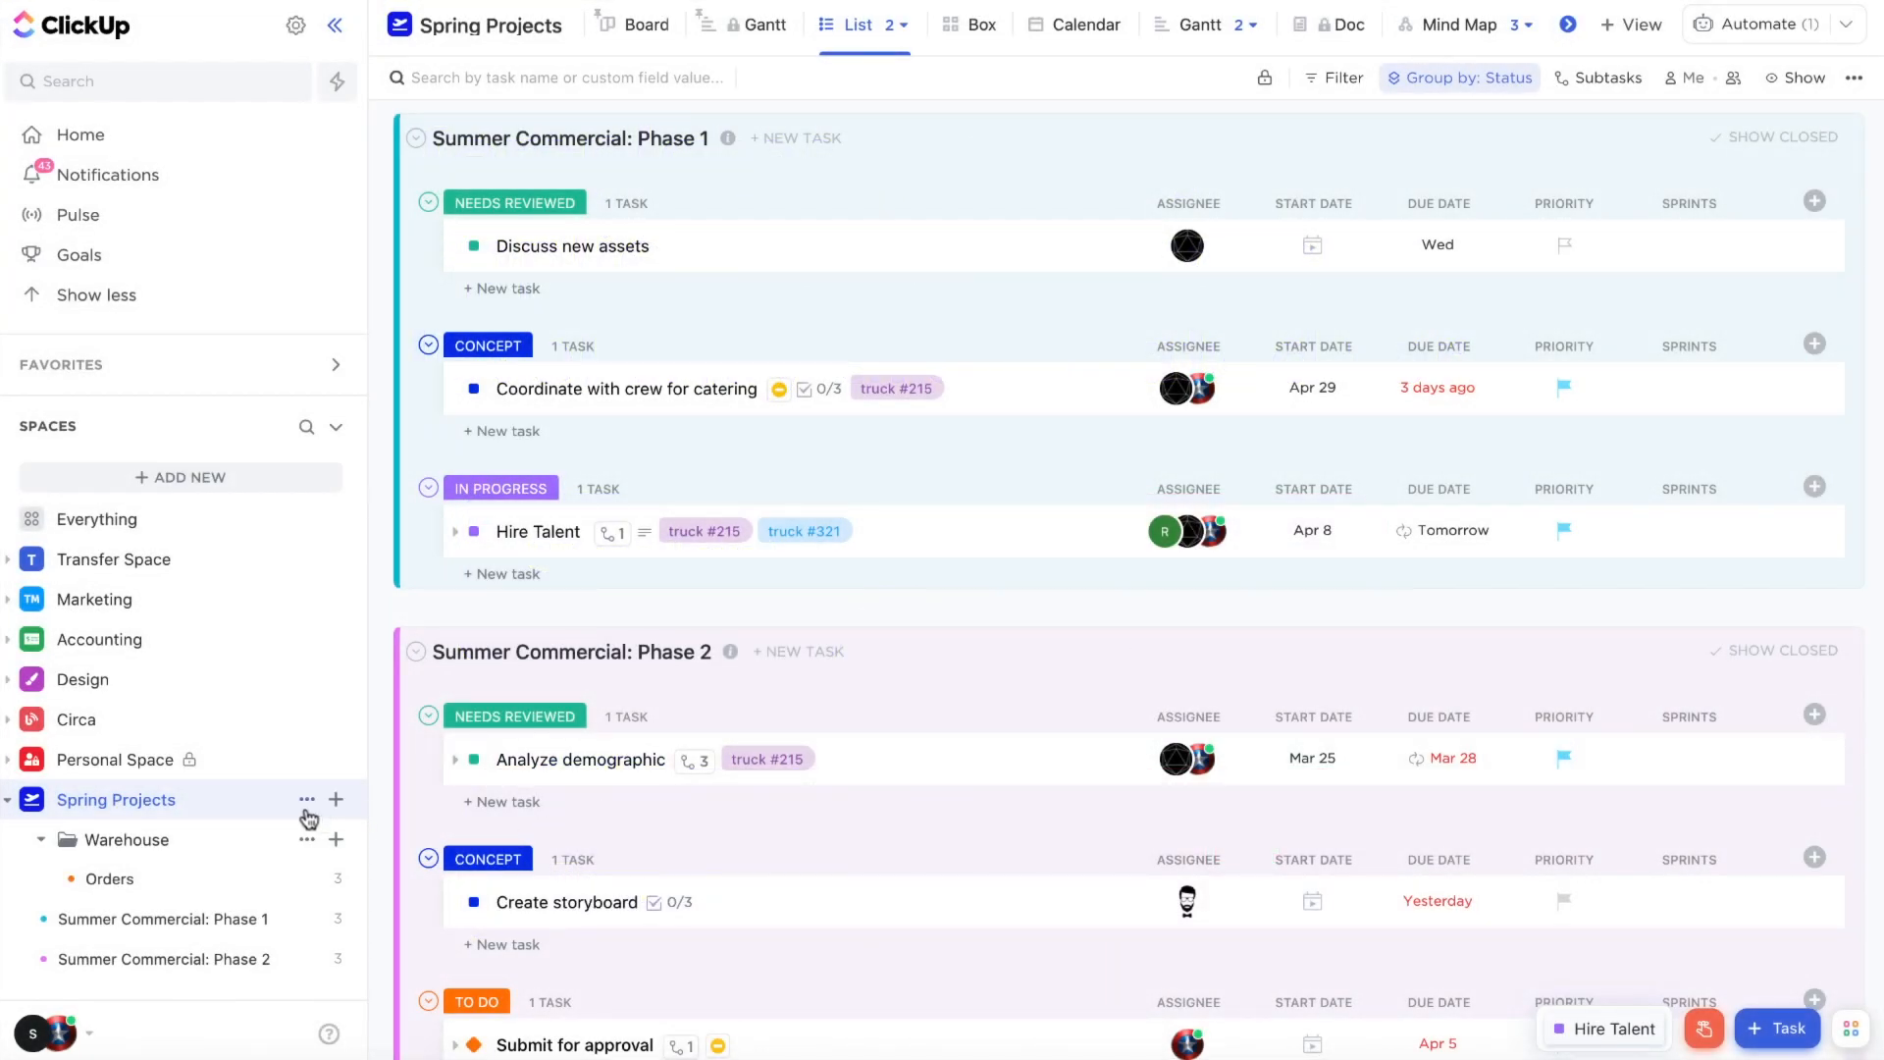
- Start Save as Template for the Spring Projects space via its Template Center menu
left_click(304, 801)
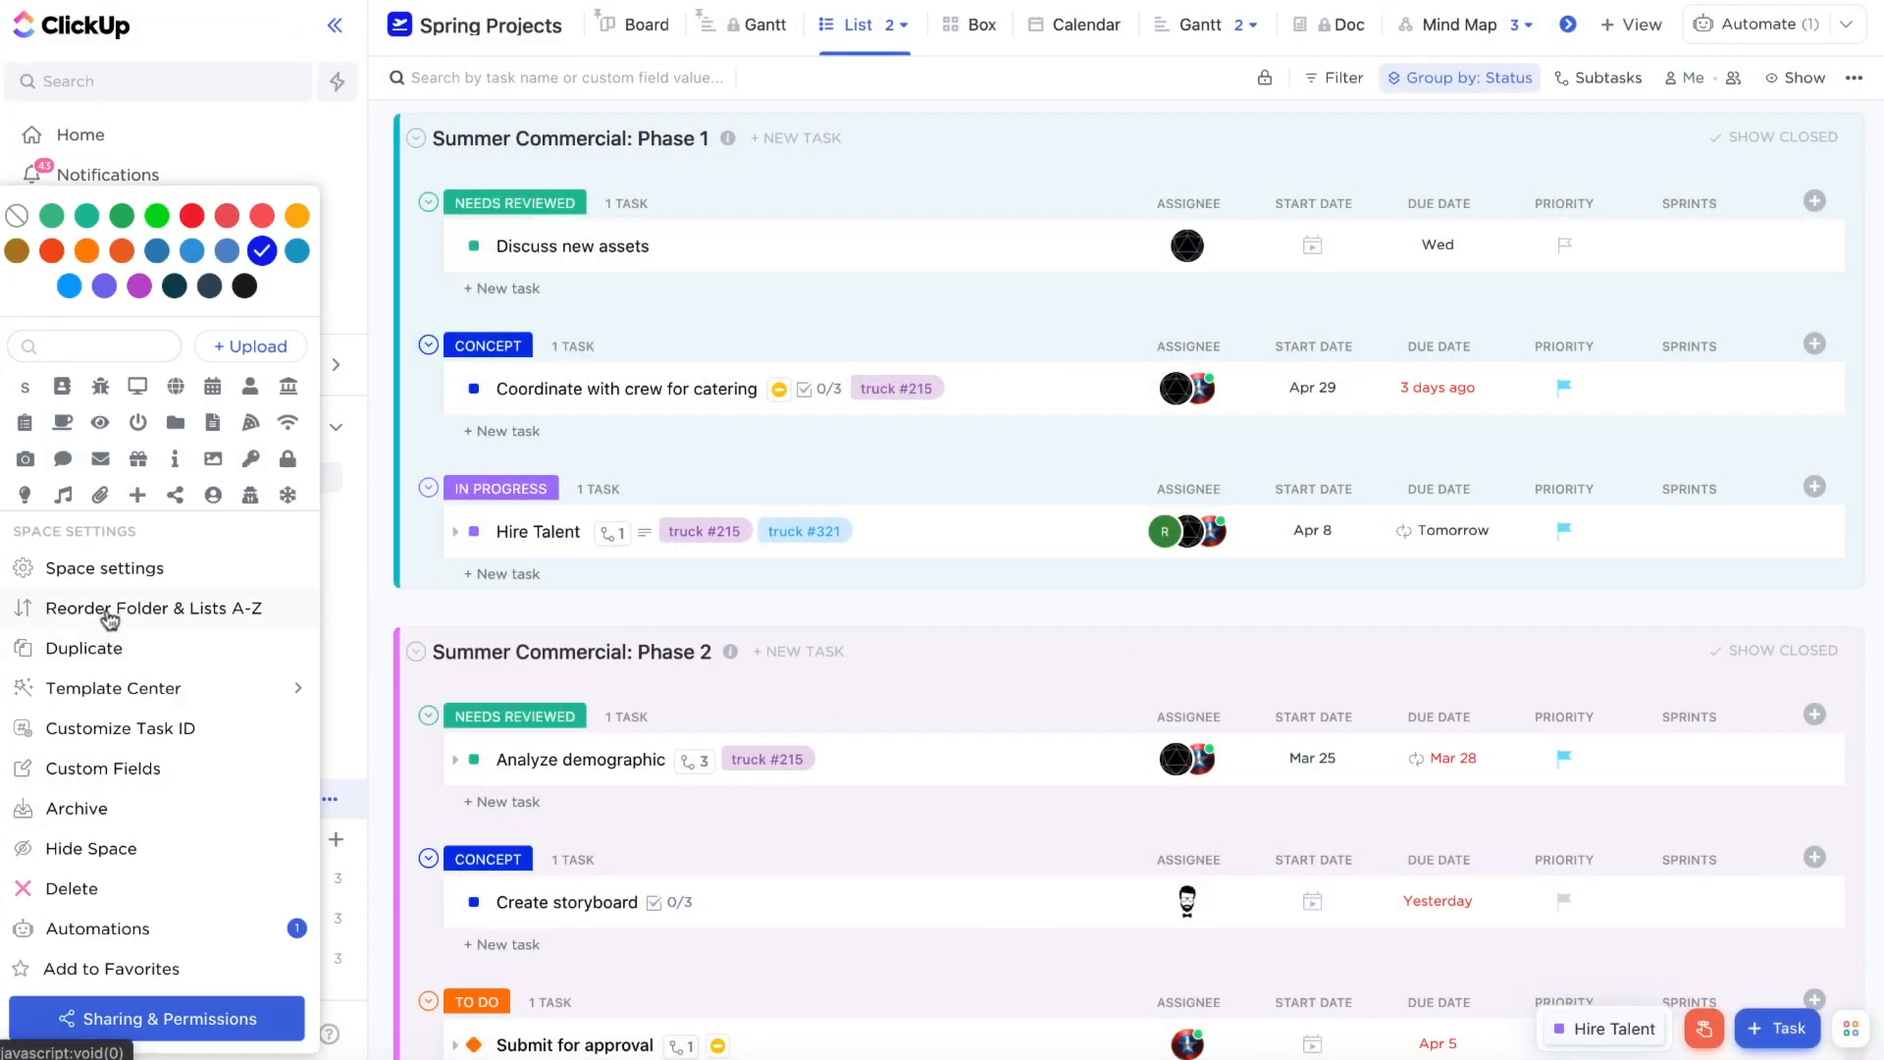
left_click(114, 689)
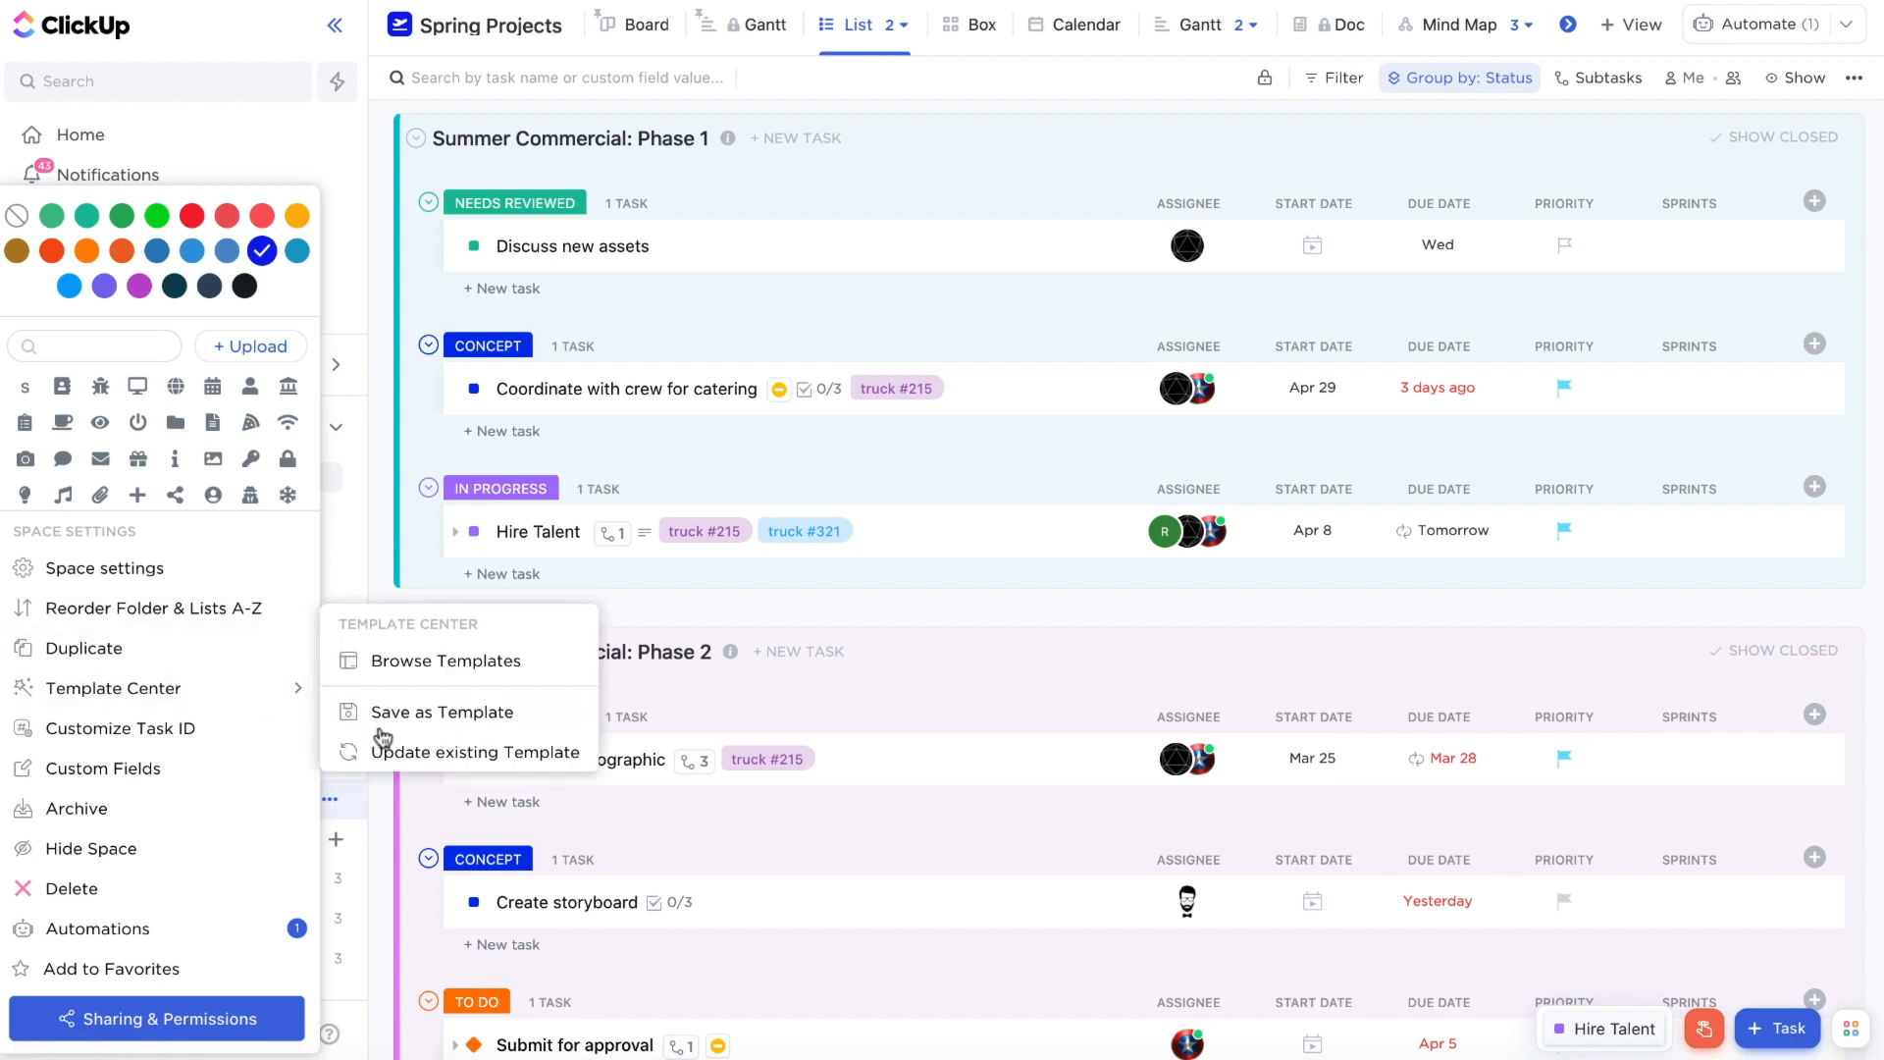
left_click(442, 712)
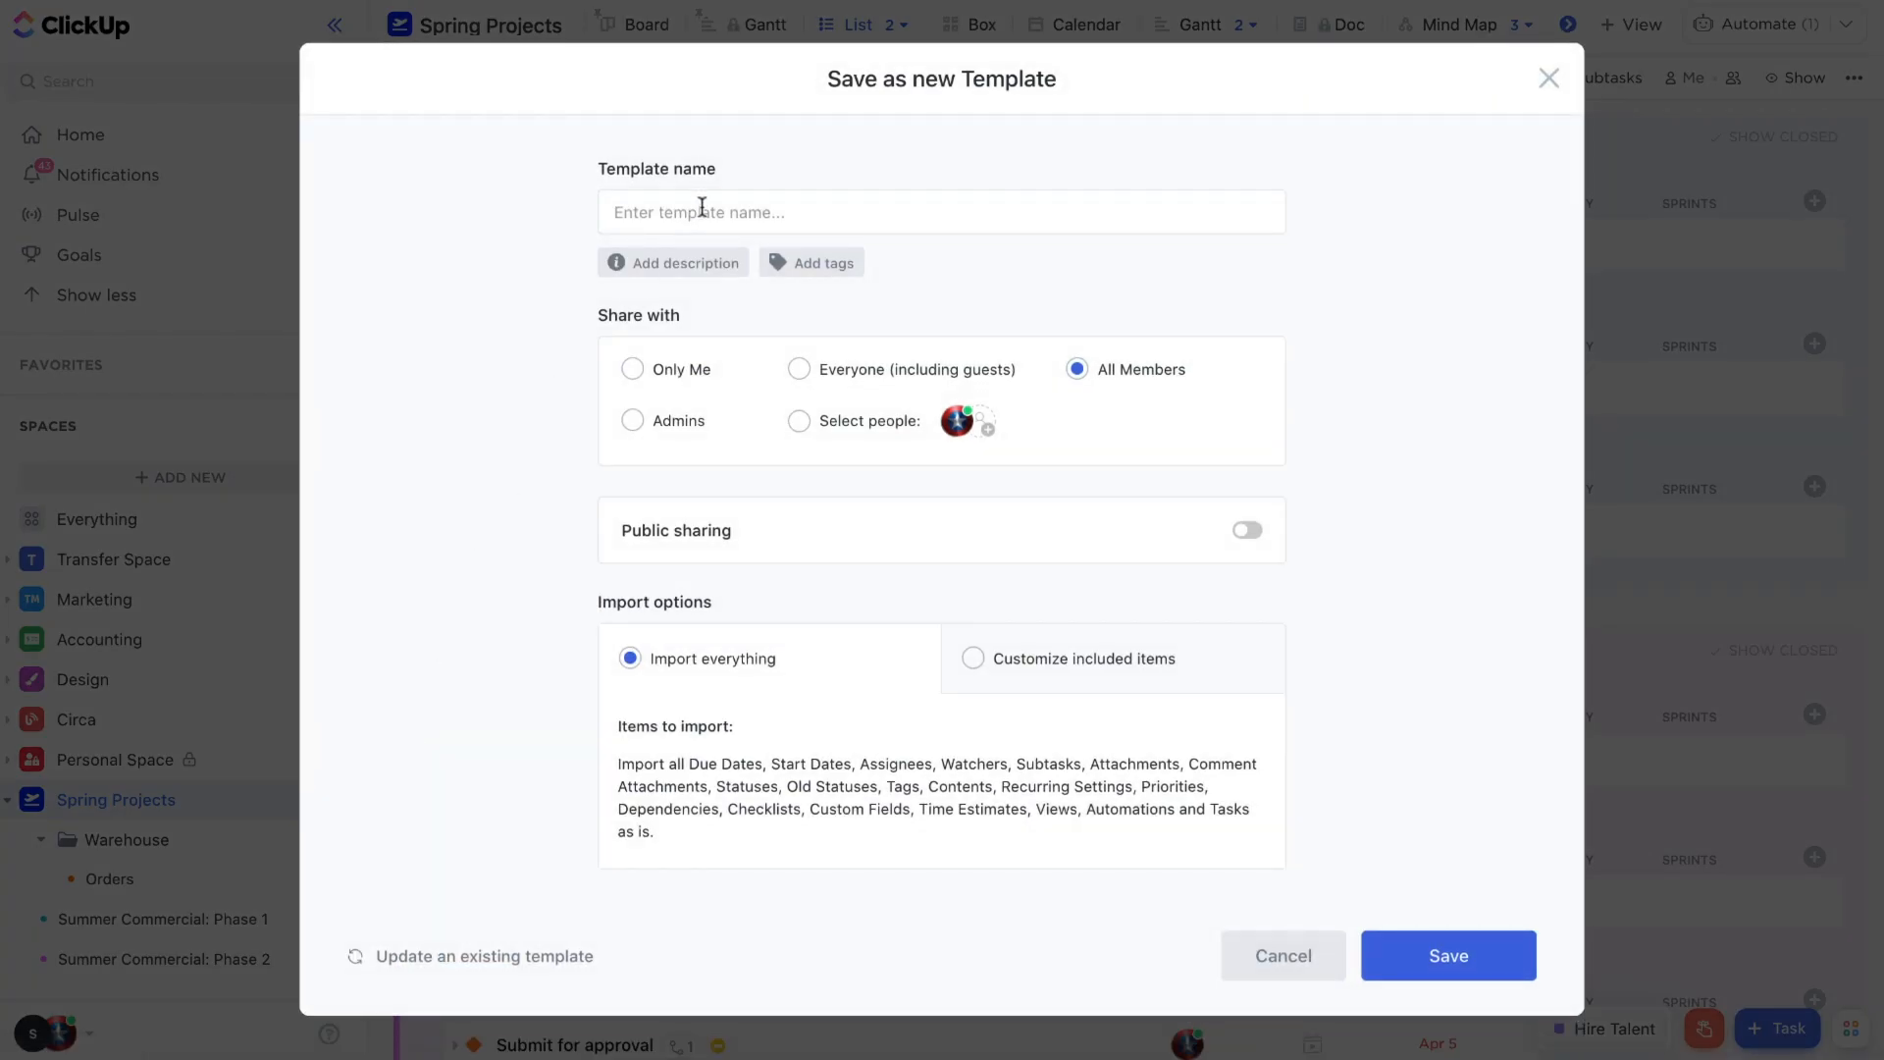
- Name the template 'Spring Projects' and switch on public sharing
type("Spring")
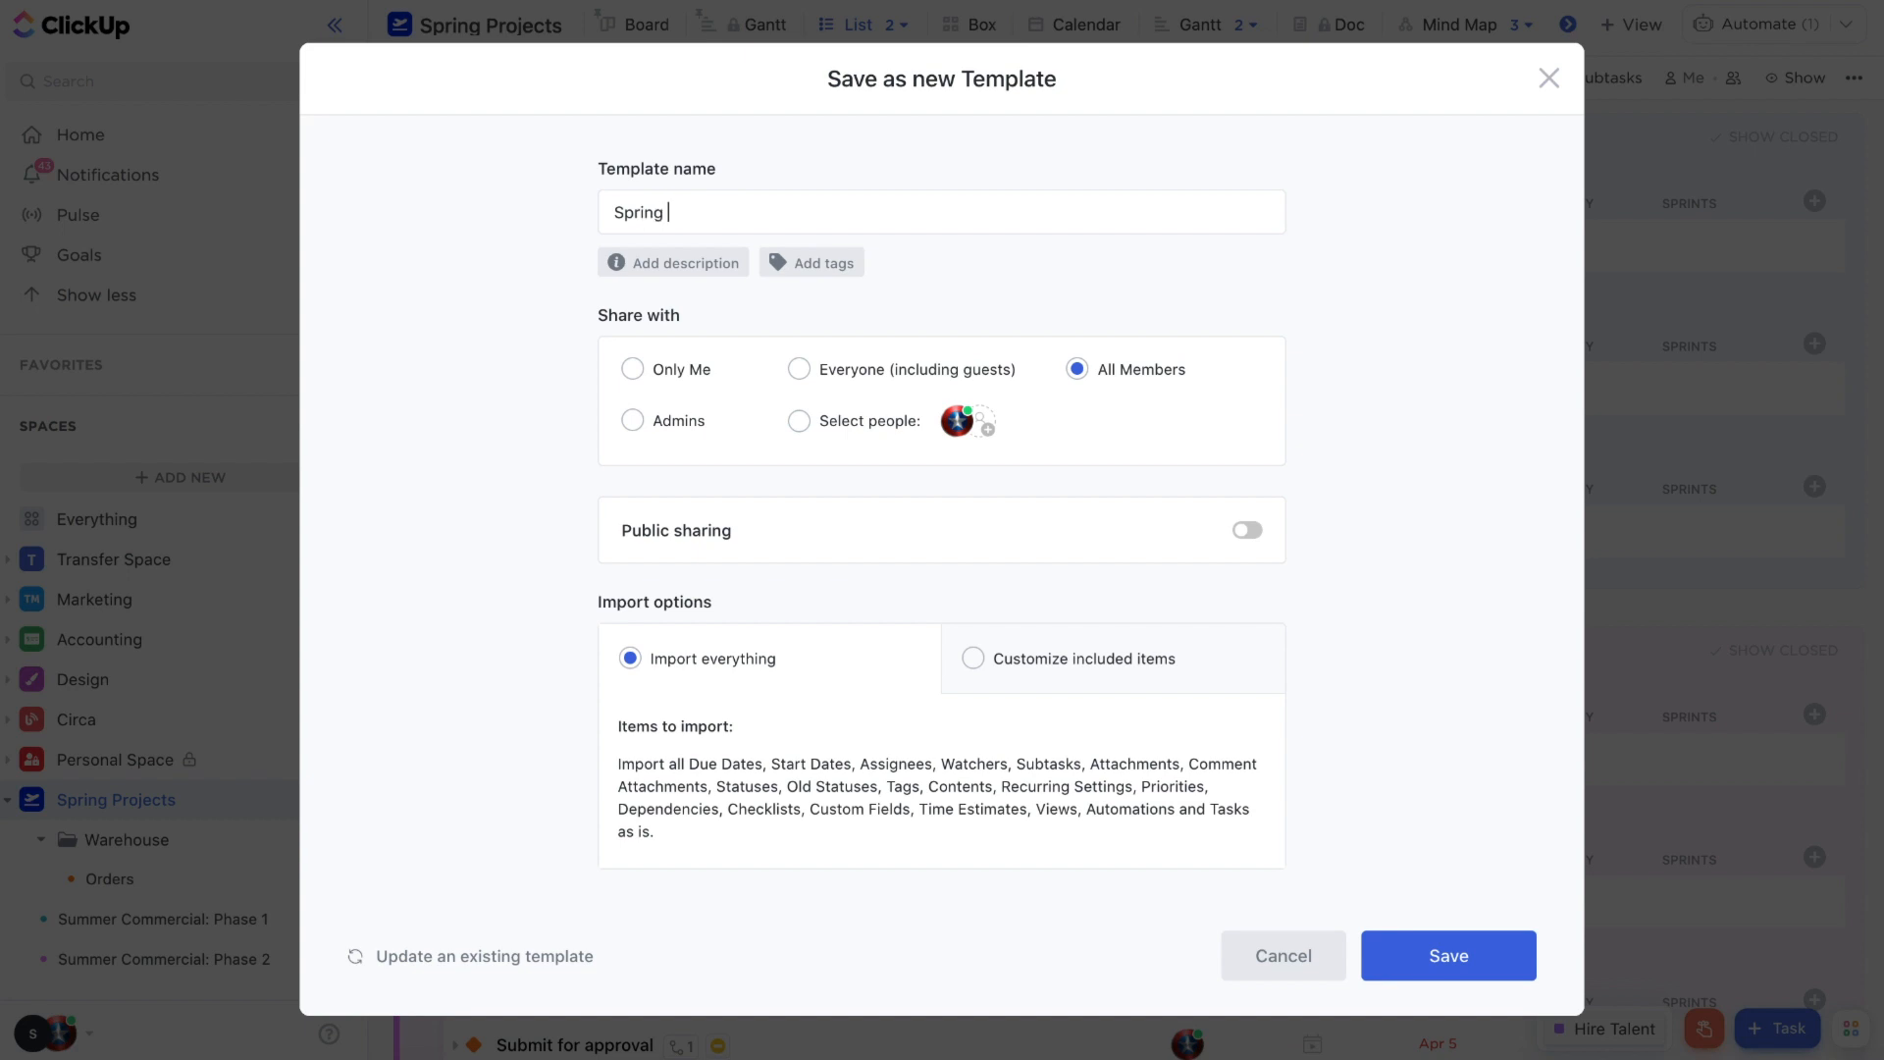
type("Projects")
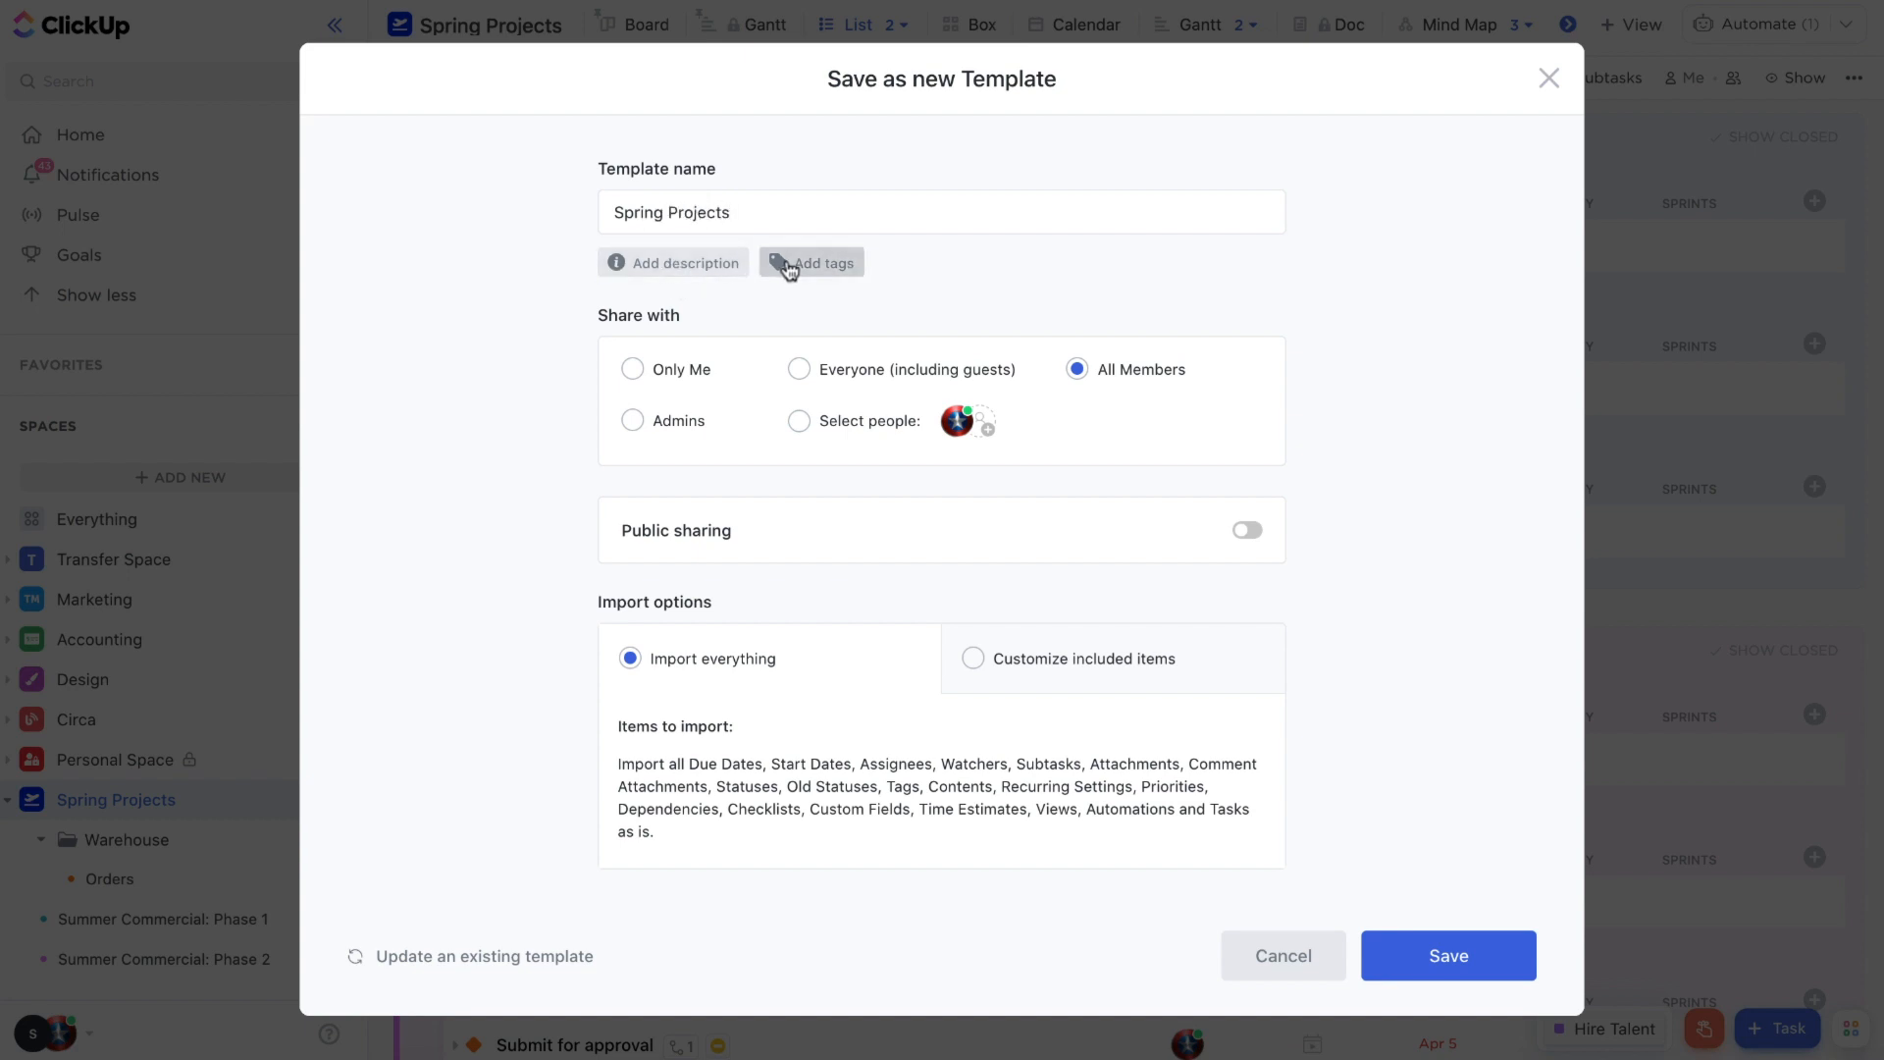
mouse_move(828, 400)
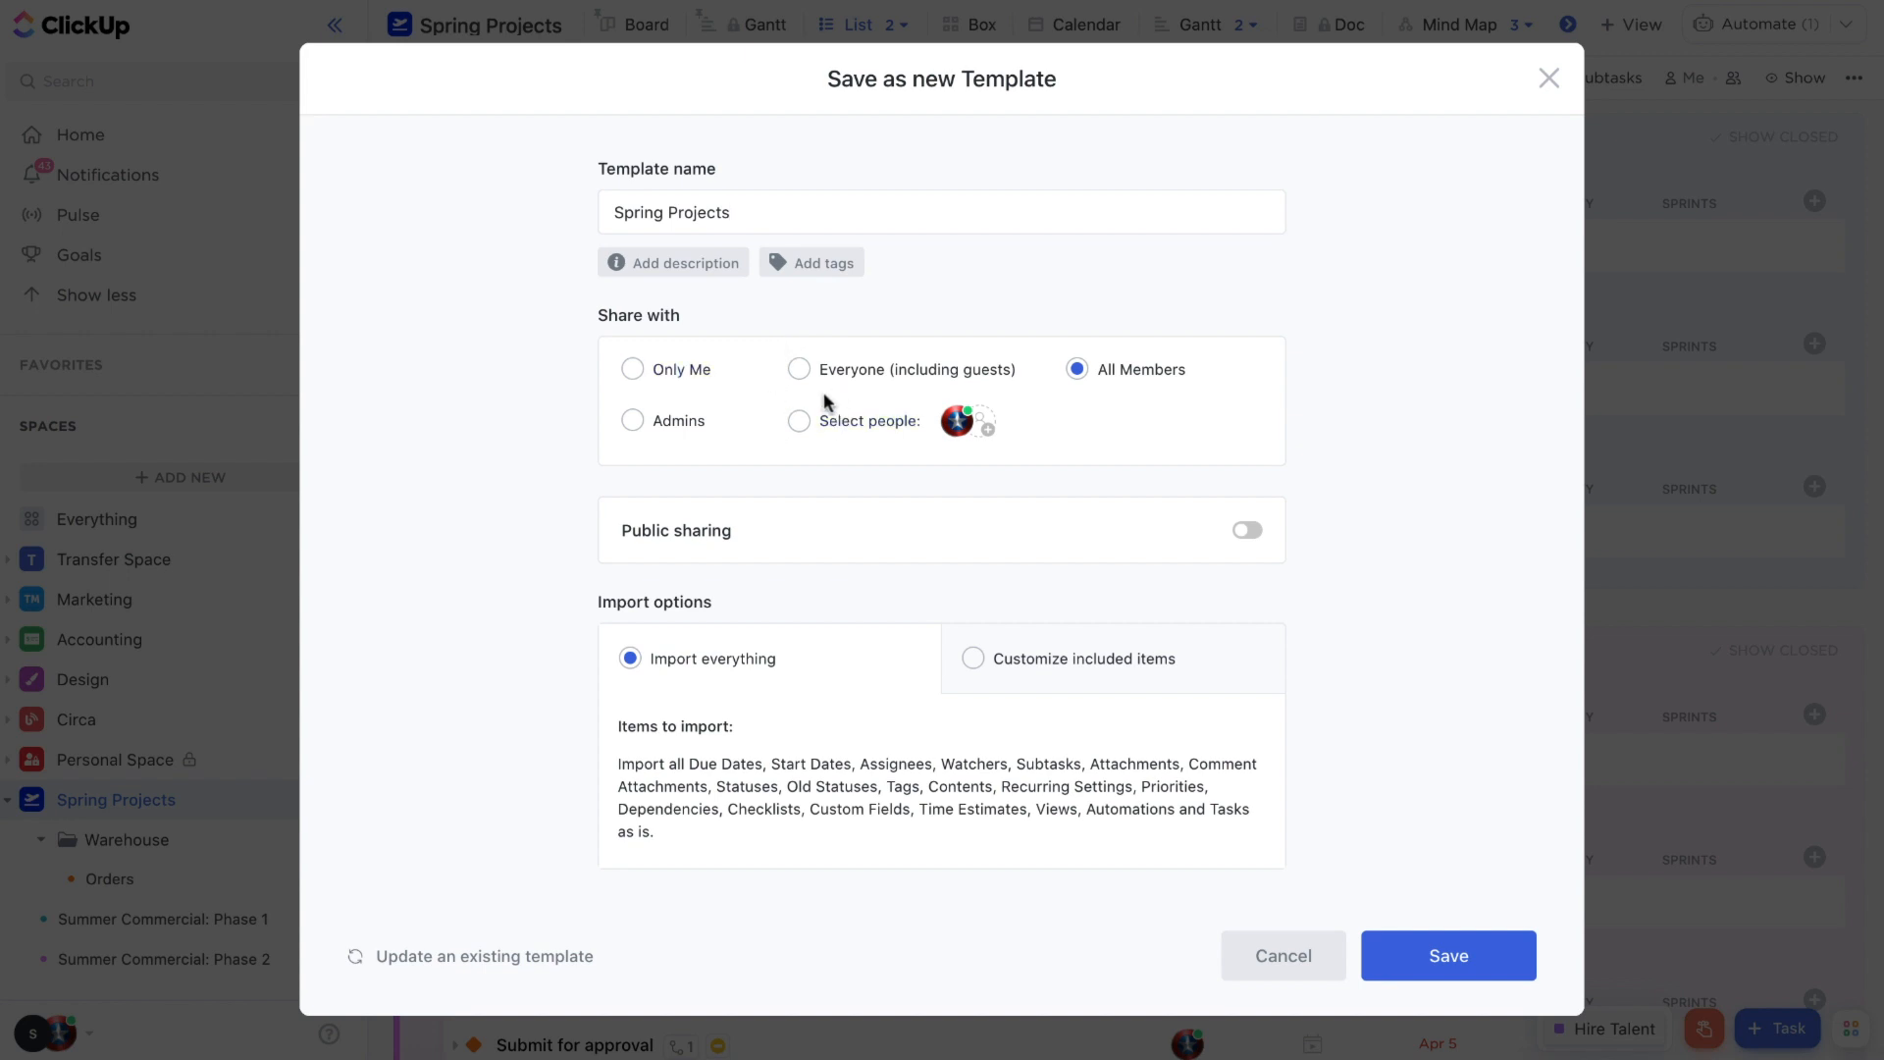
left_click(1248, 530)
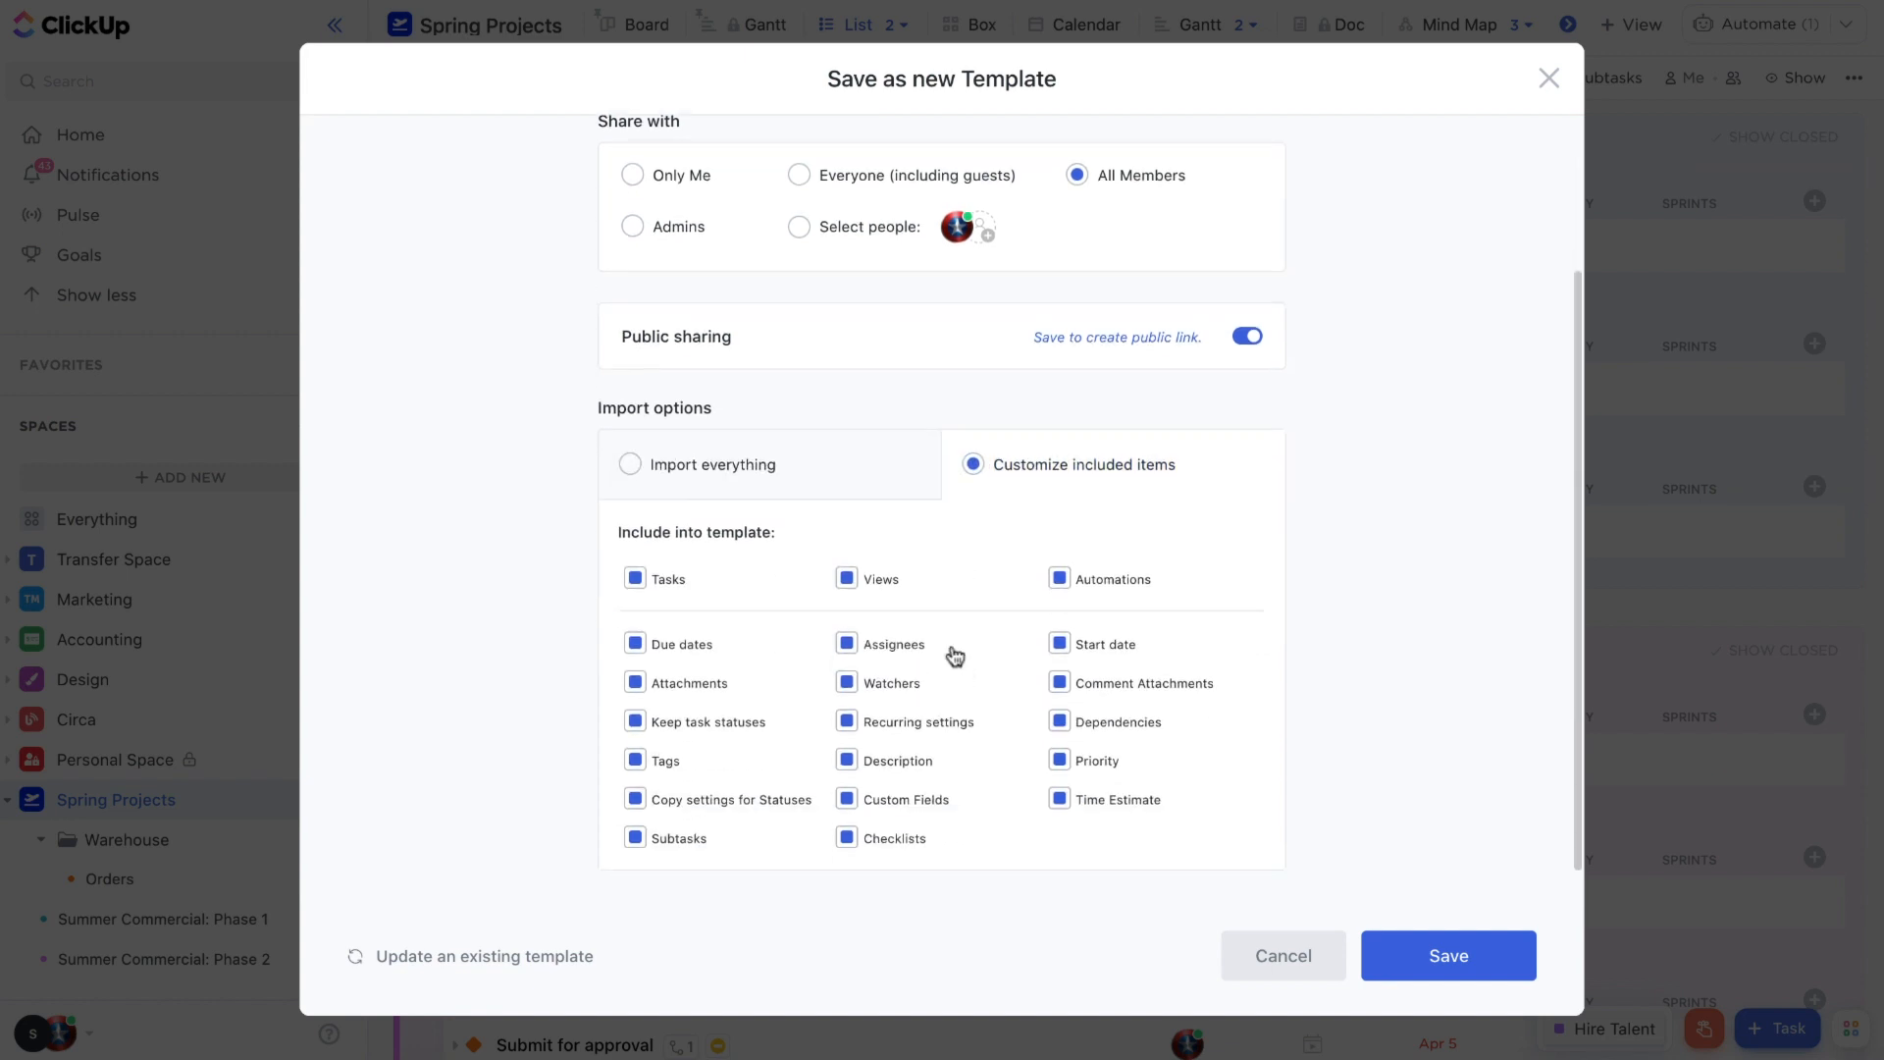
mouse_move(948, 640)
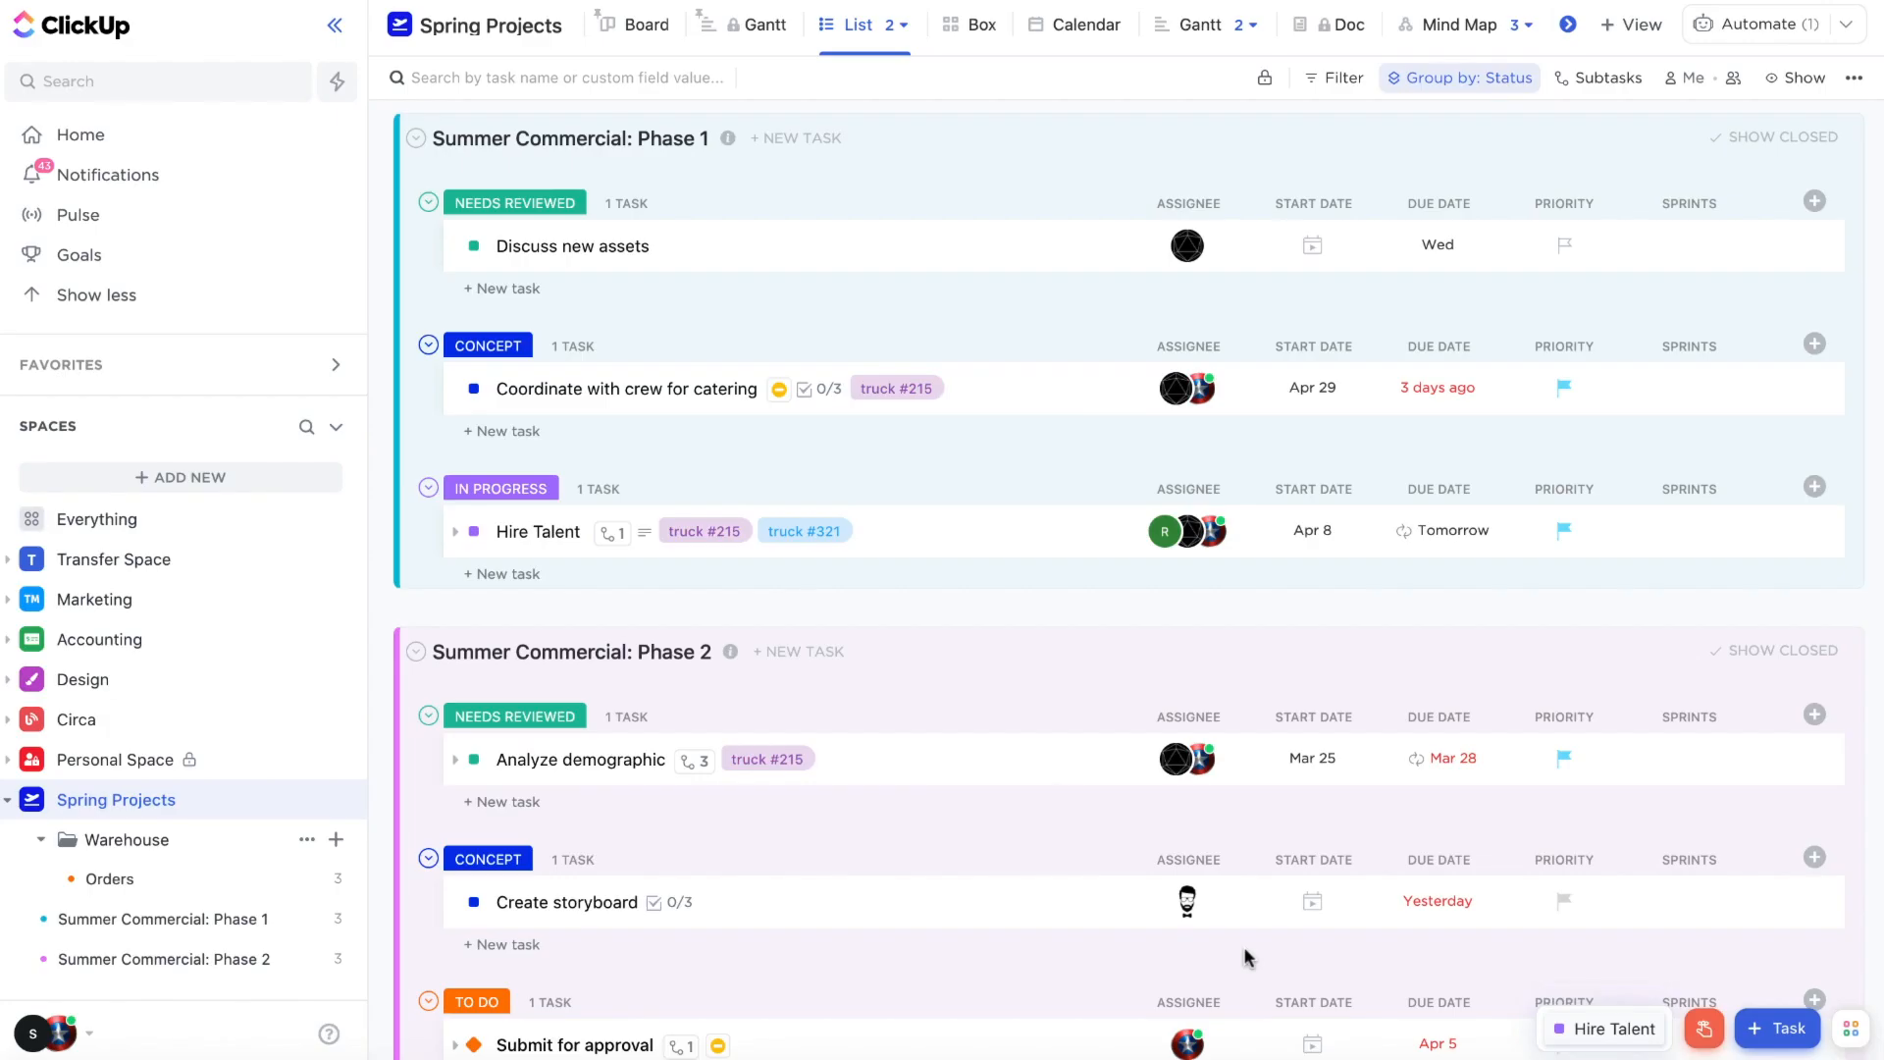
mouse_move(992, 856)
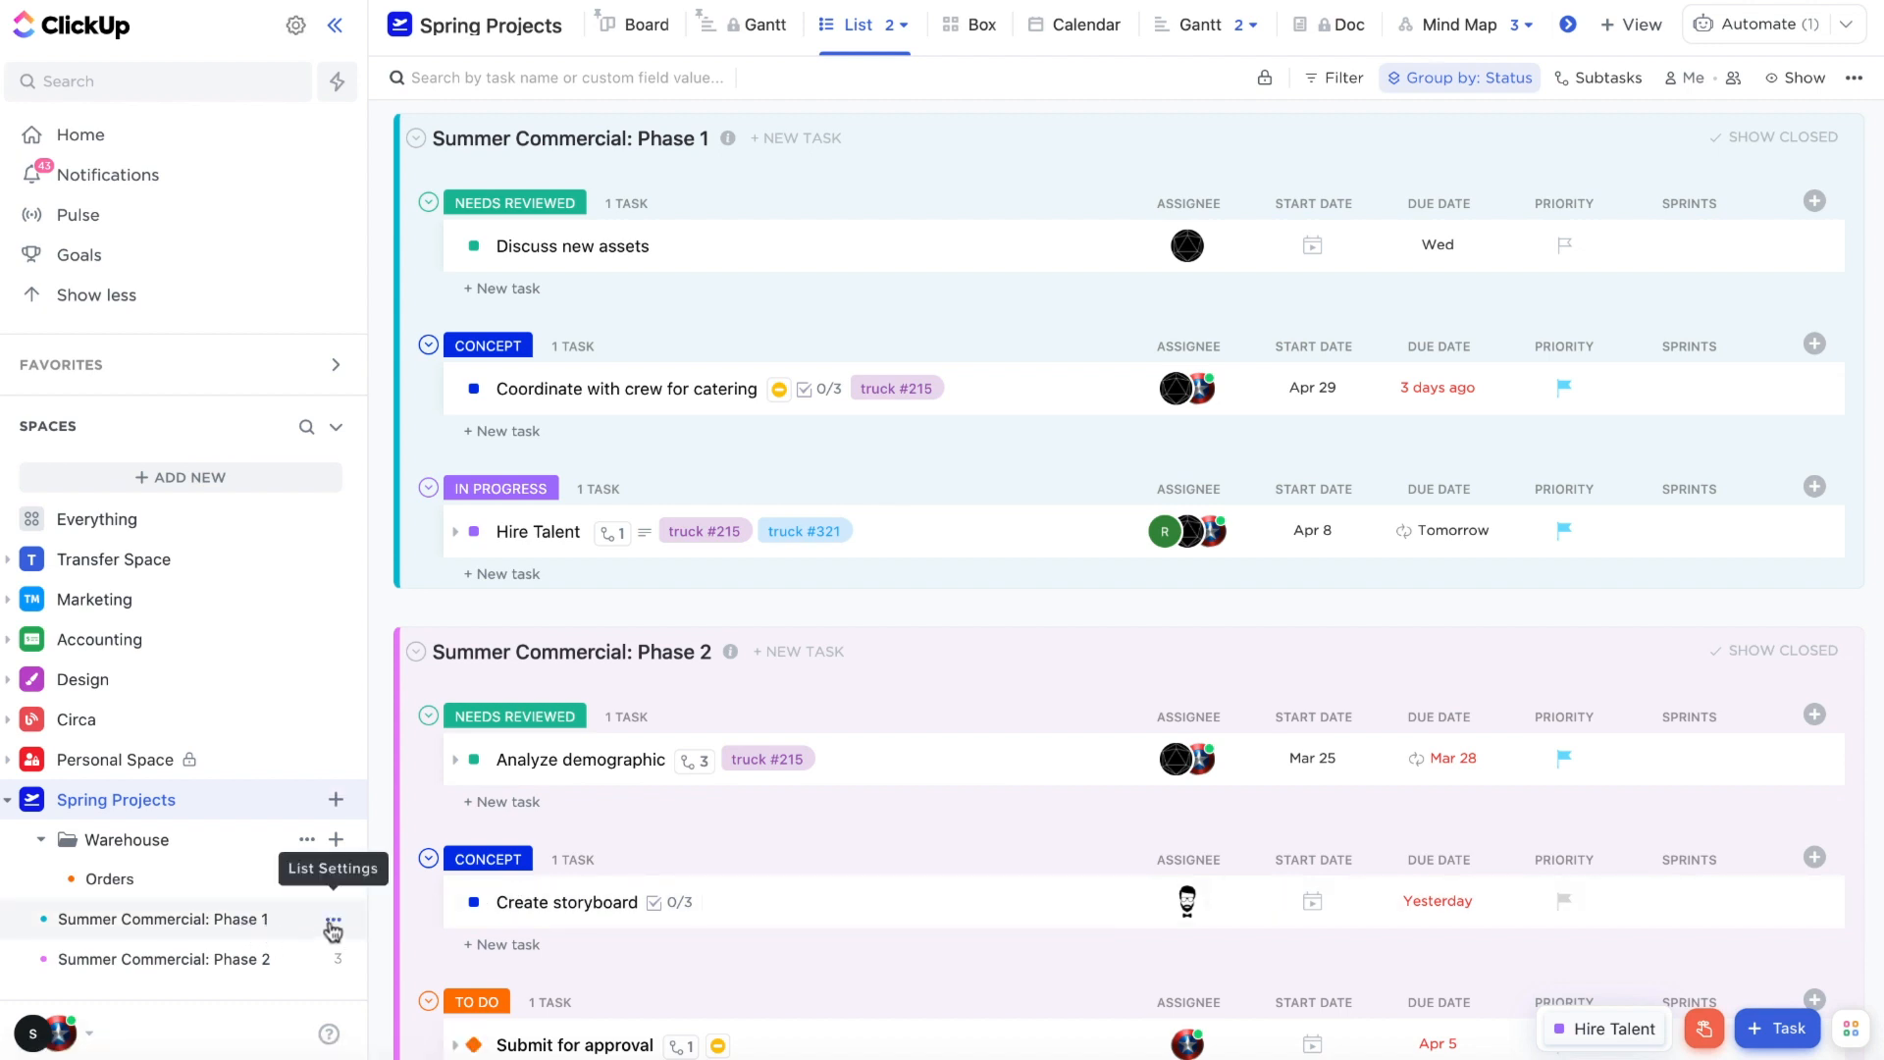
- Choose Update existing Template from the Summer Commercial: Phase 1 list's settings
left_click(333, 927)
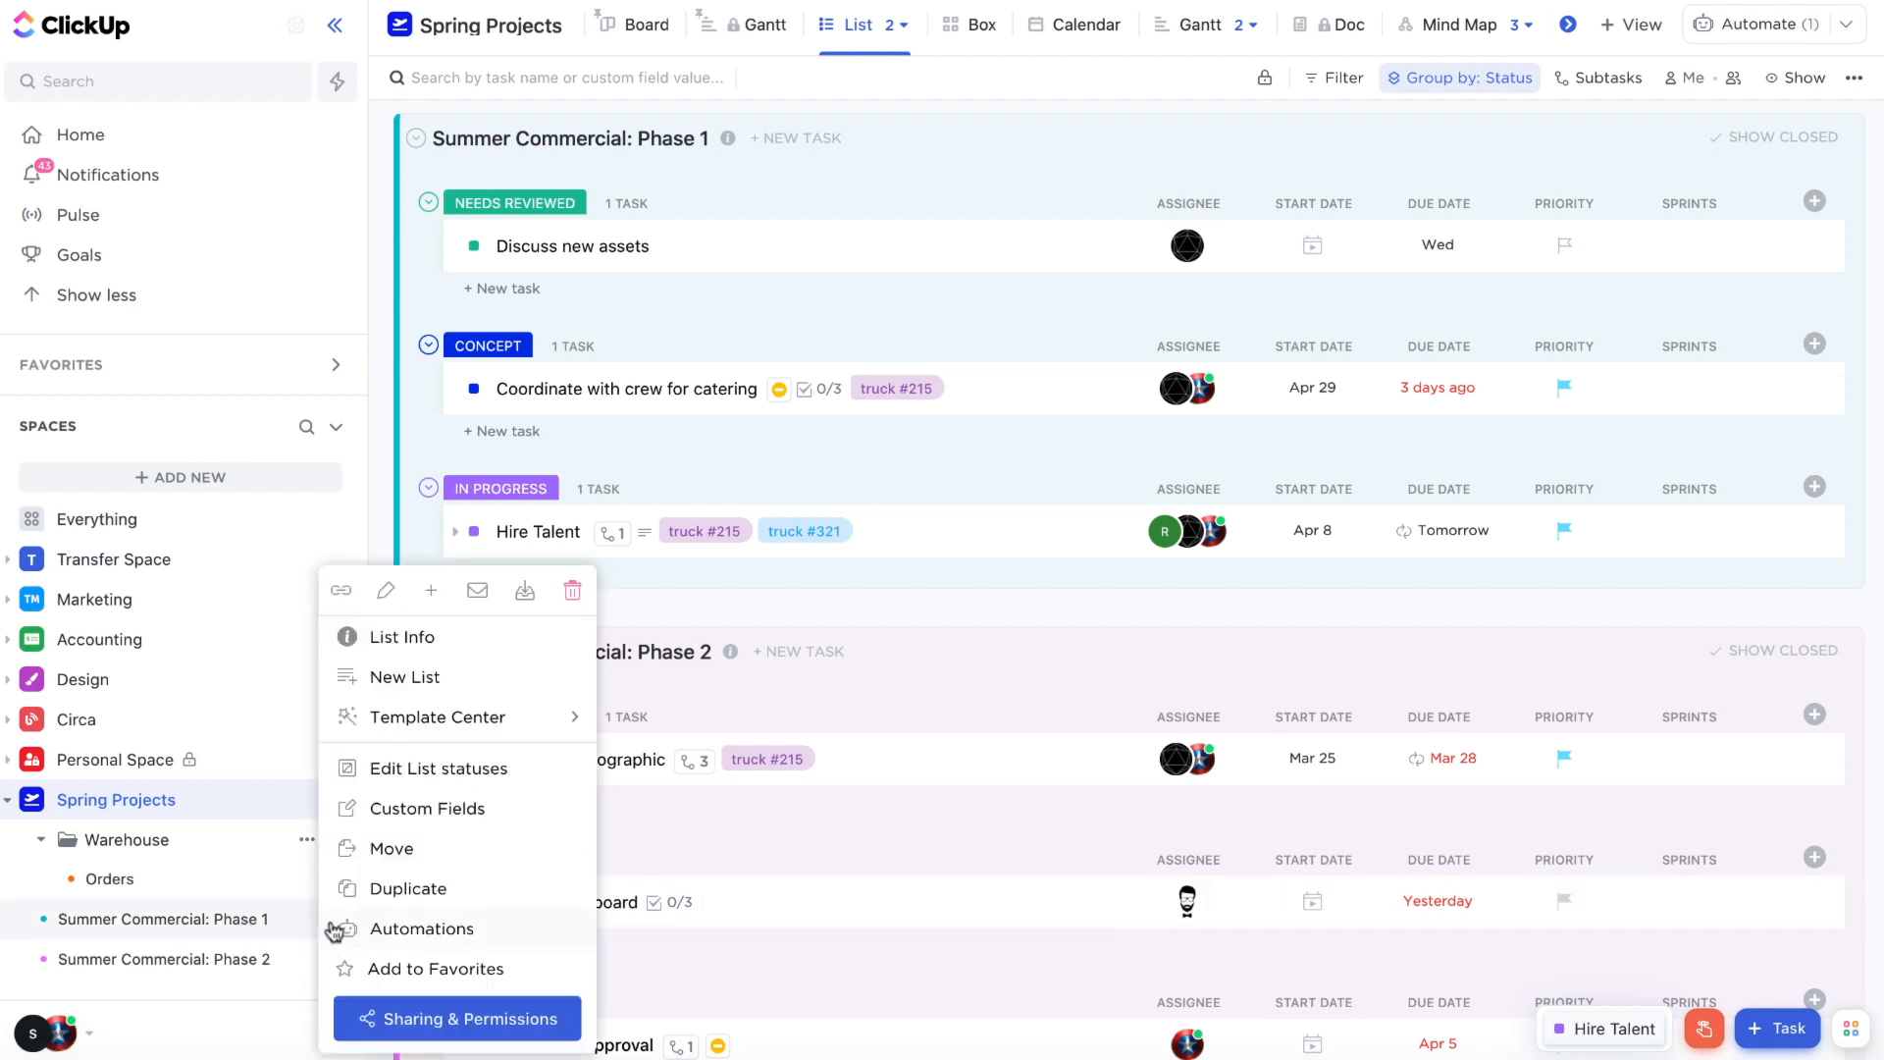
mouse_move(422, 722)
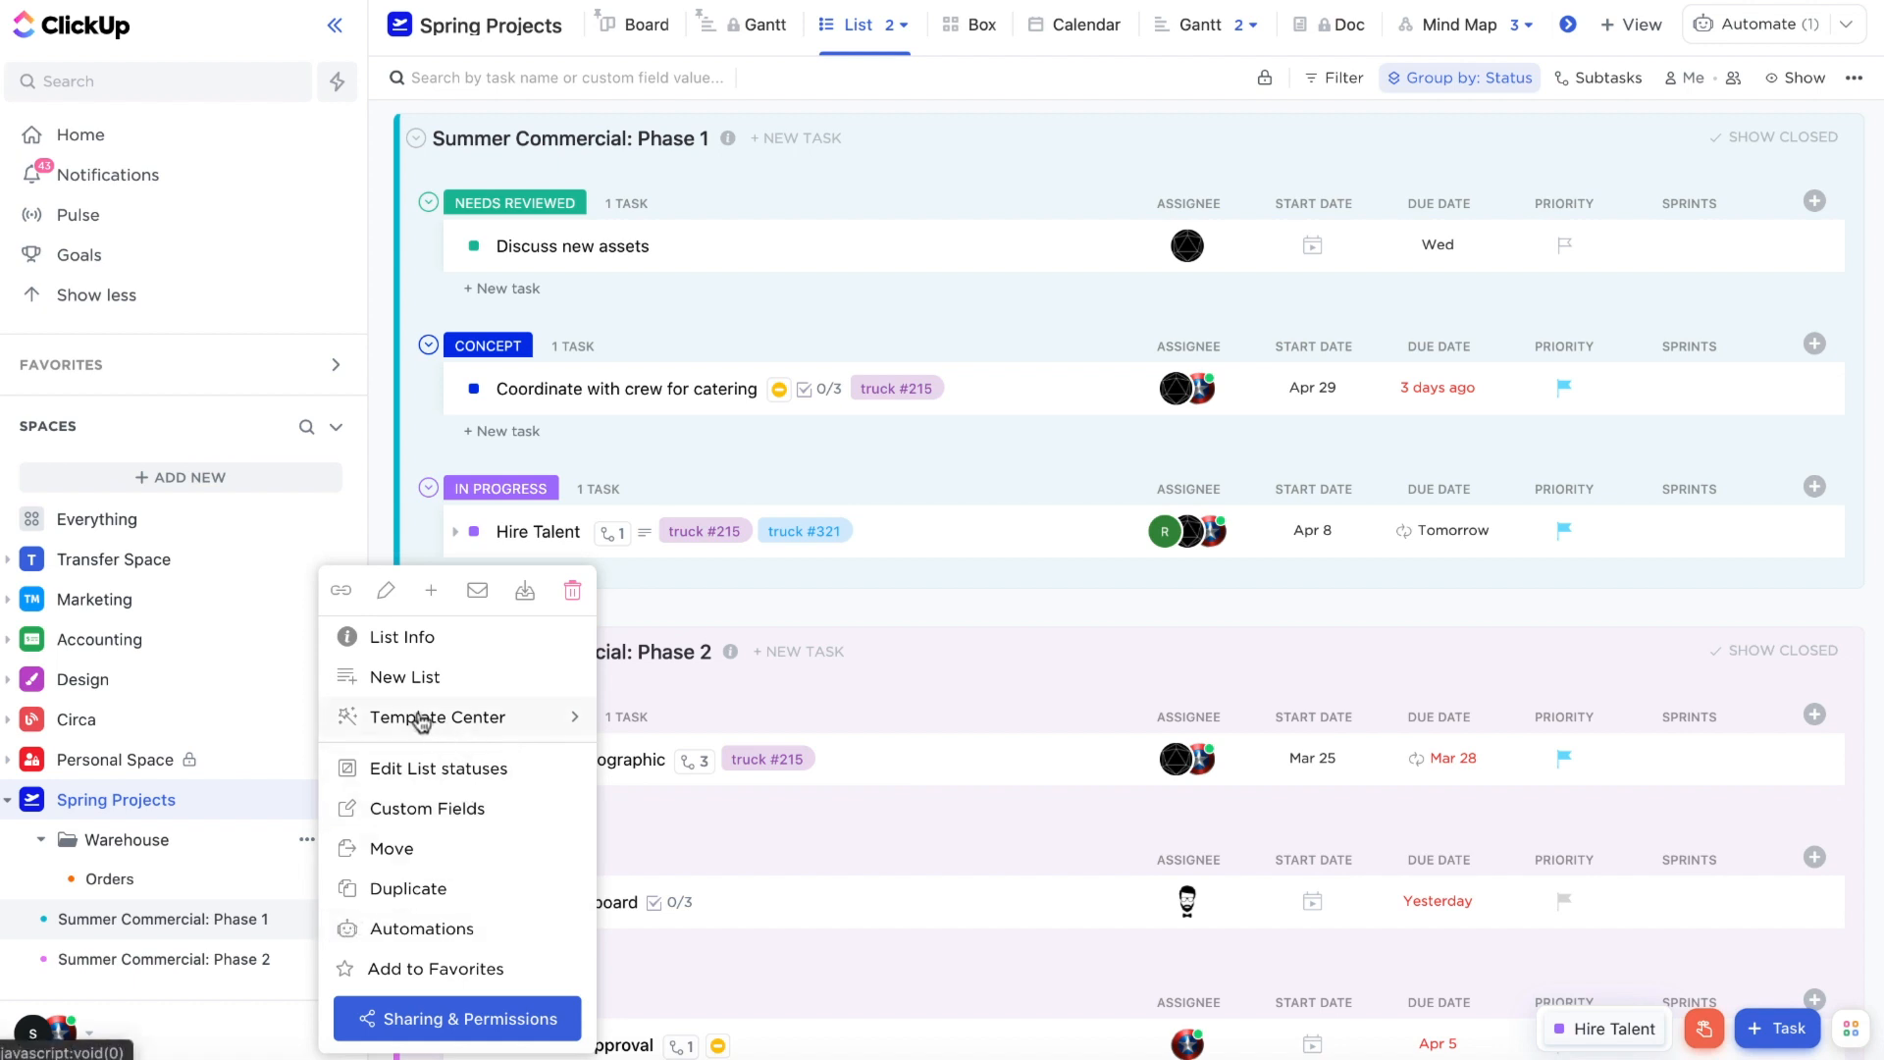
left_click(435, 718)
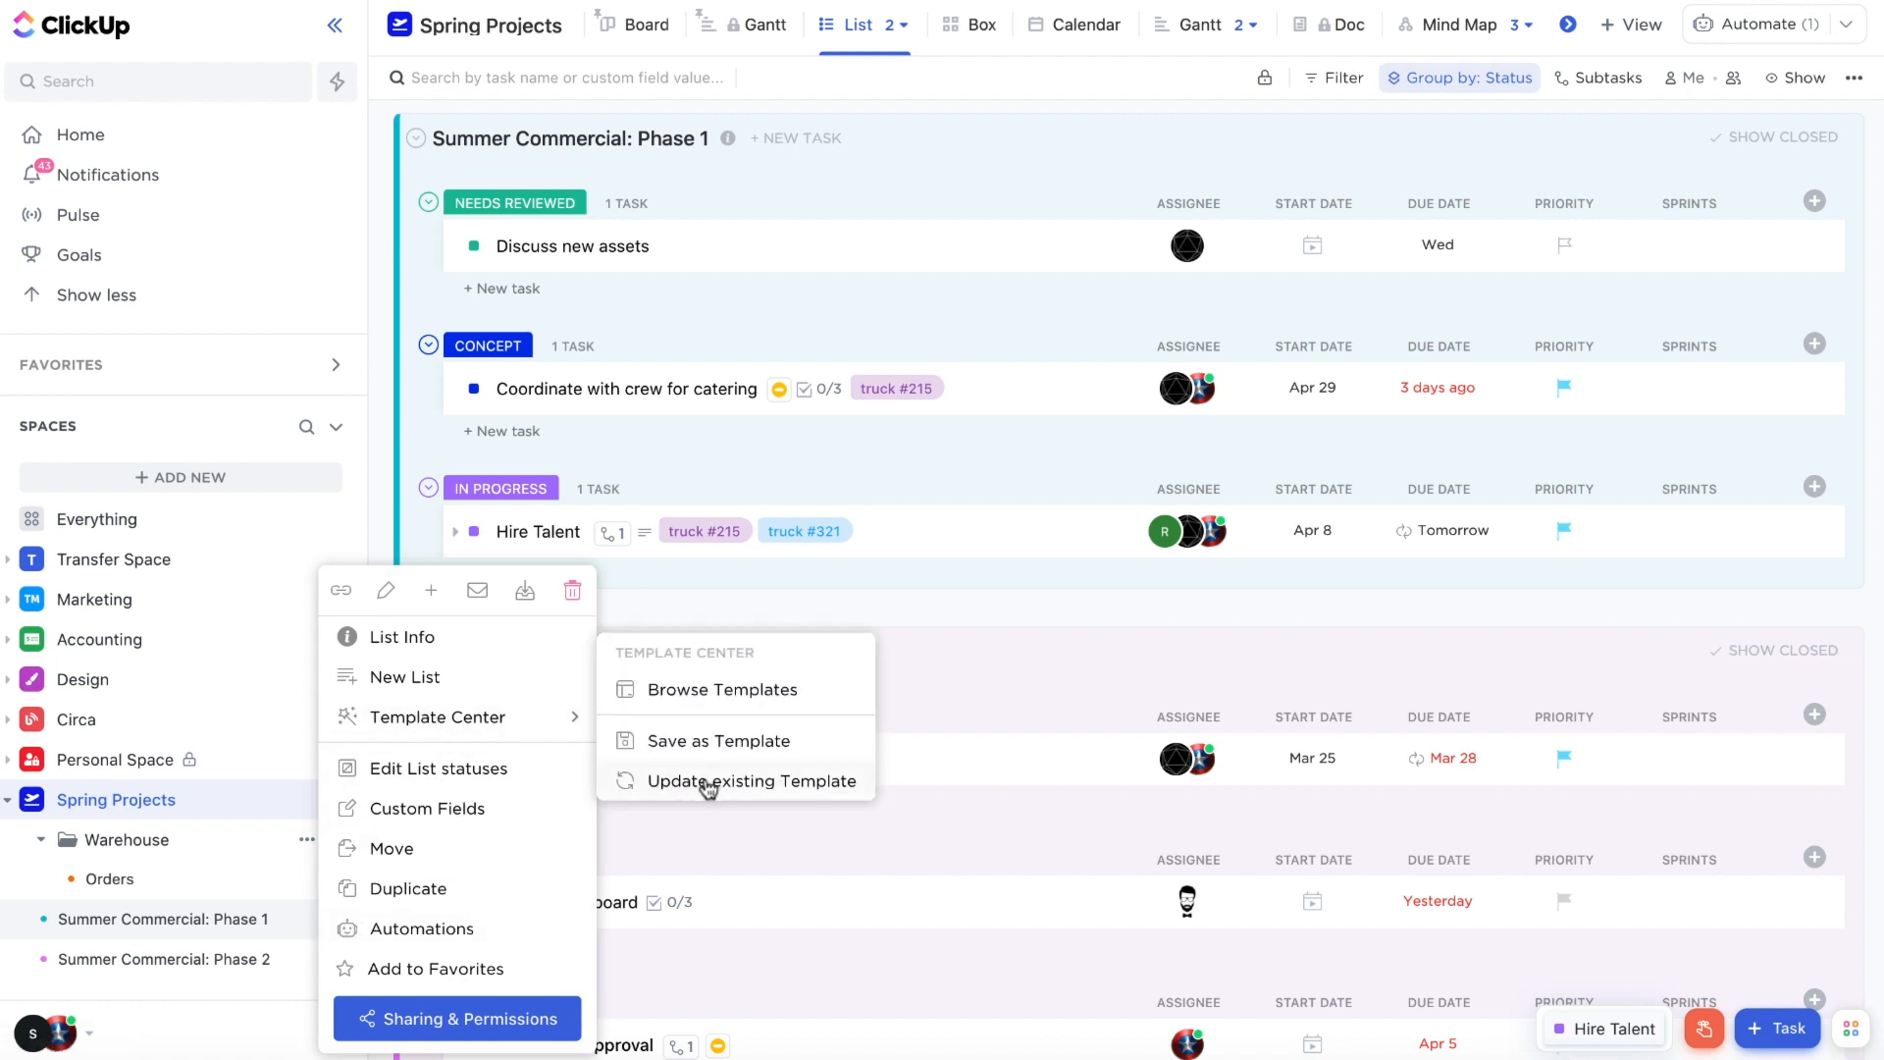
left_click(708, 782)
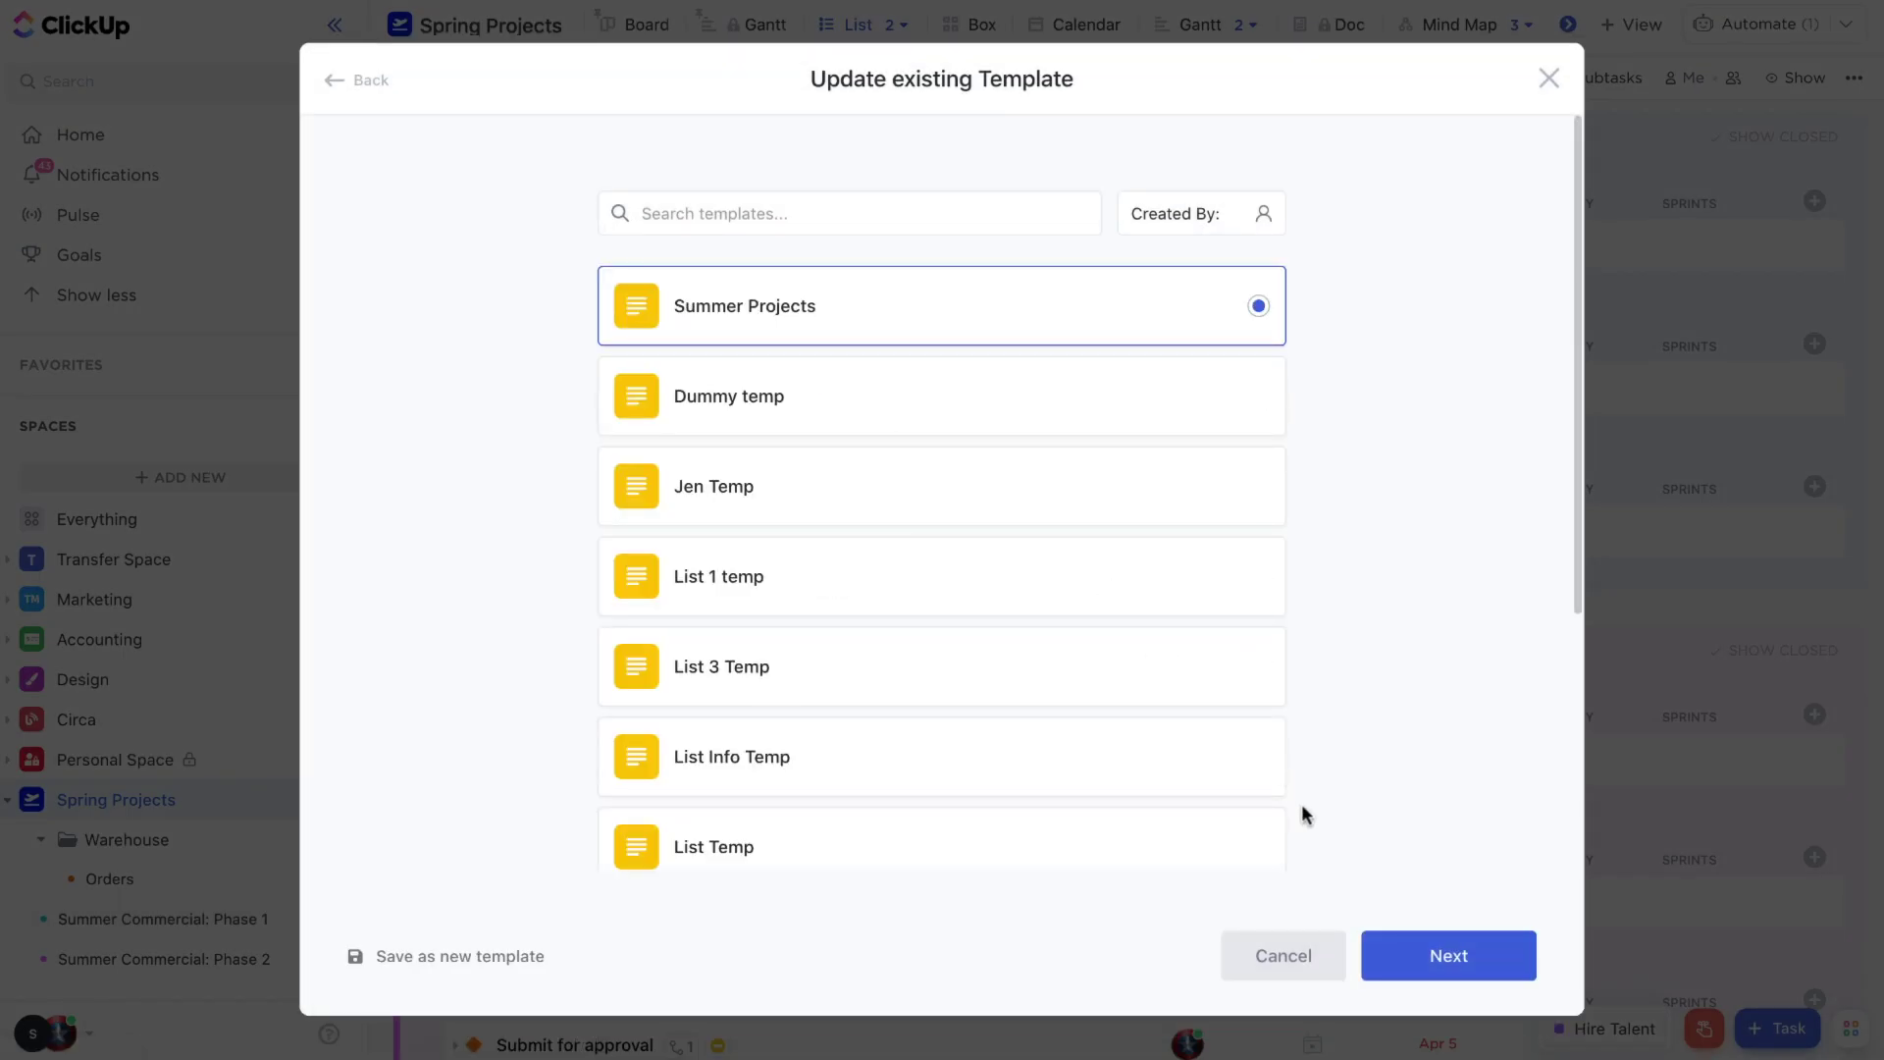
- Select the Summer Projects template, review included items, and save the update
left_click(460, 956)
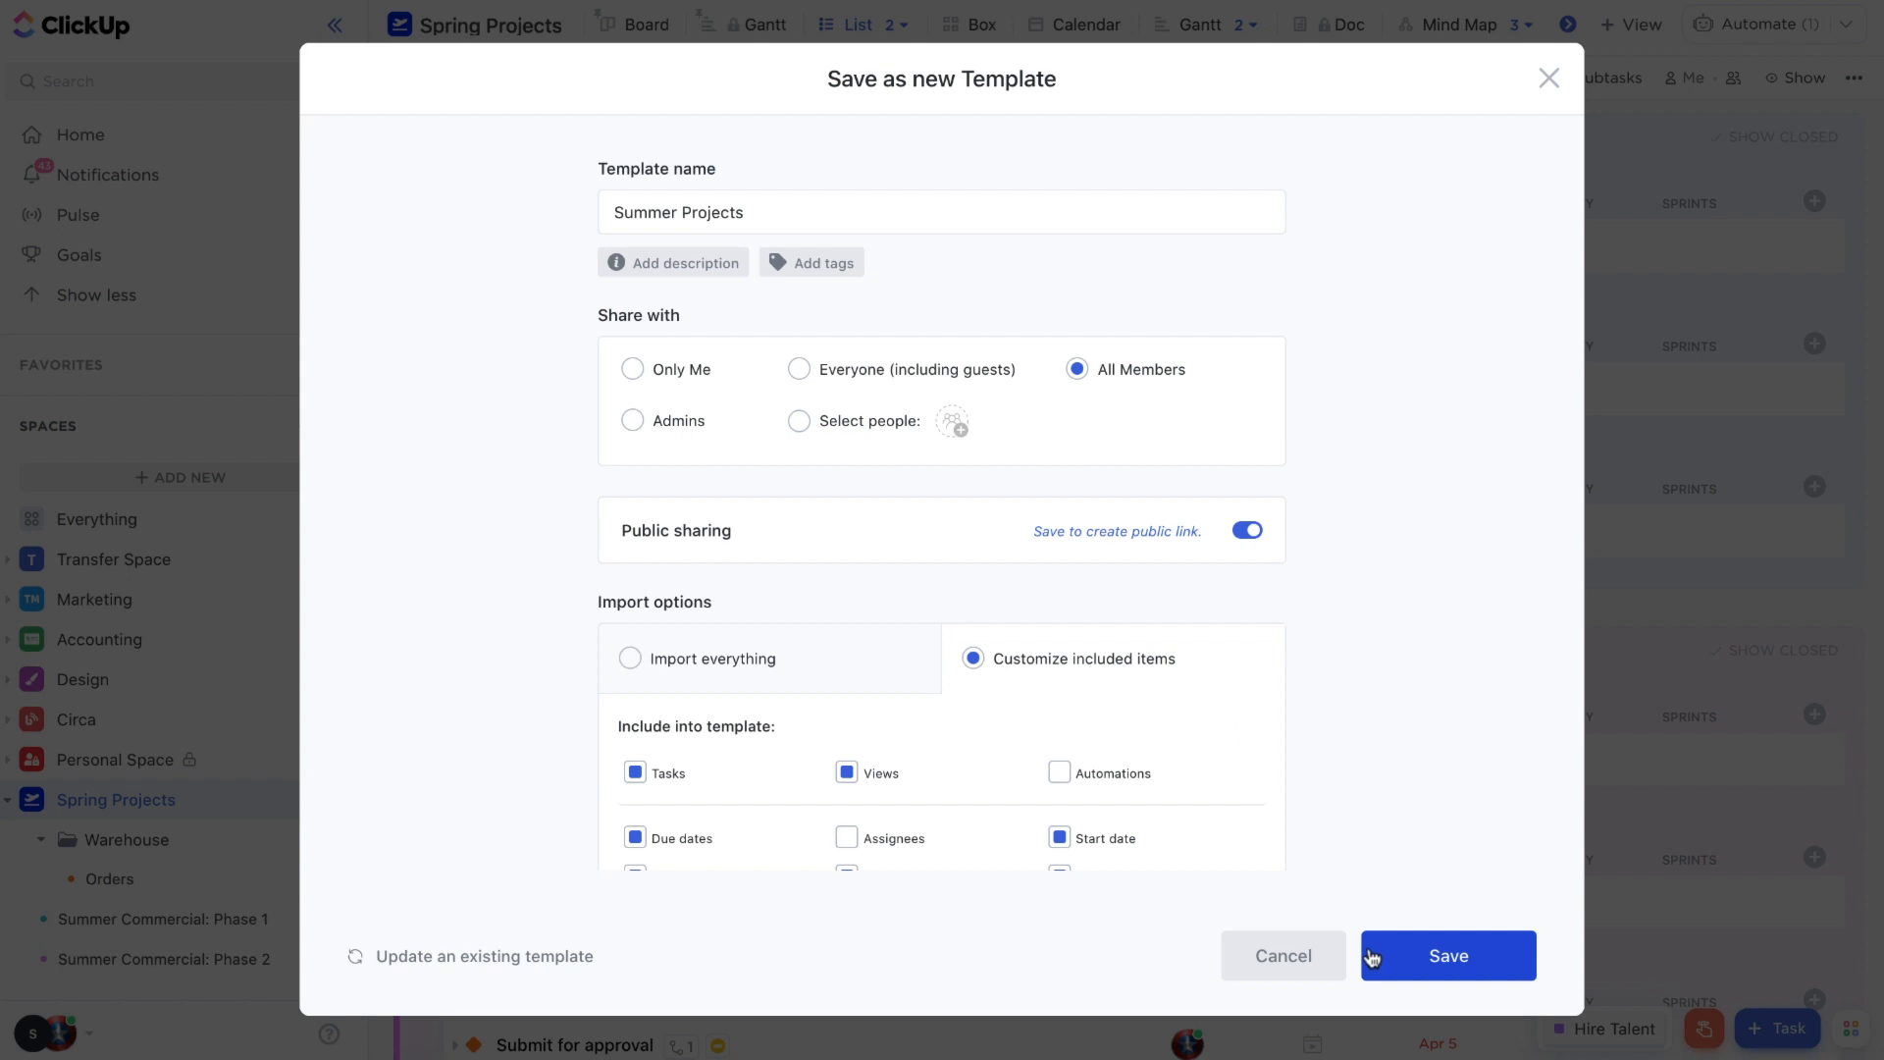
mouse_move(758, 334)
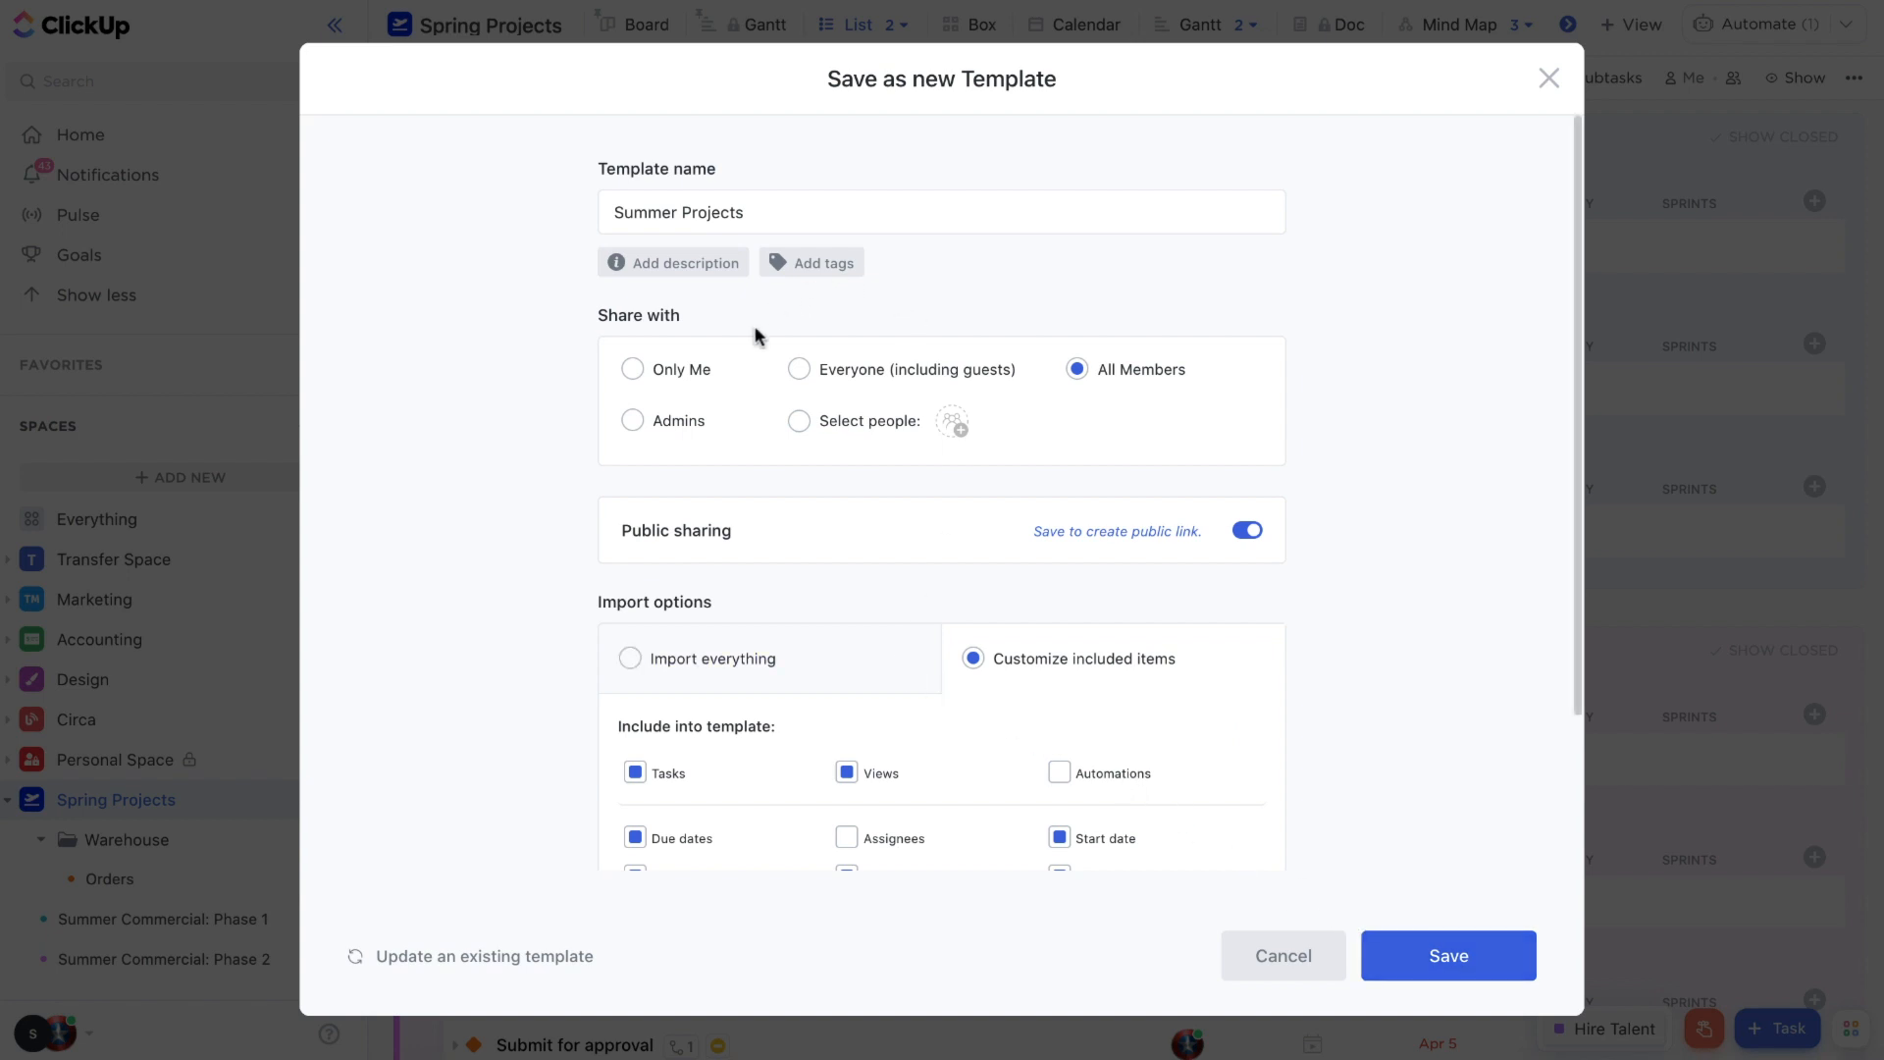
scroll("down", 3)
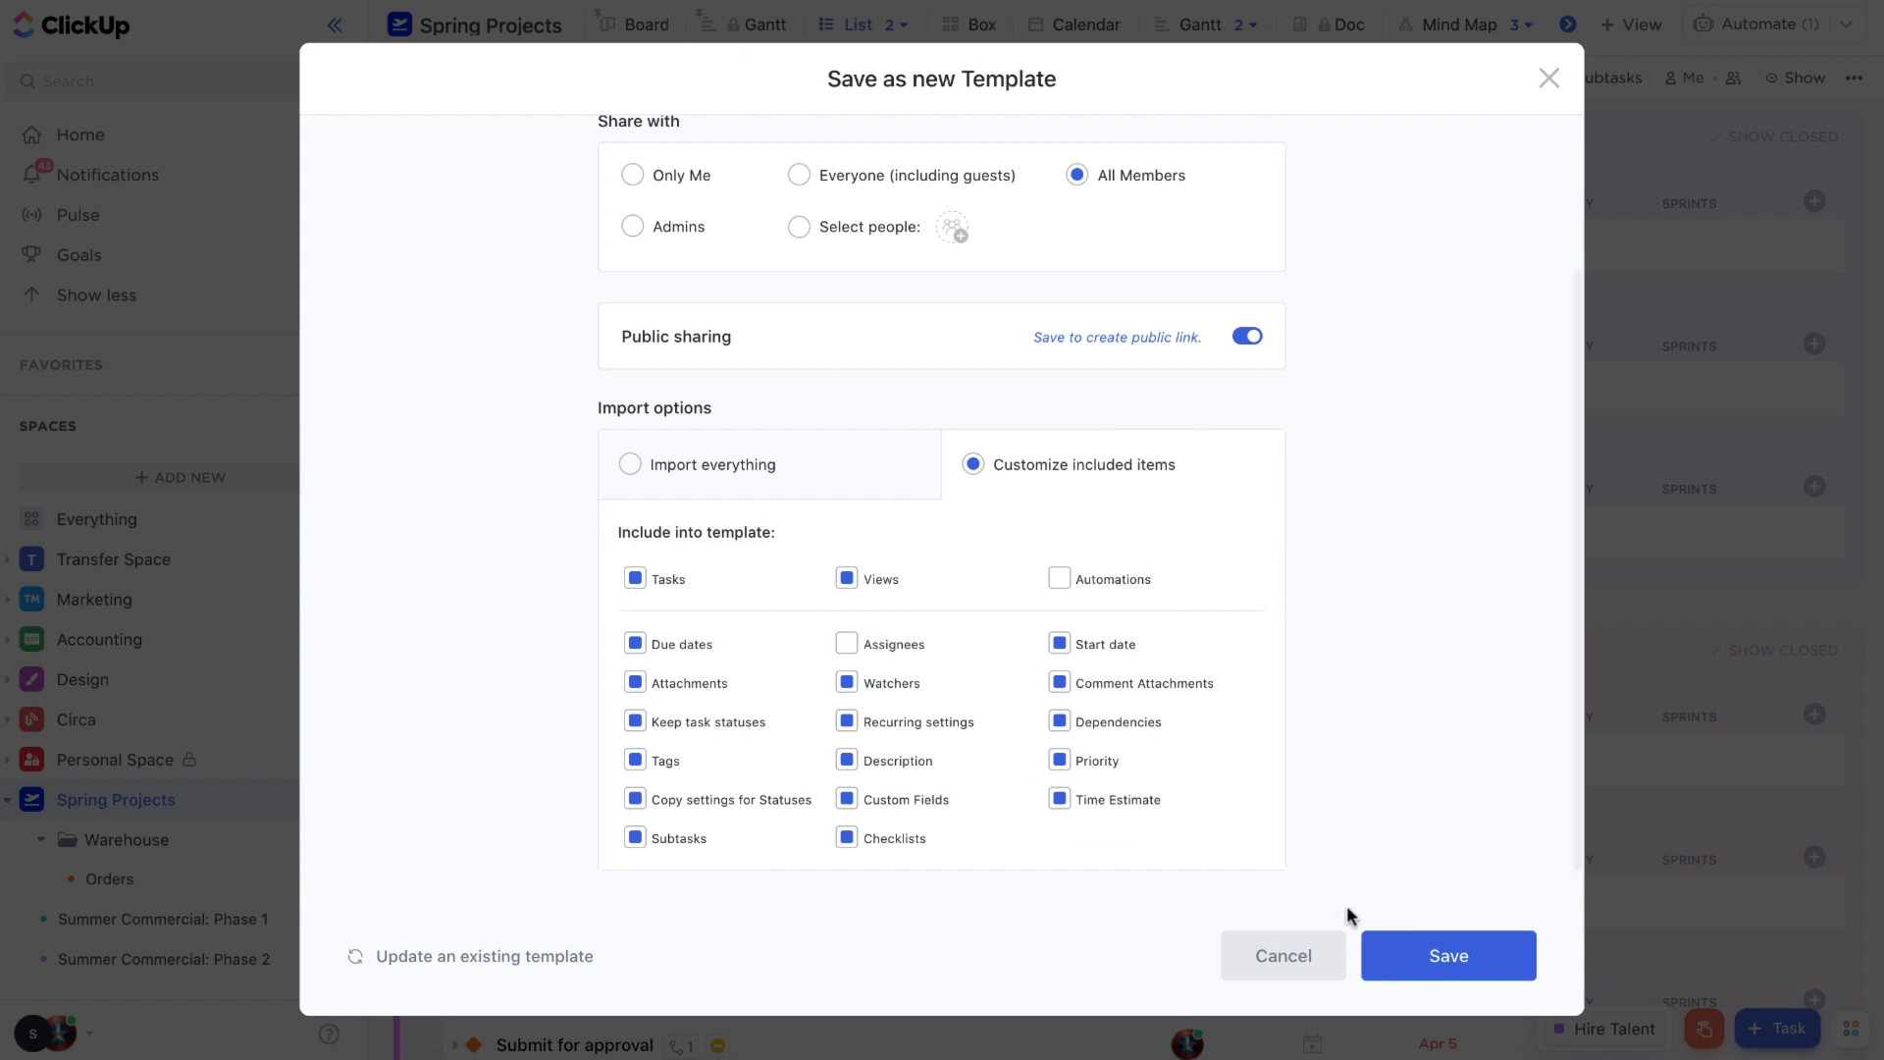
left_click(1448, 953)
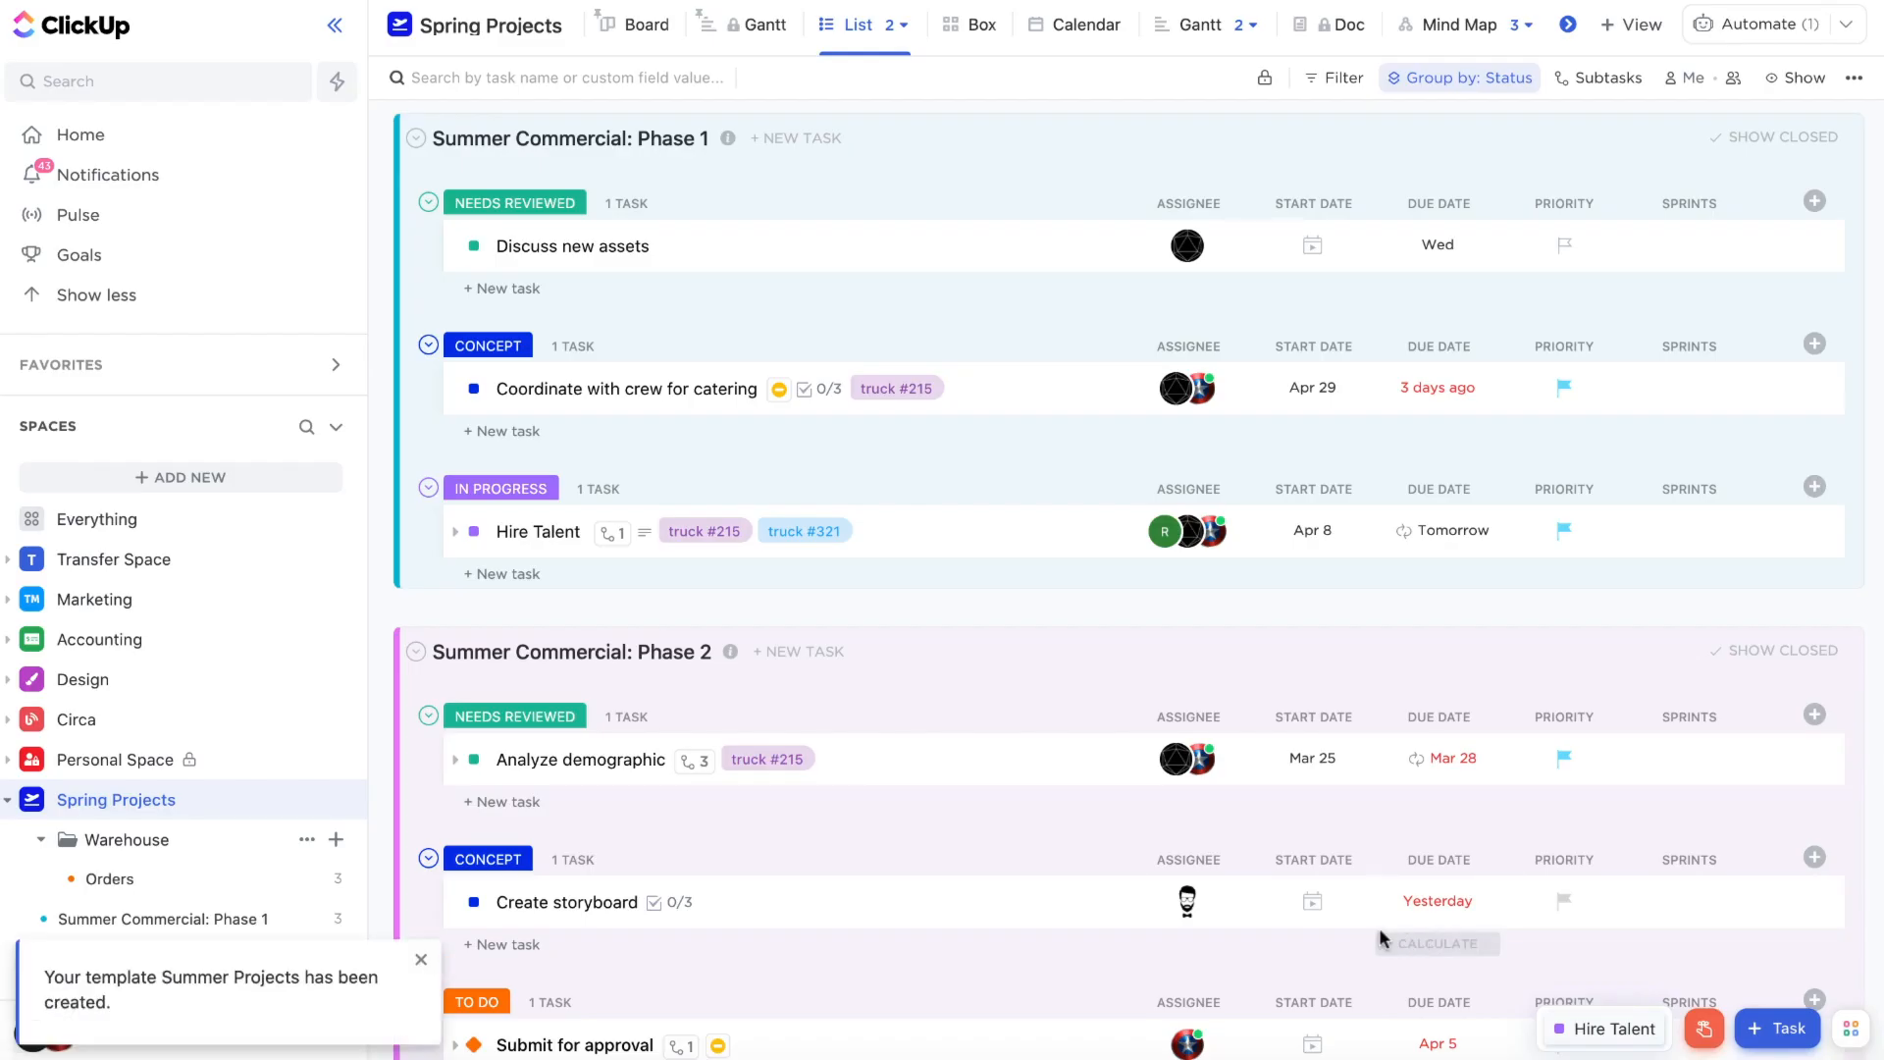
mouse_move(890, 805)
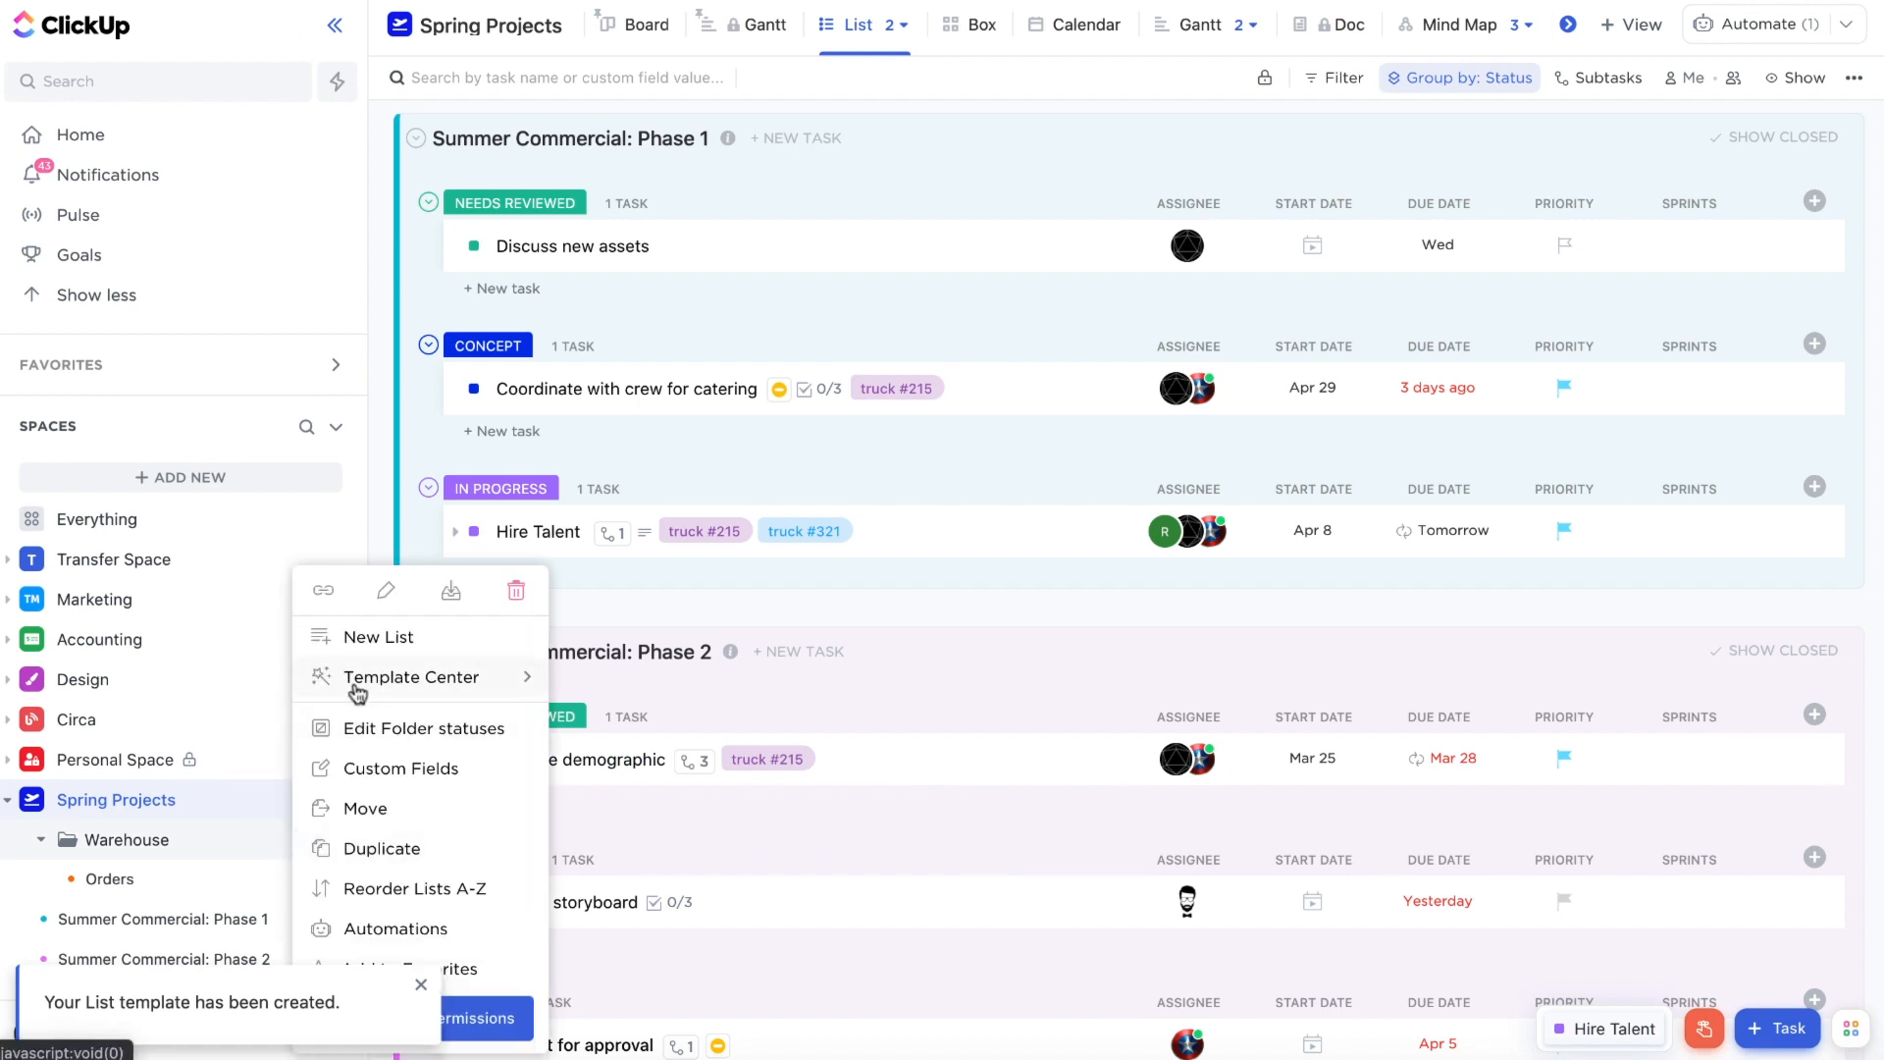
- Reopen the template library, include Folder templates, and view the Clients template's details
left_click(412, 677)
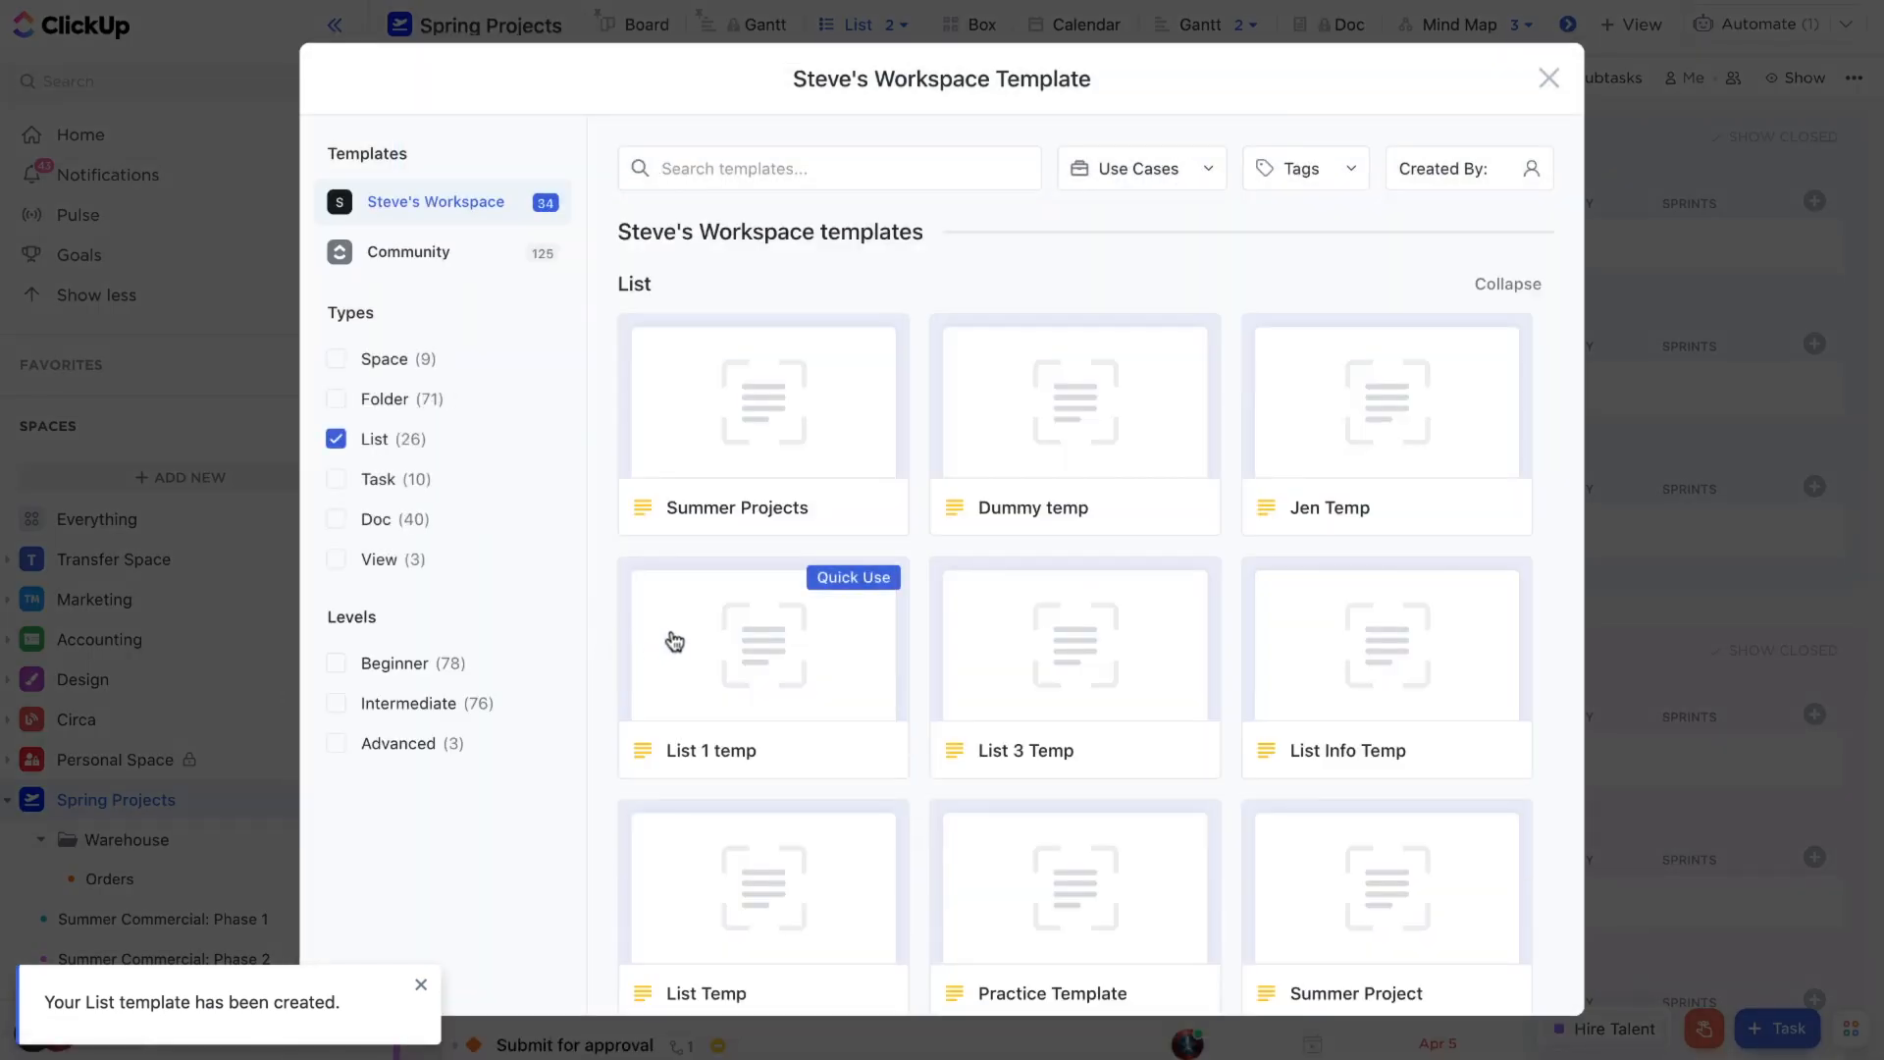
left_click(338, 398)
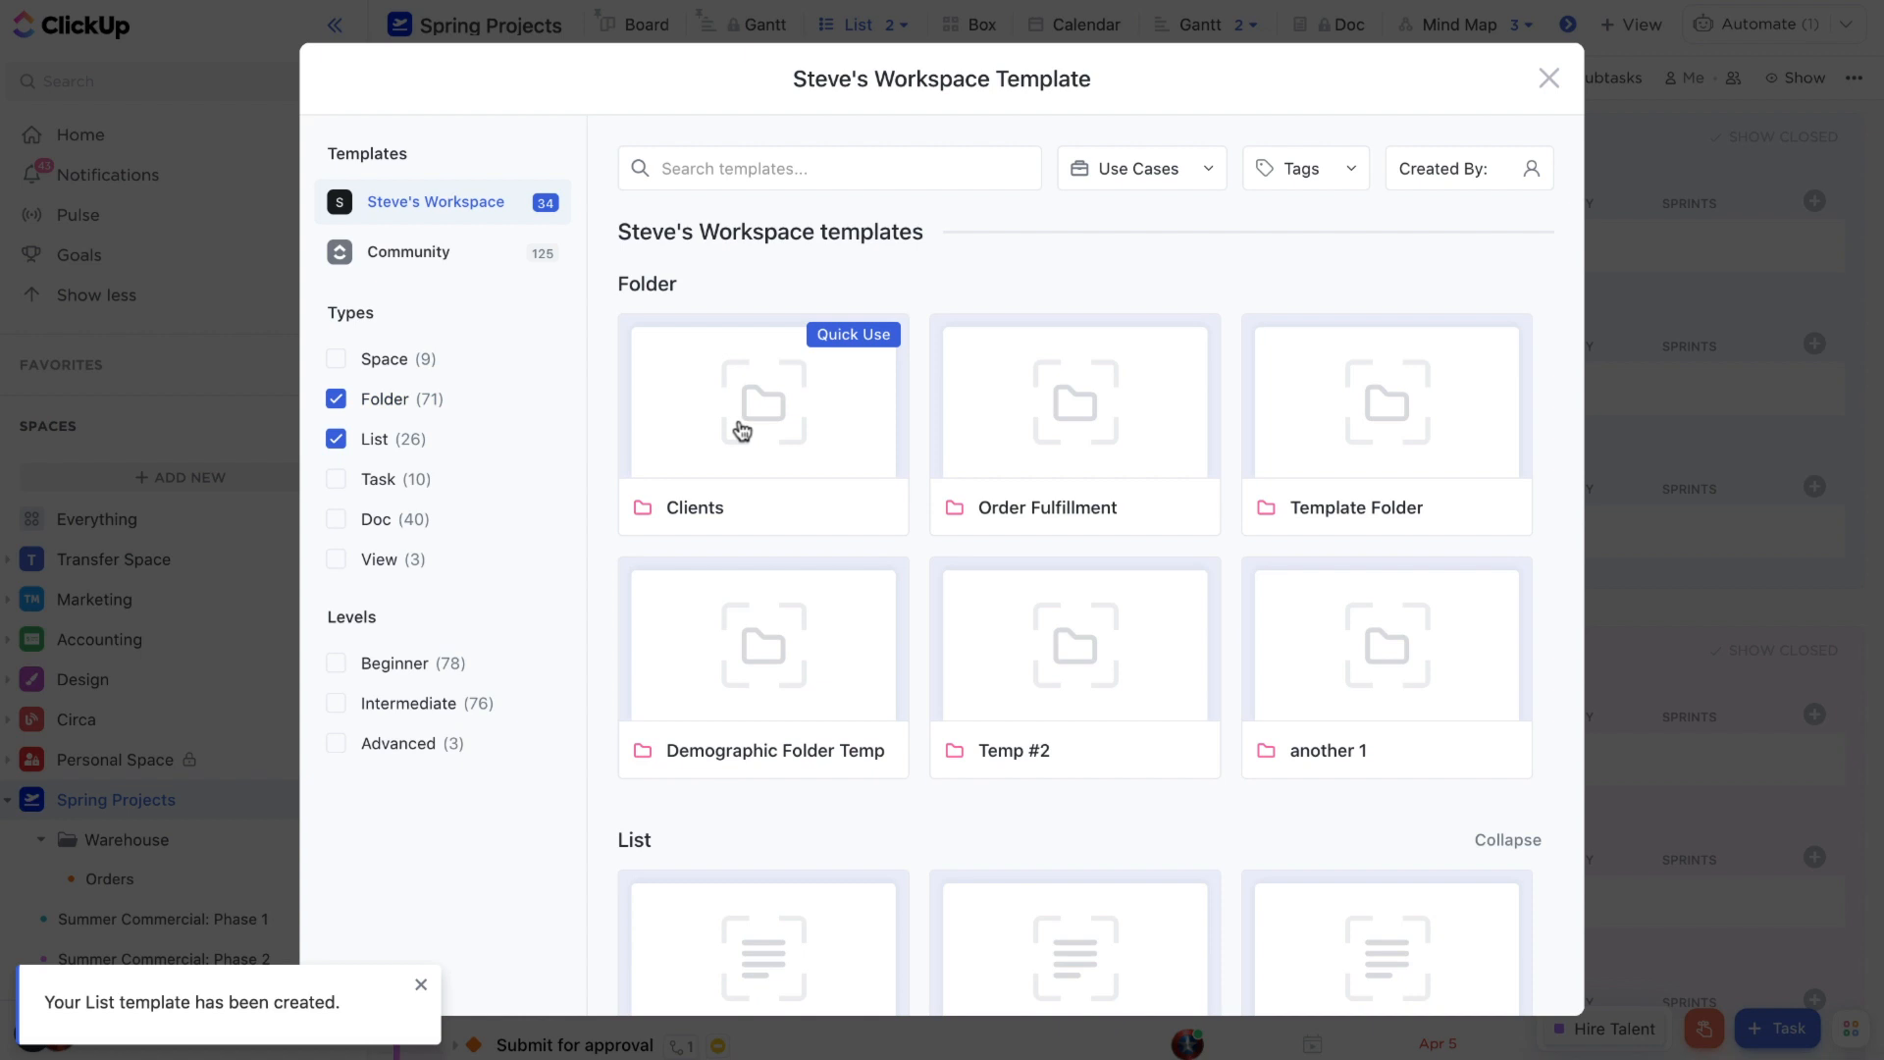
left_click(742, 426)
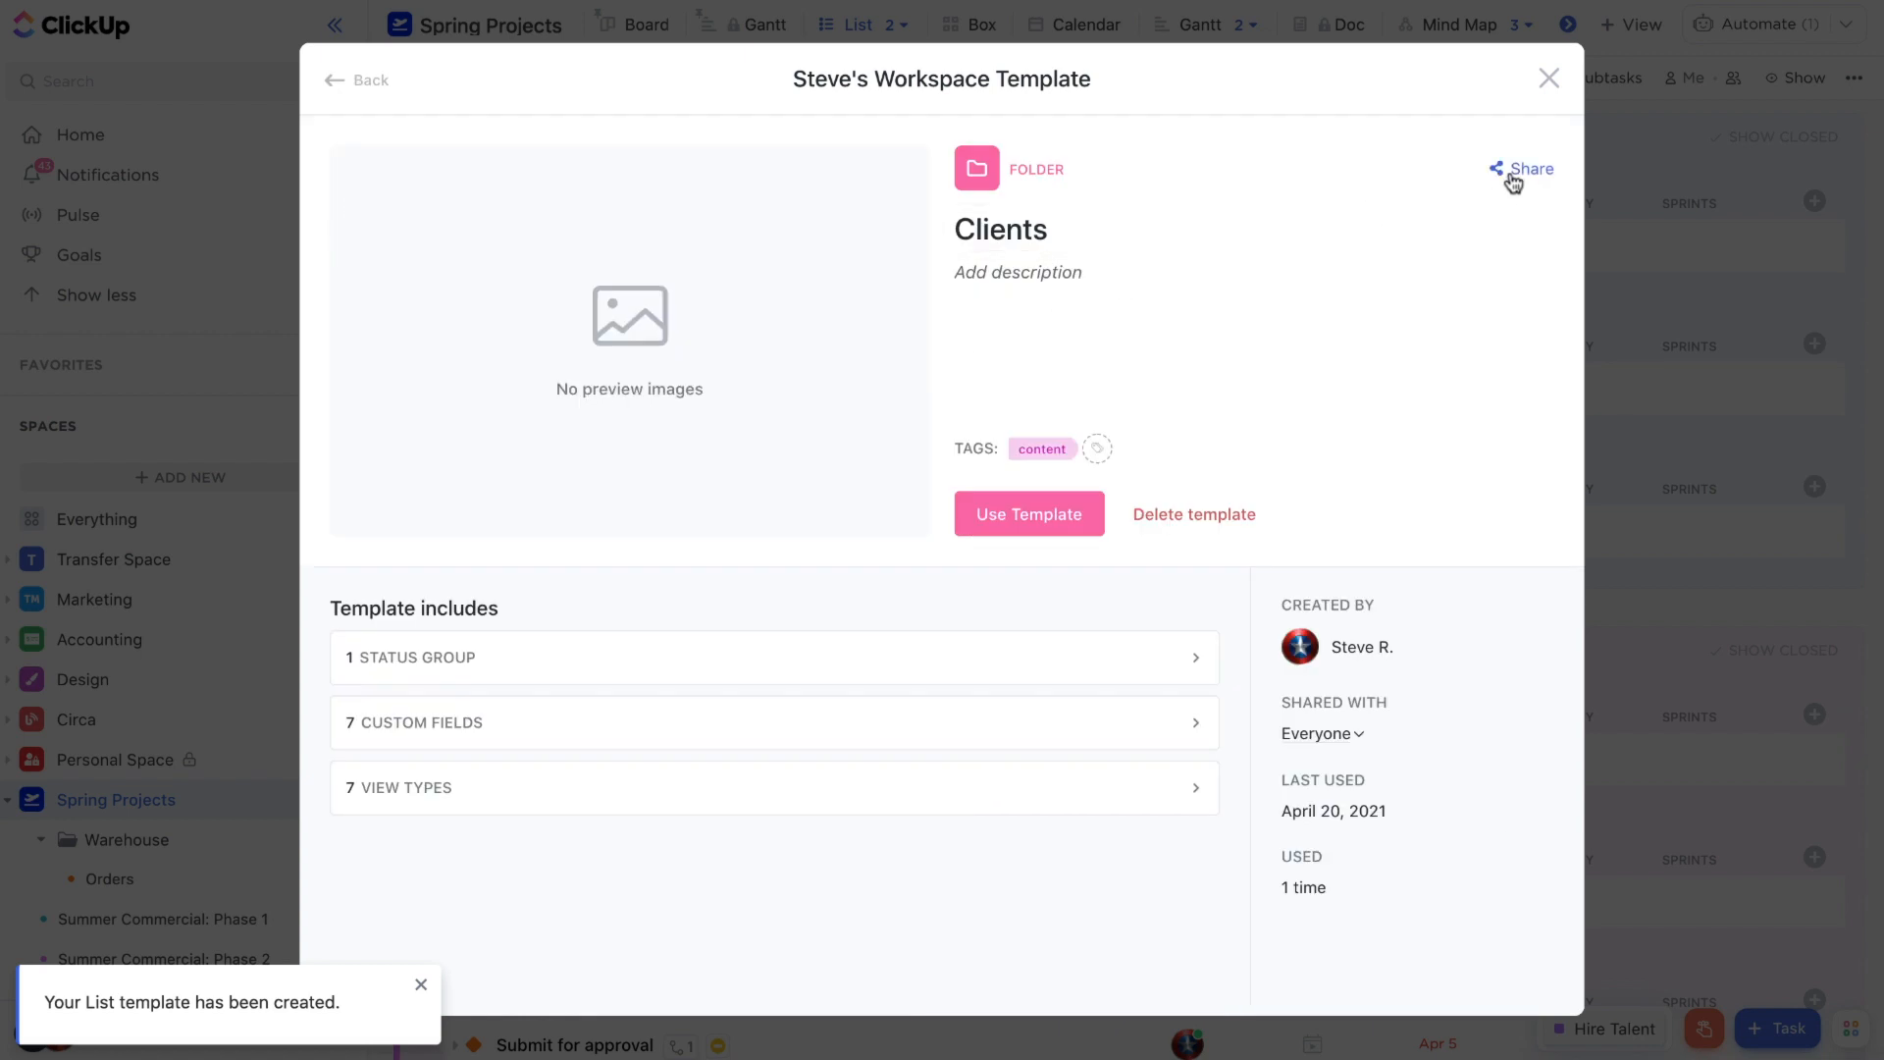
- Turn on public sharing for the Clients template, confirm it, and begin Use Template
left_click(1531, 168)
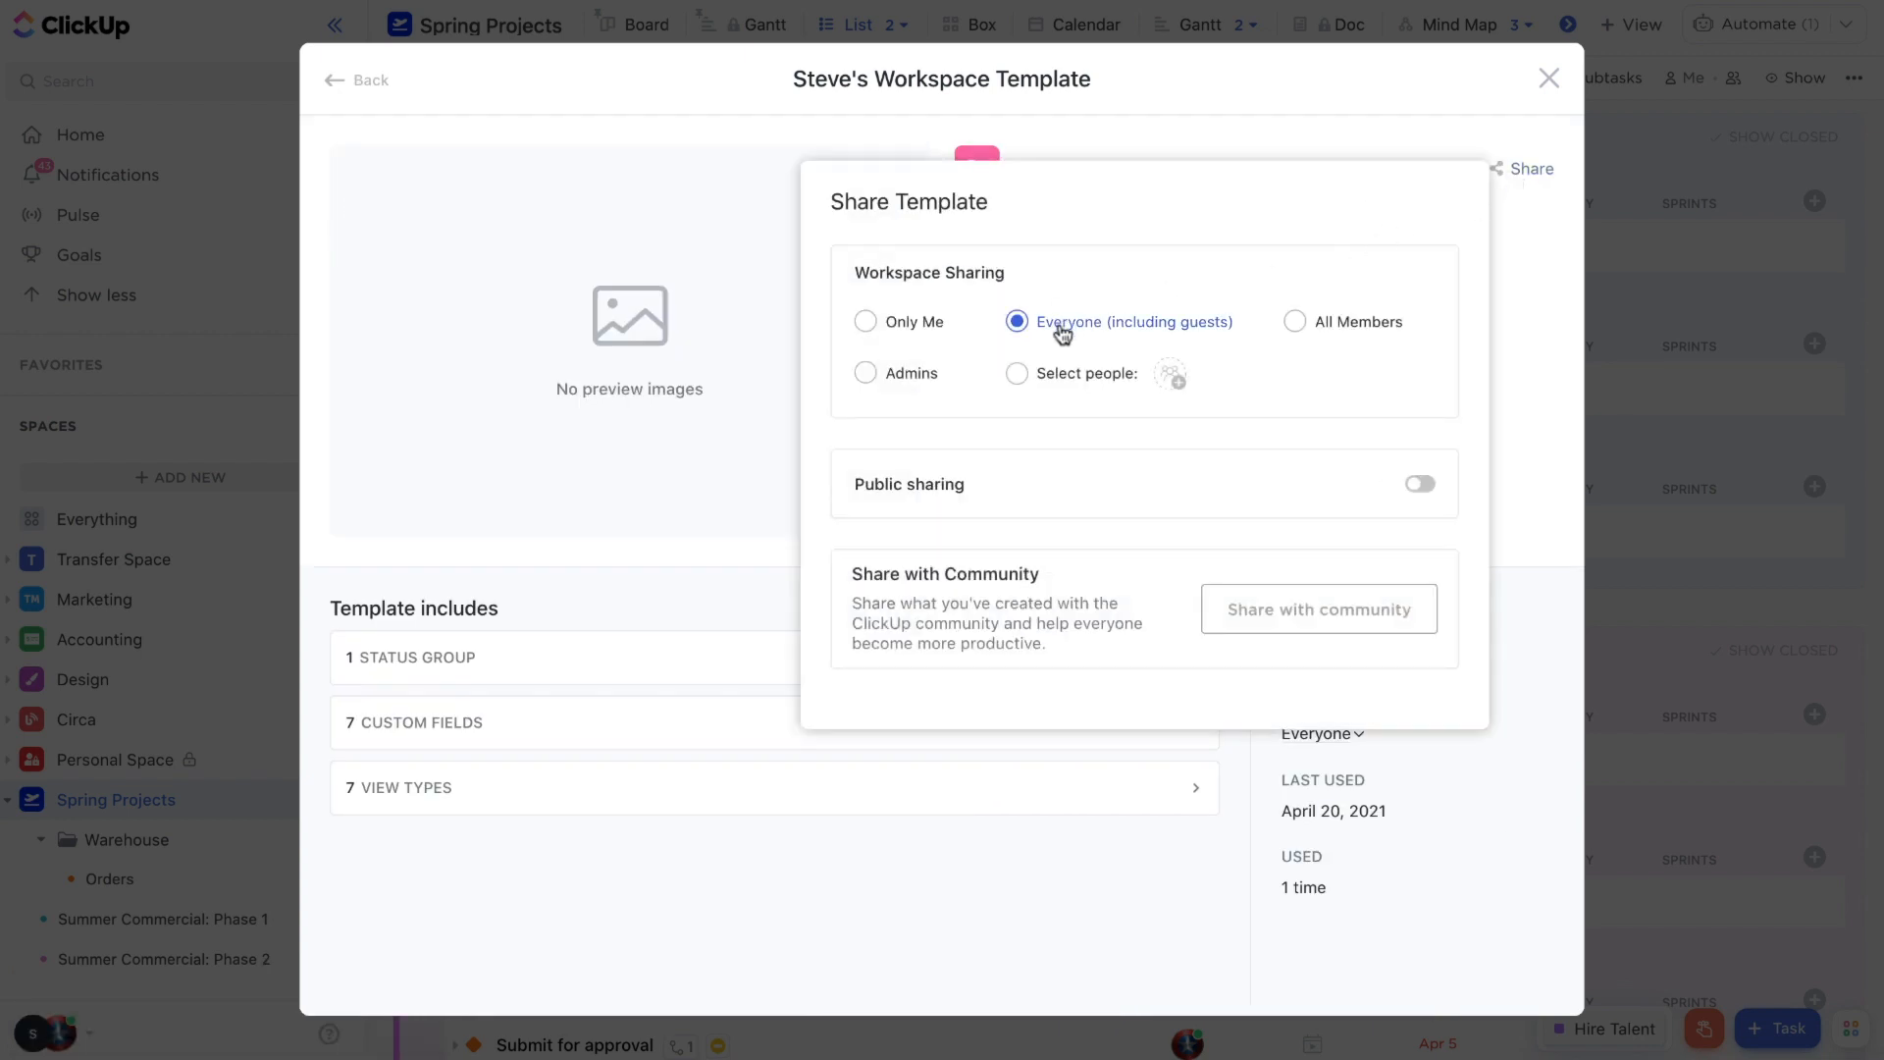
mouse_move(1385, 499)
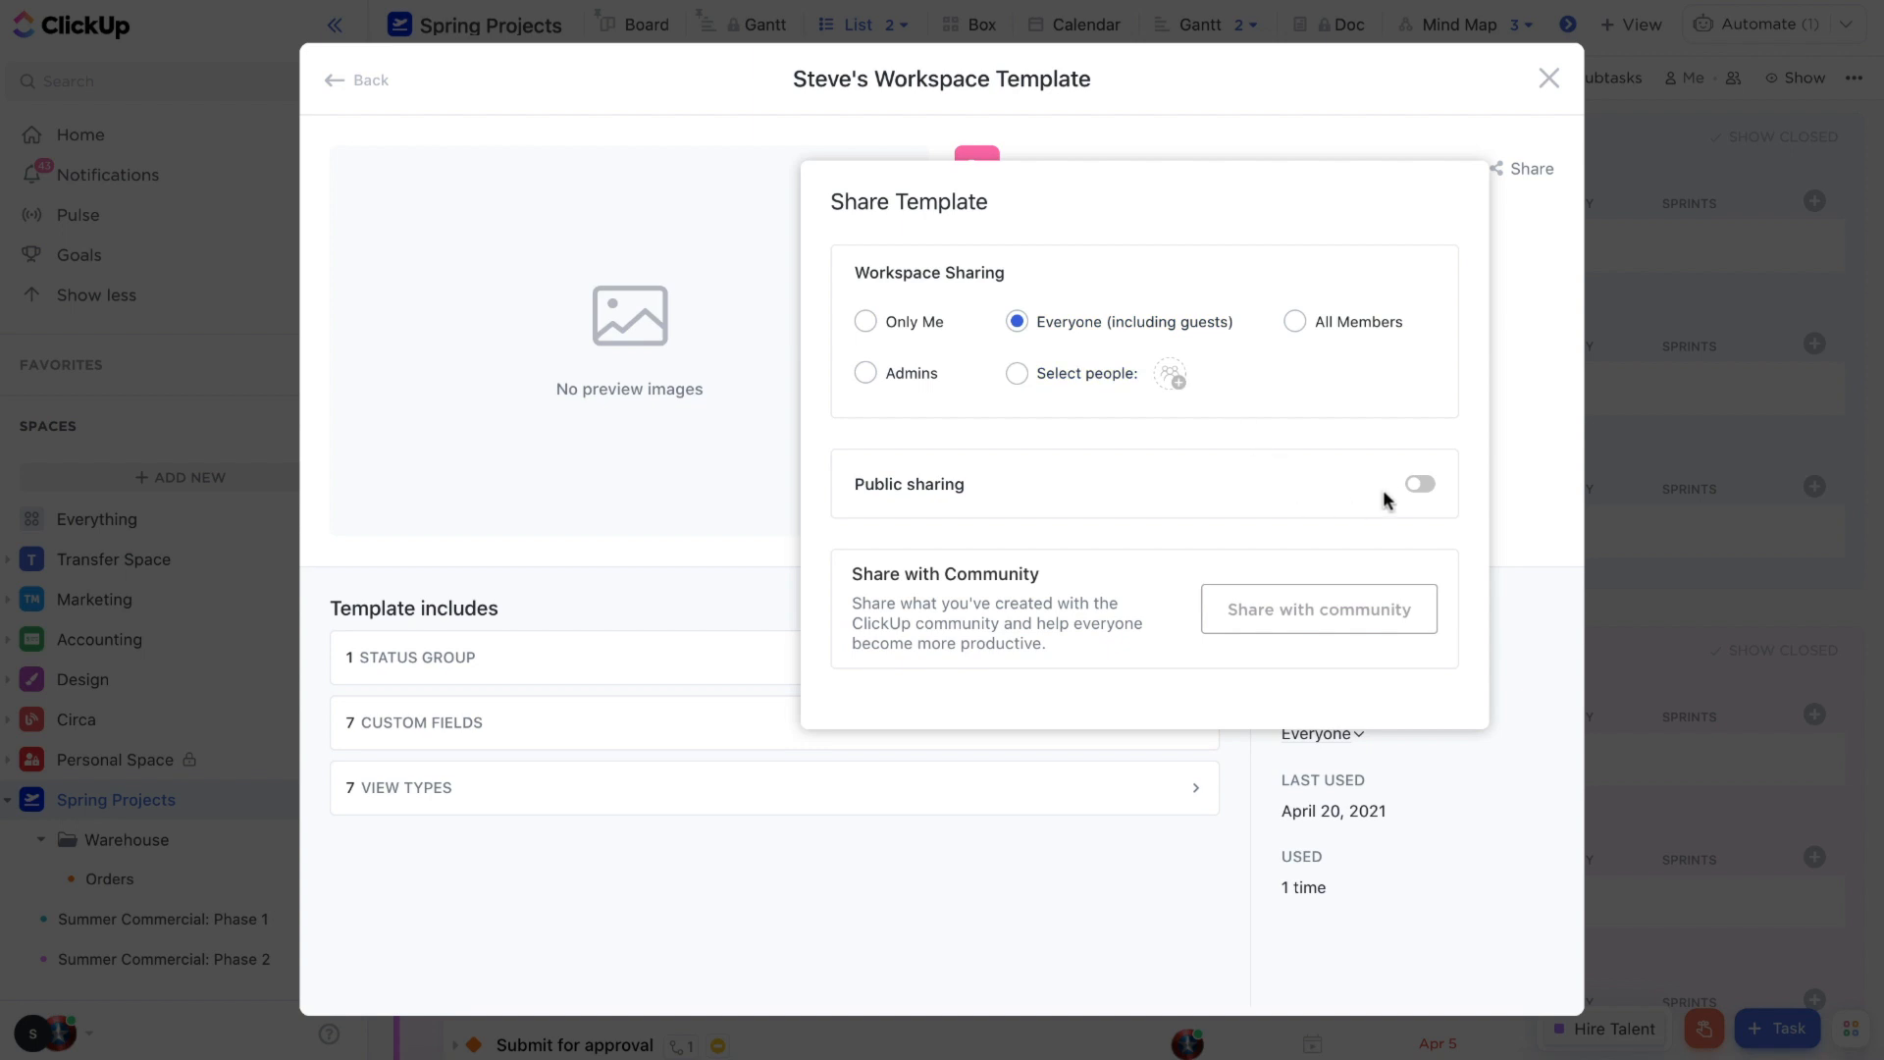
left_click(1421, 483)
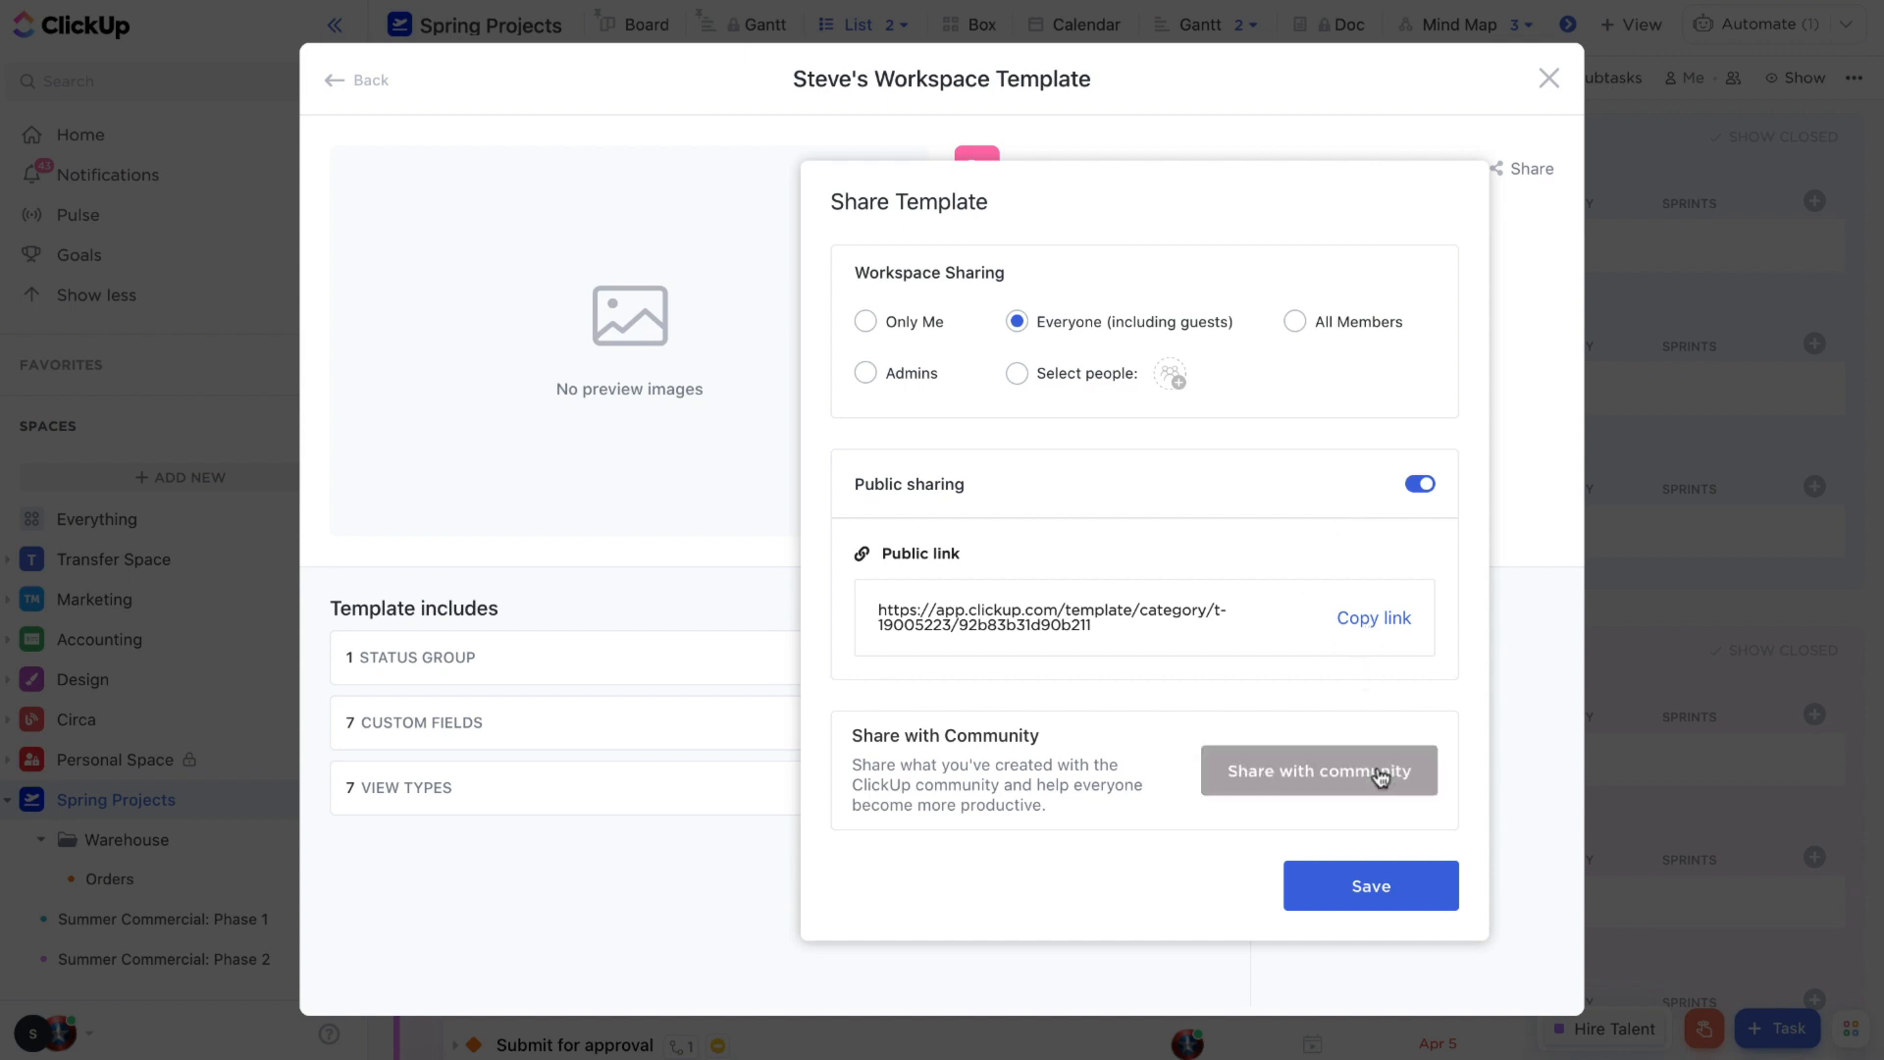
left_click(1545, 78)
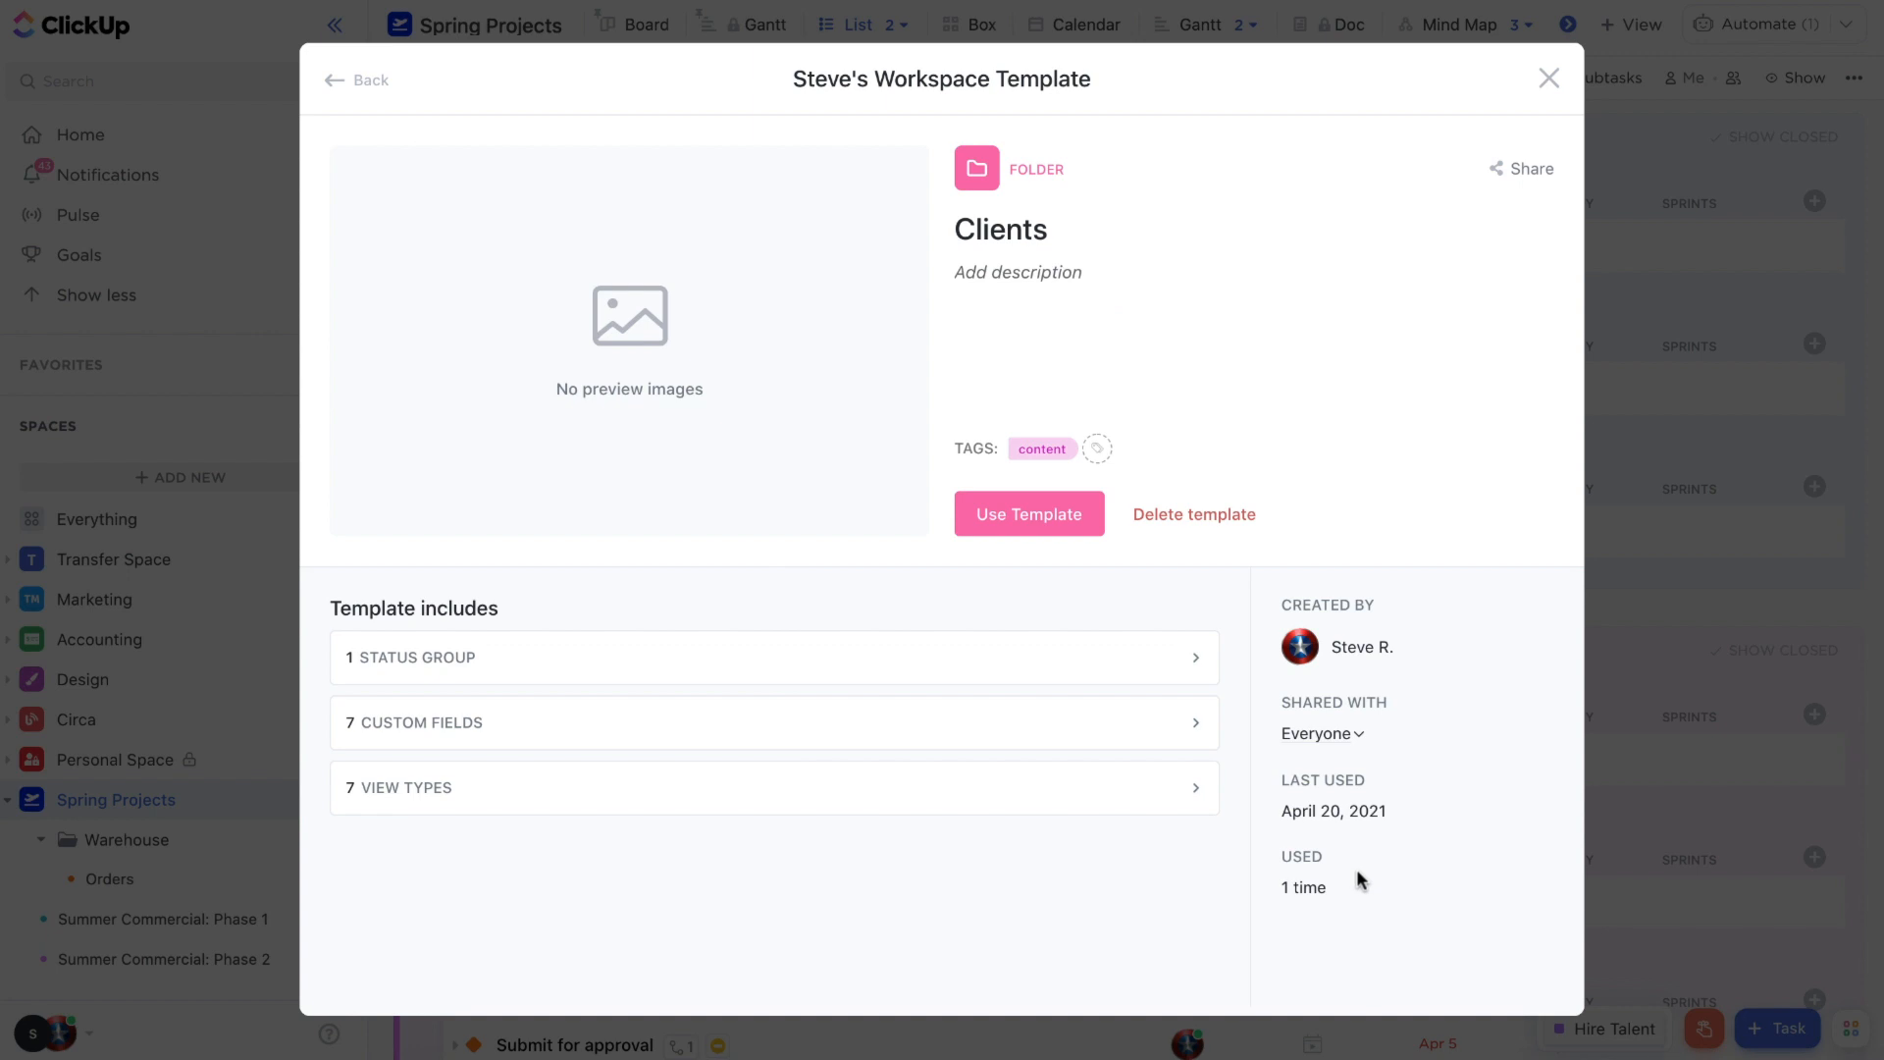
mouse_move(1193, 614)
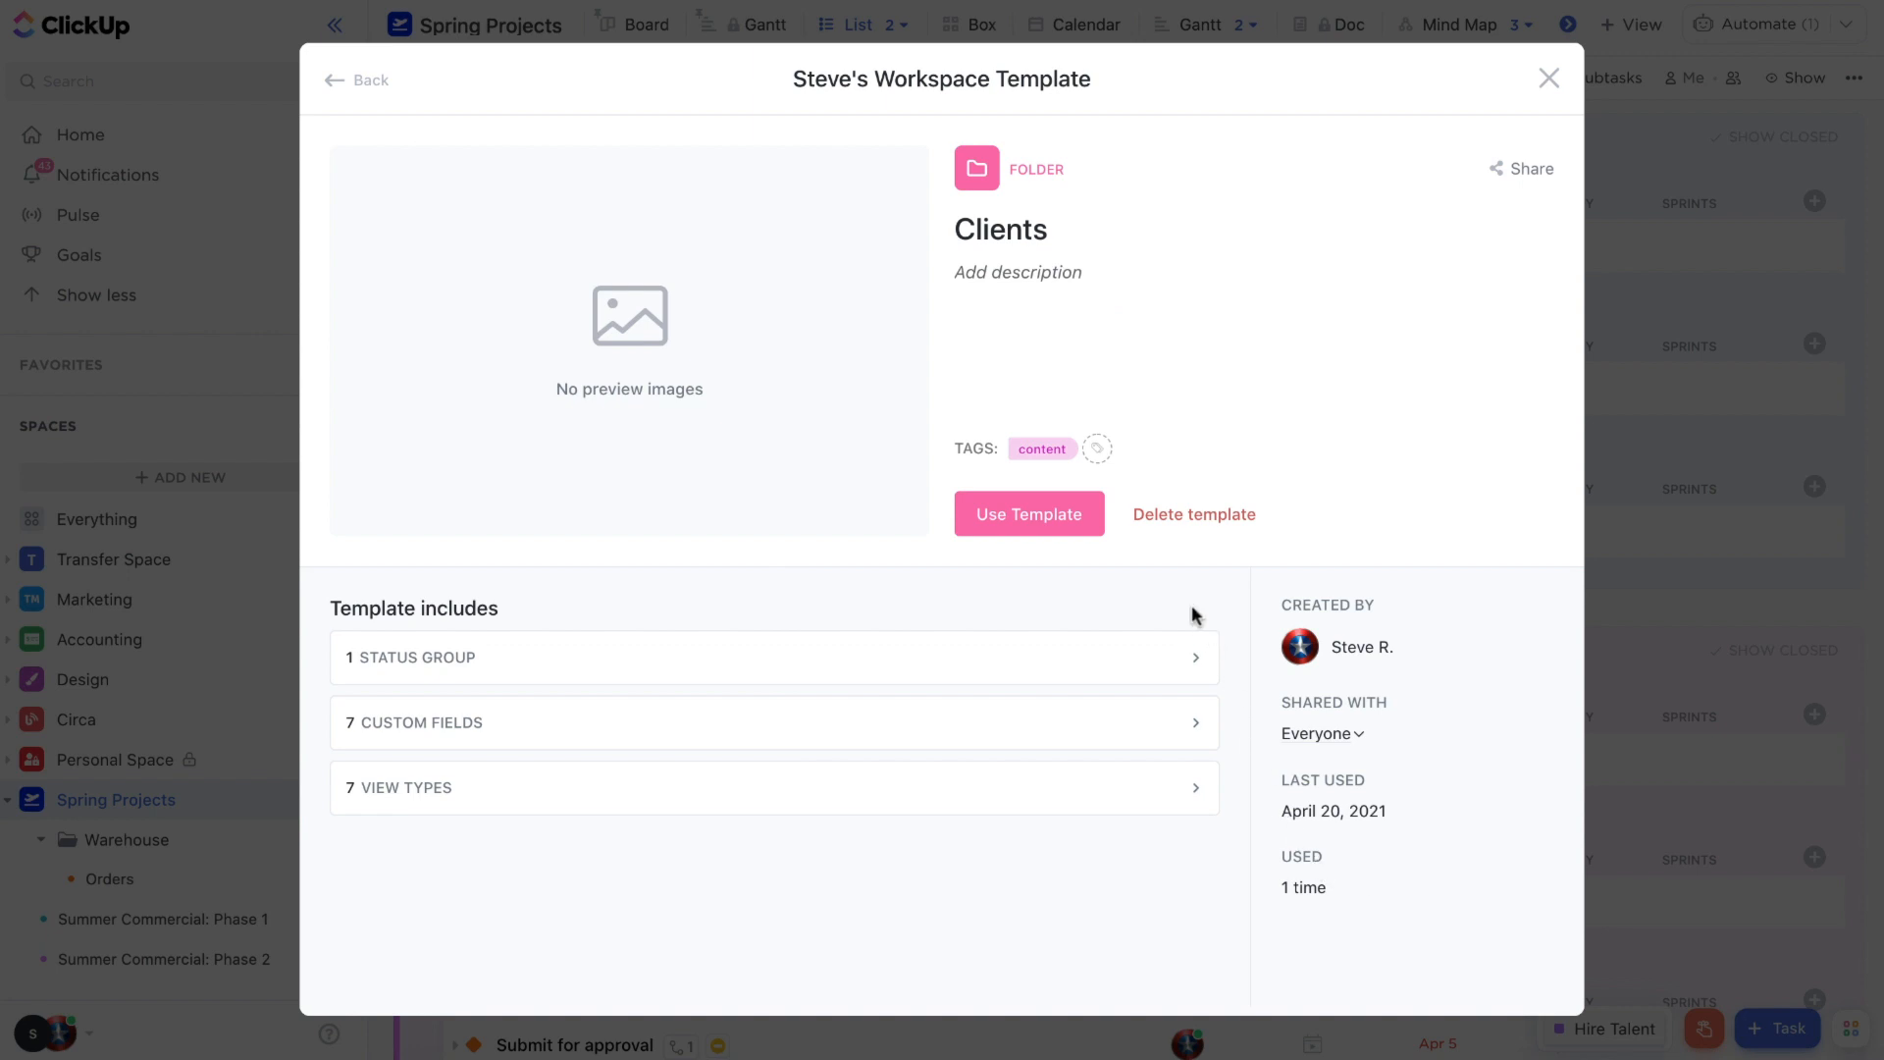
left_click(1028, 514)
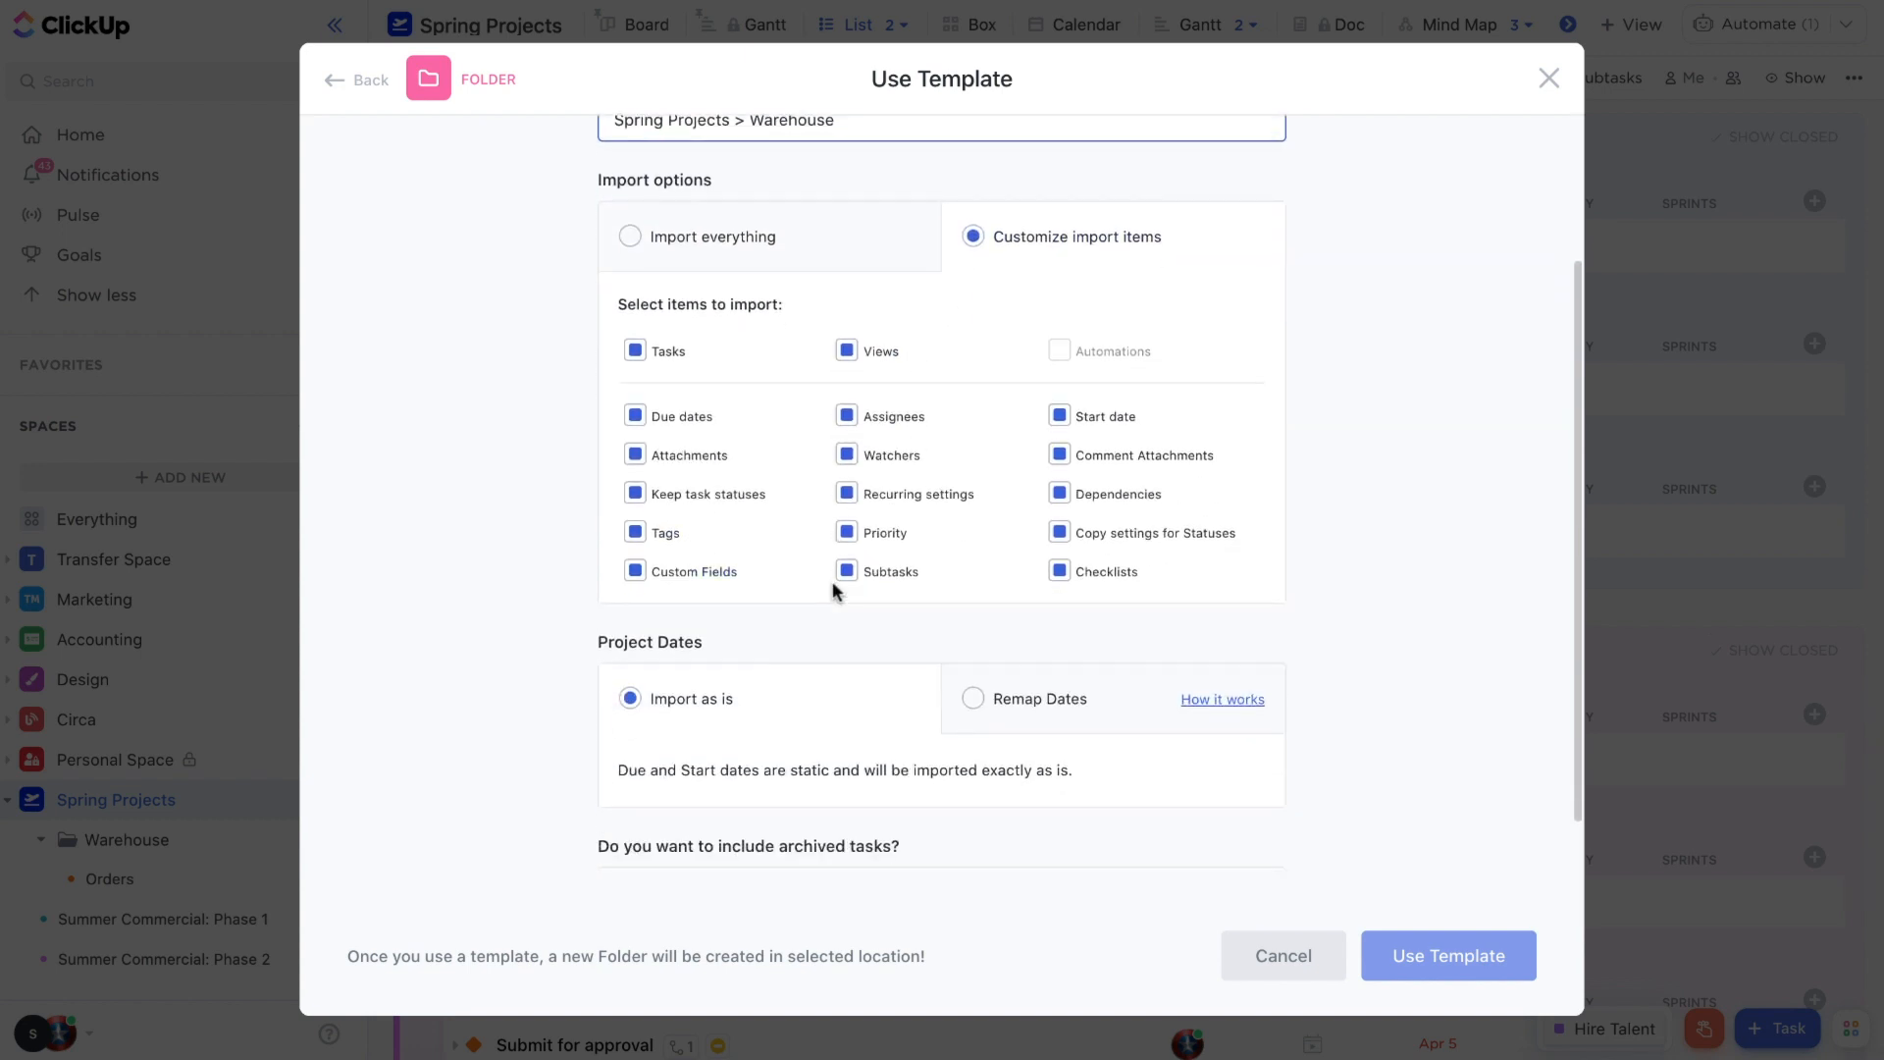
mouse_move(714, 477)
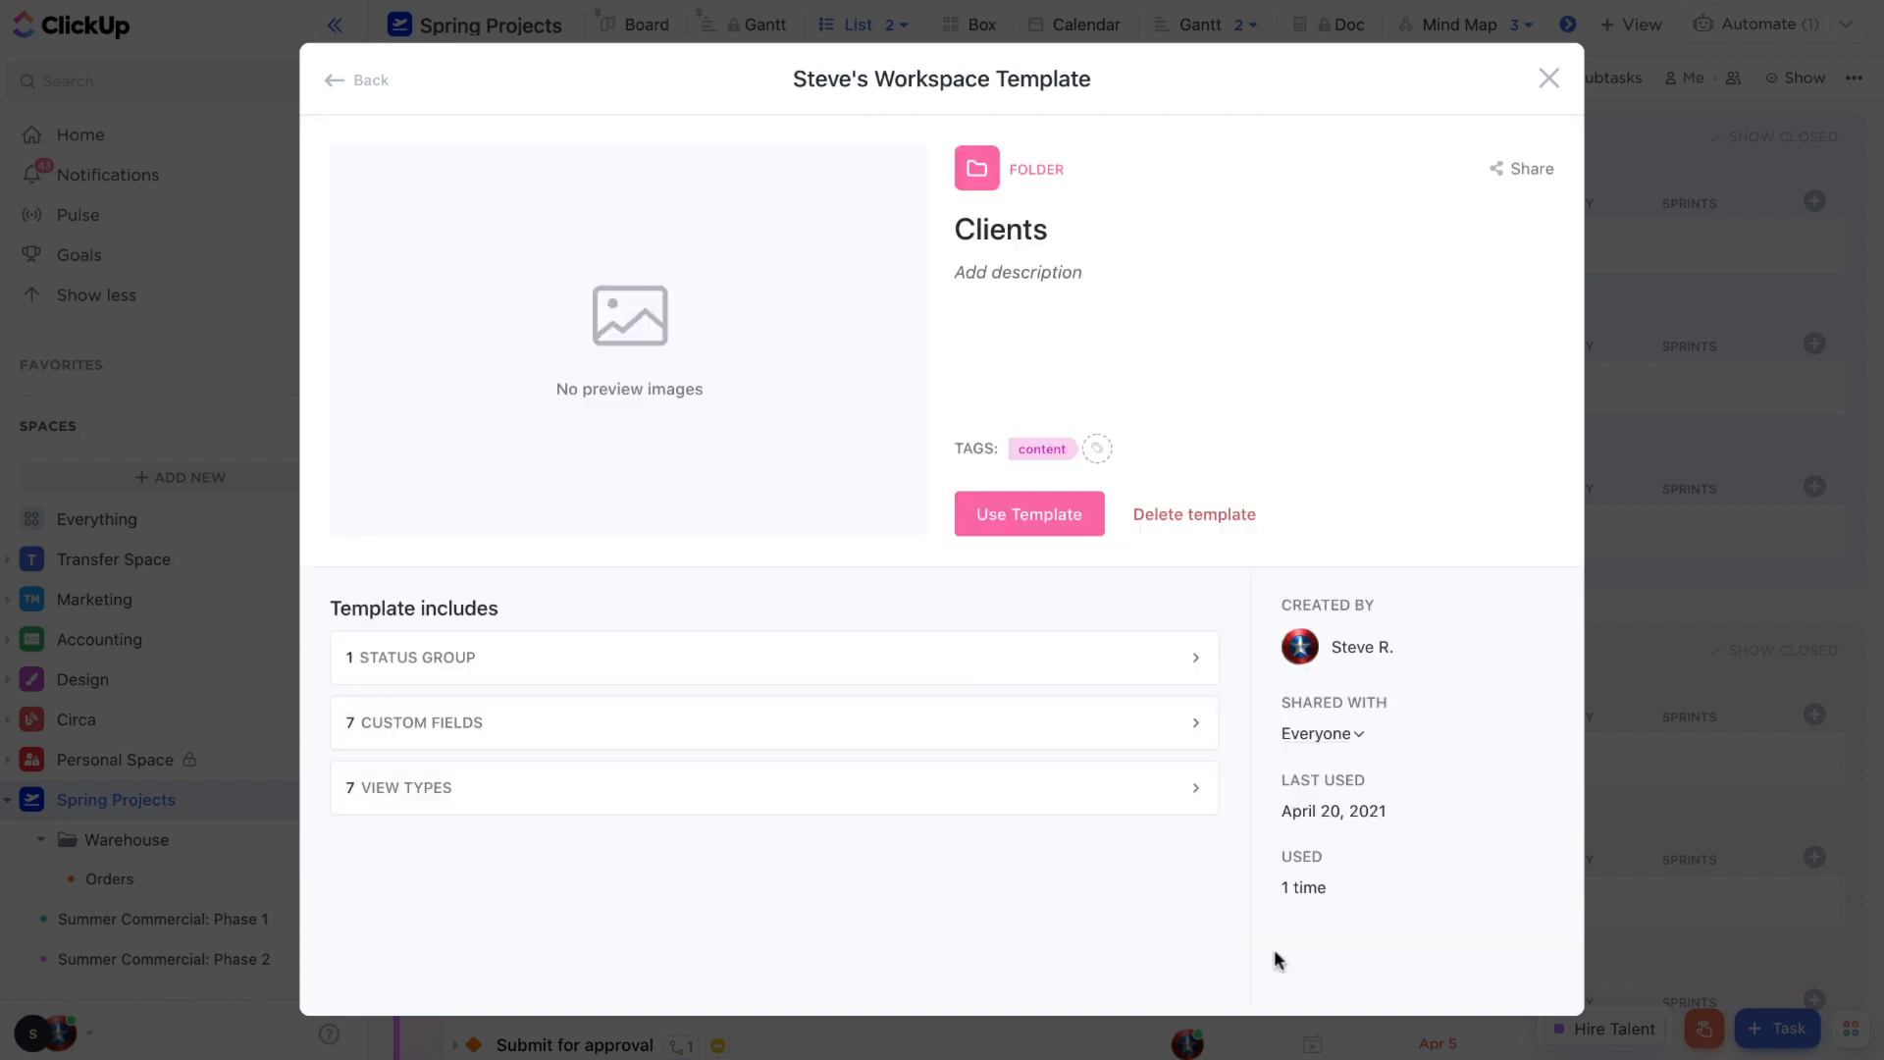
mouse_move(1545, 79)
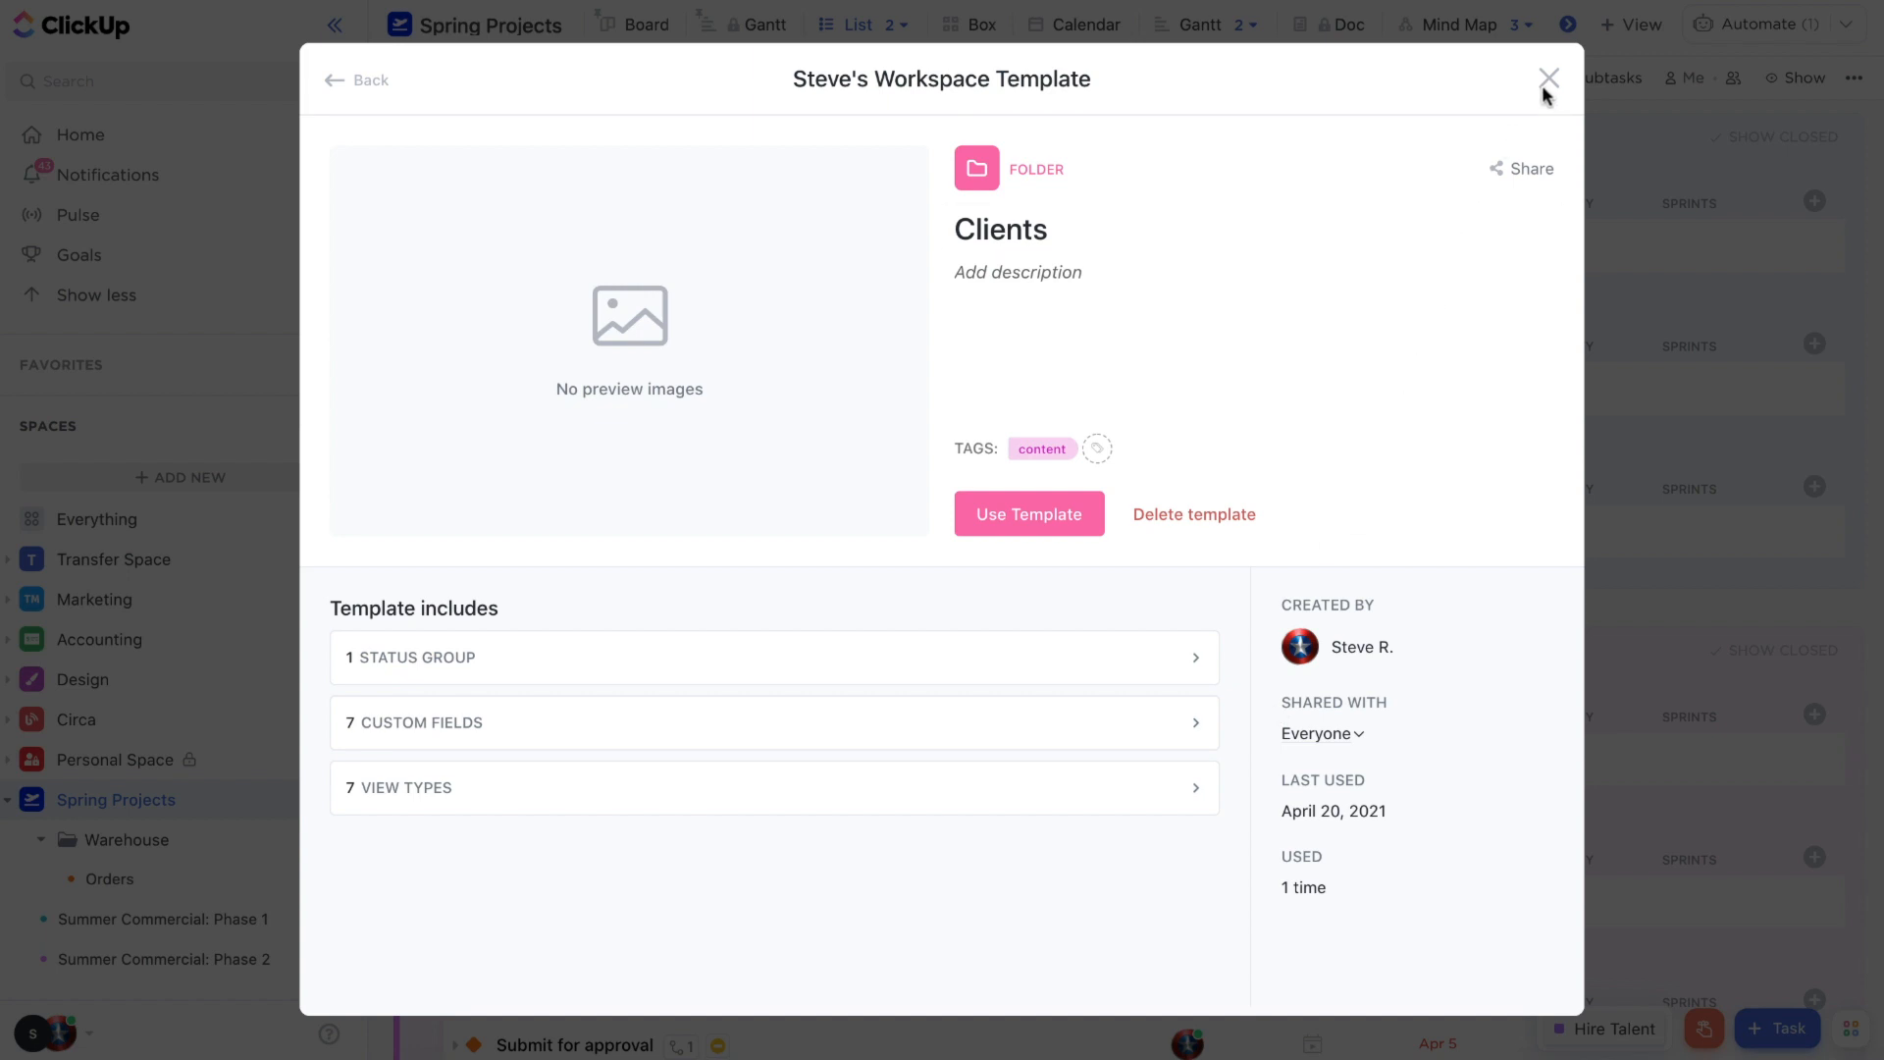
- Close the Template Center and return to the Spring Projects task list
left_click(1545, 79)
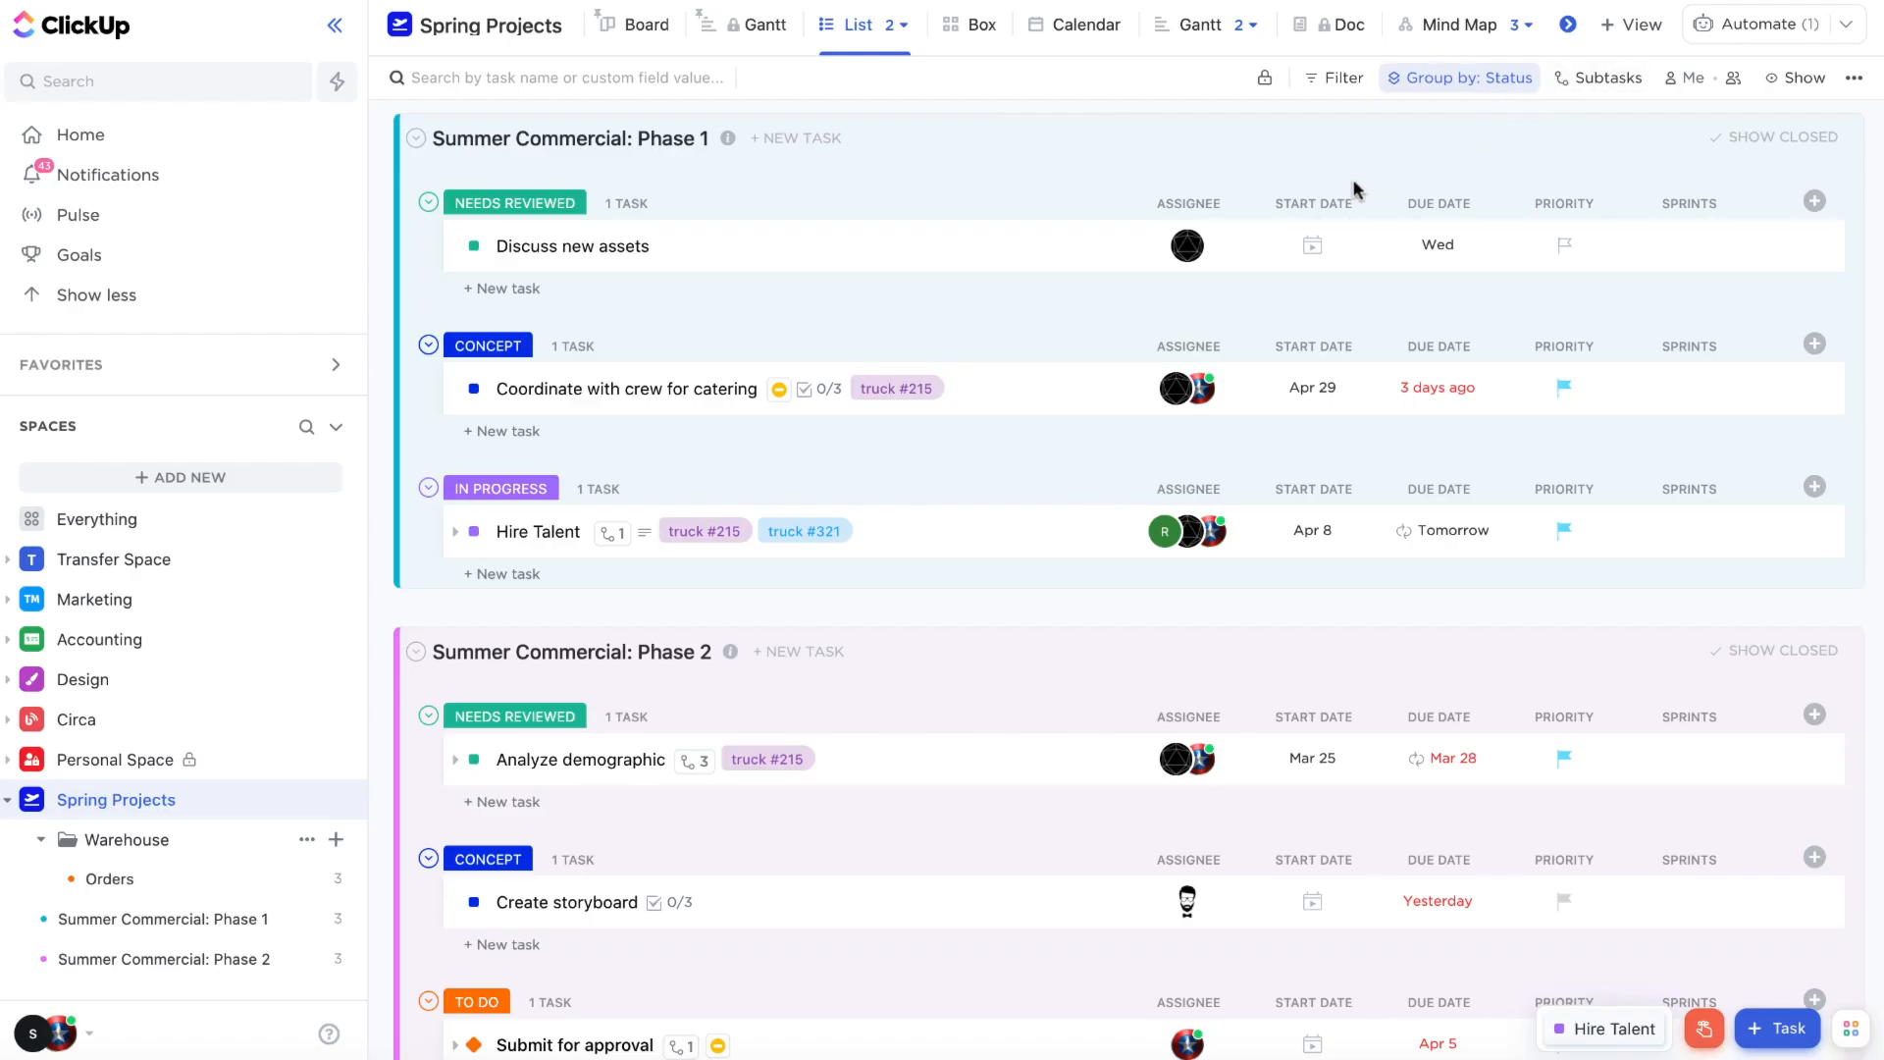
mouse_move(1015, 463)
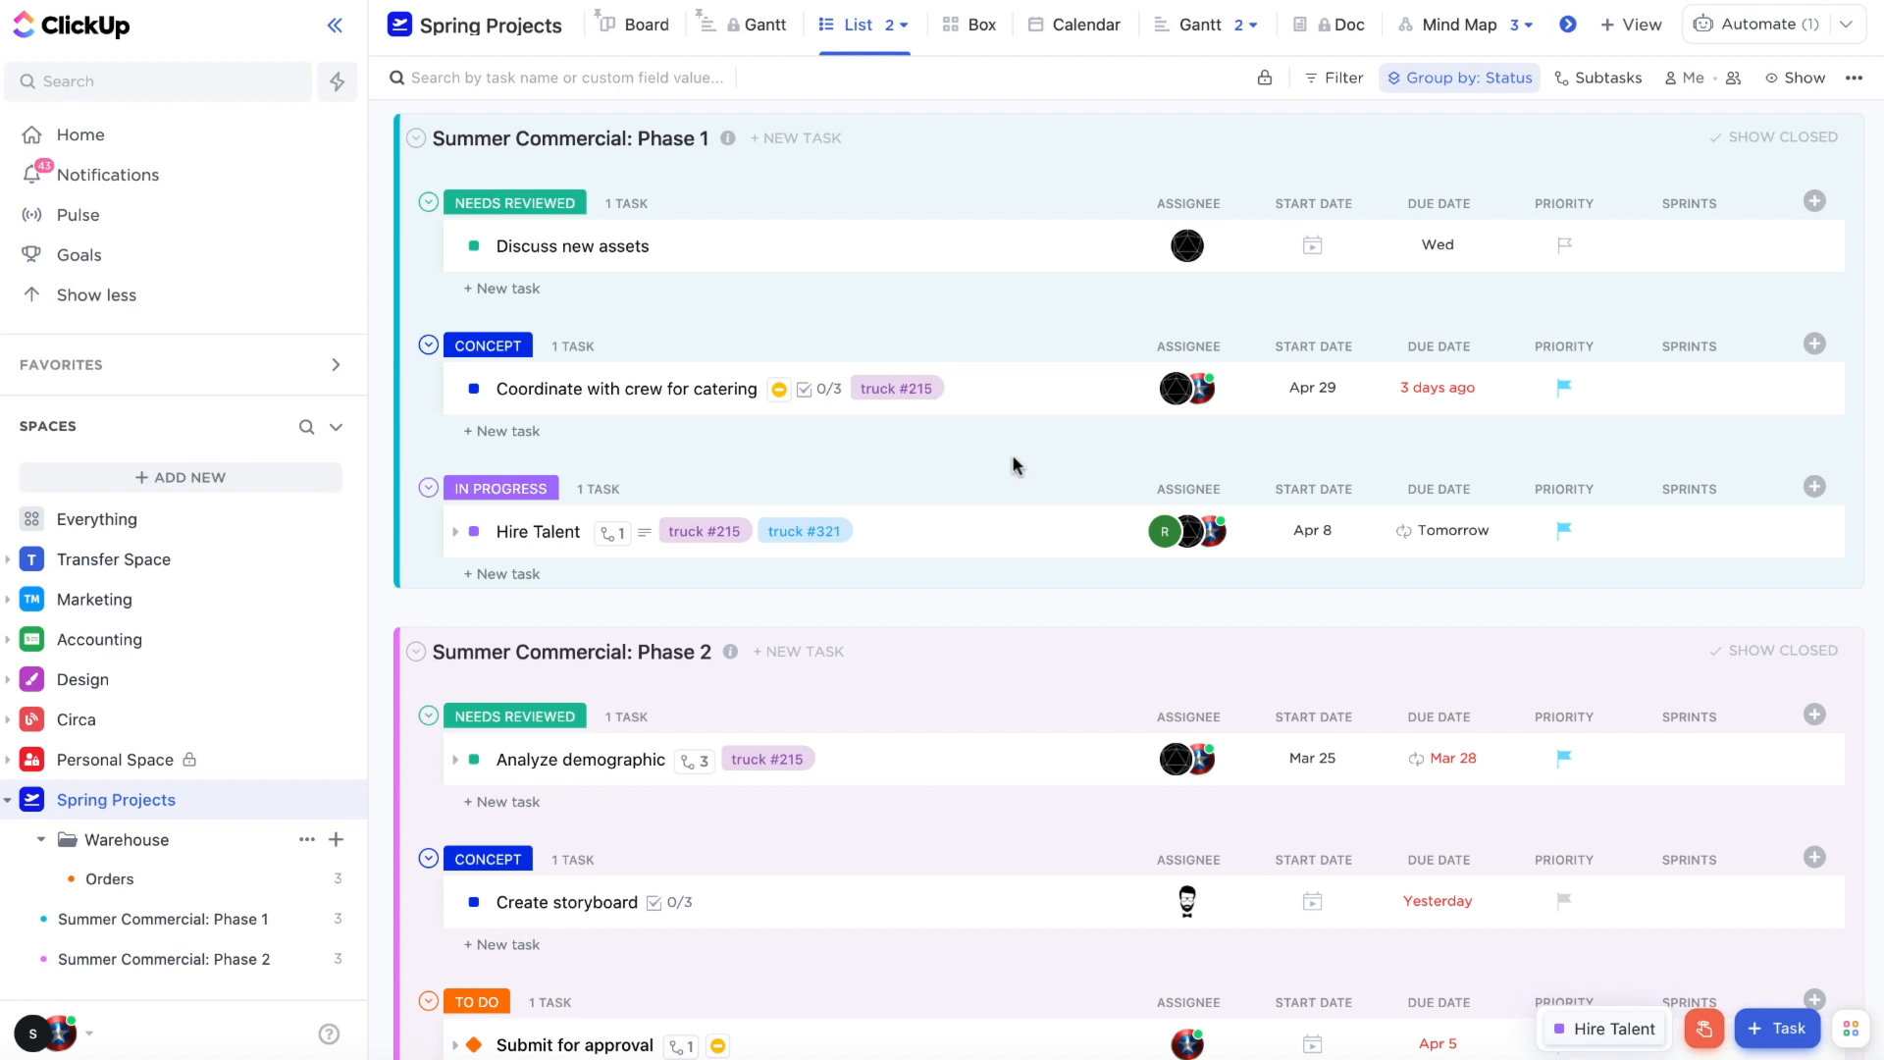